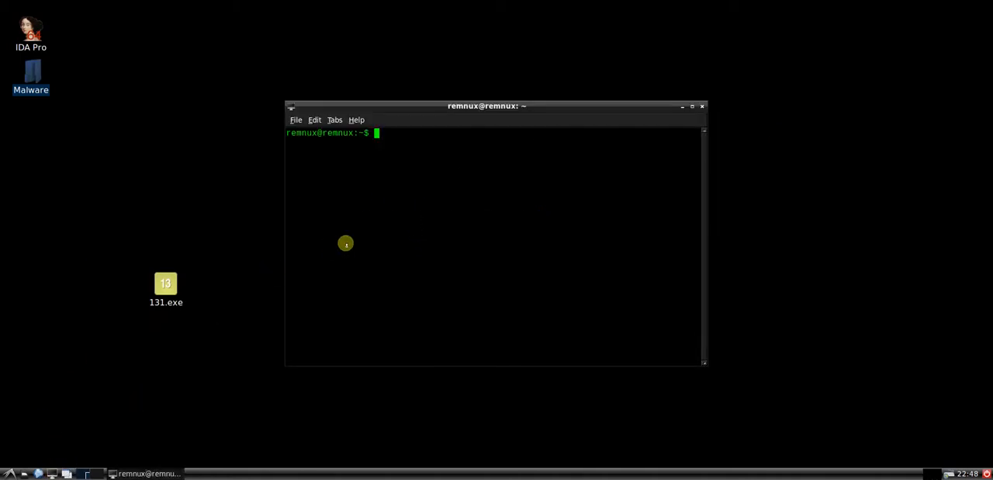
Step: From the Desktop directory, run packerid -P on 131.exe, which reports no packer
type("cd Desktop/")
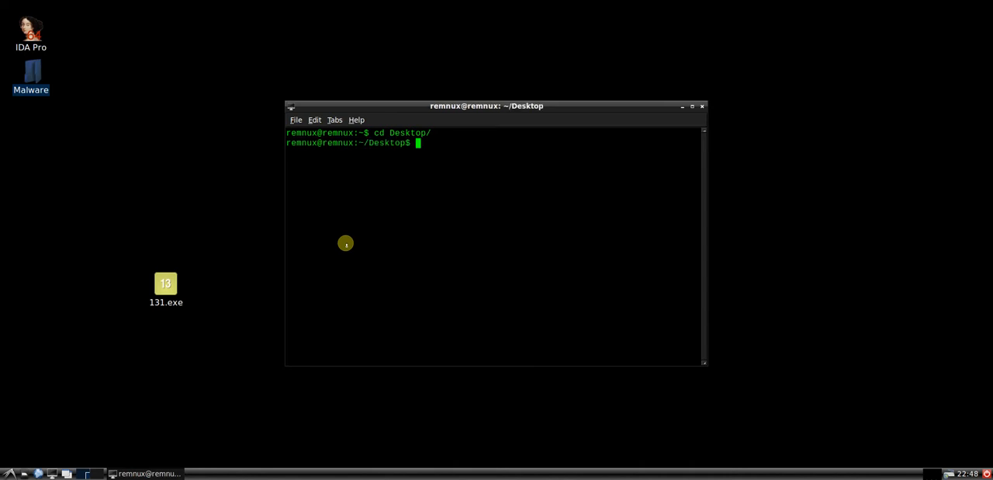
type("packer")
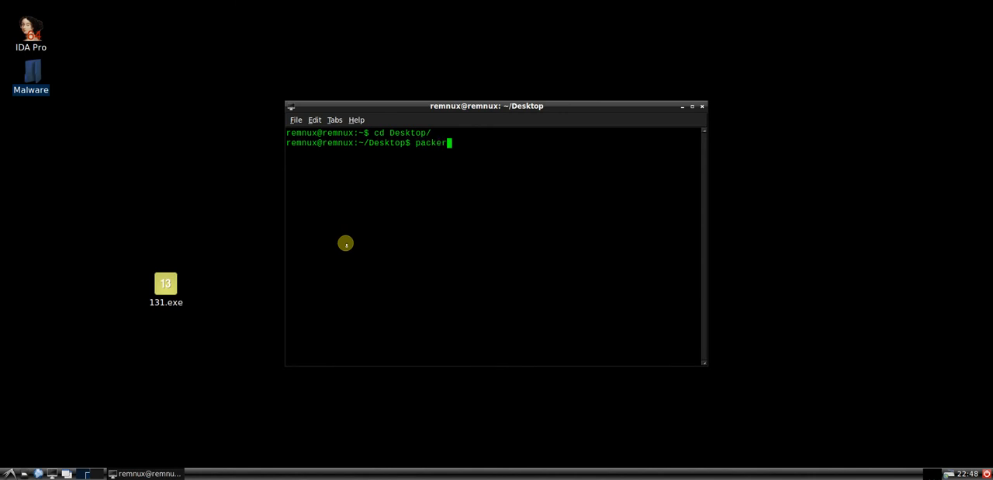
type("id -P 131.exe")
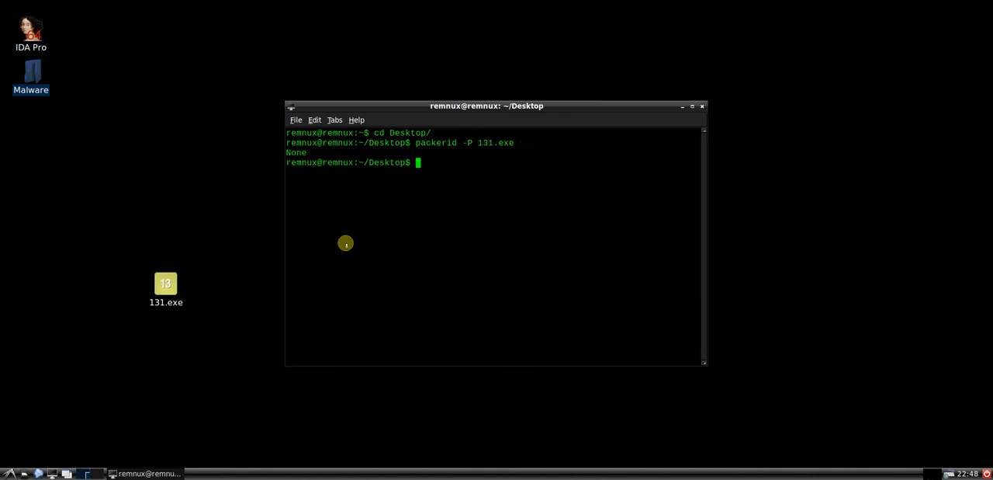
Step: Run pescanner on 131.exe
type("pe")
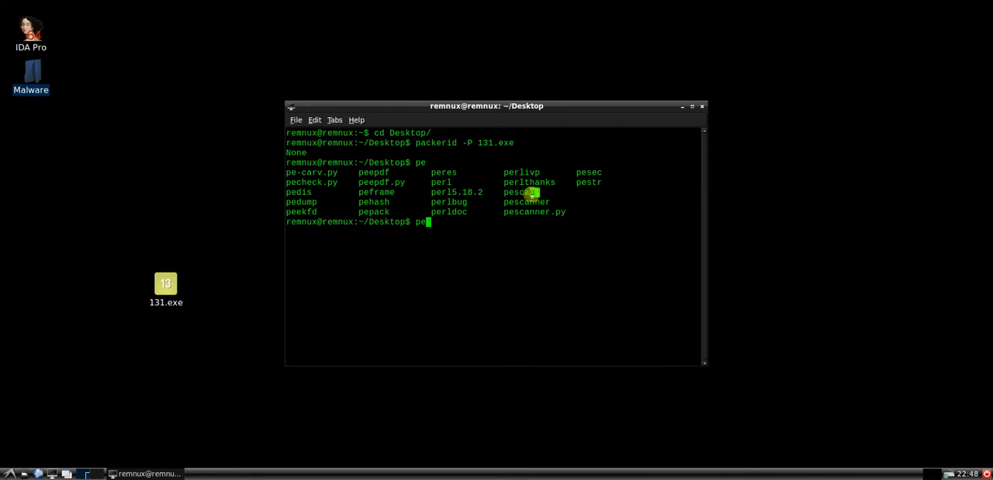
type("scanner")
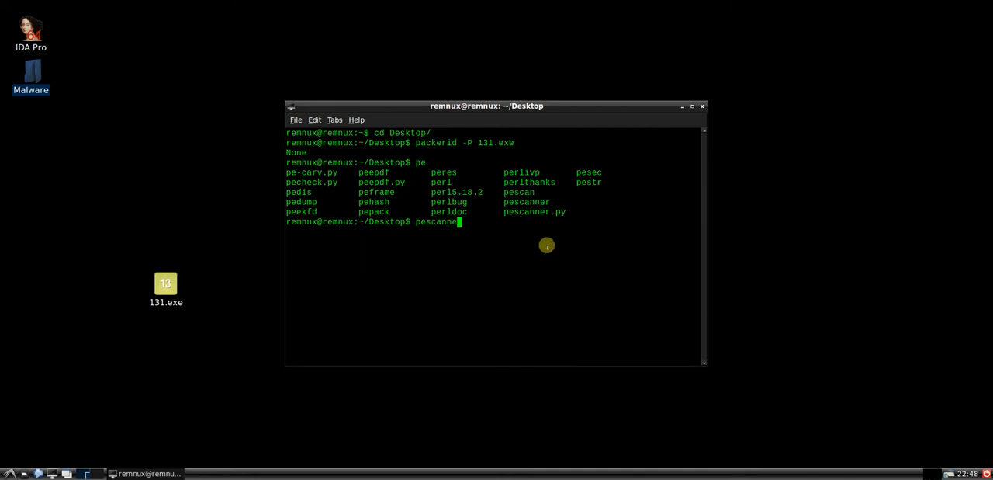
type("131.exe")
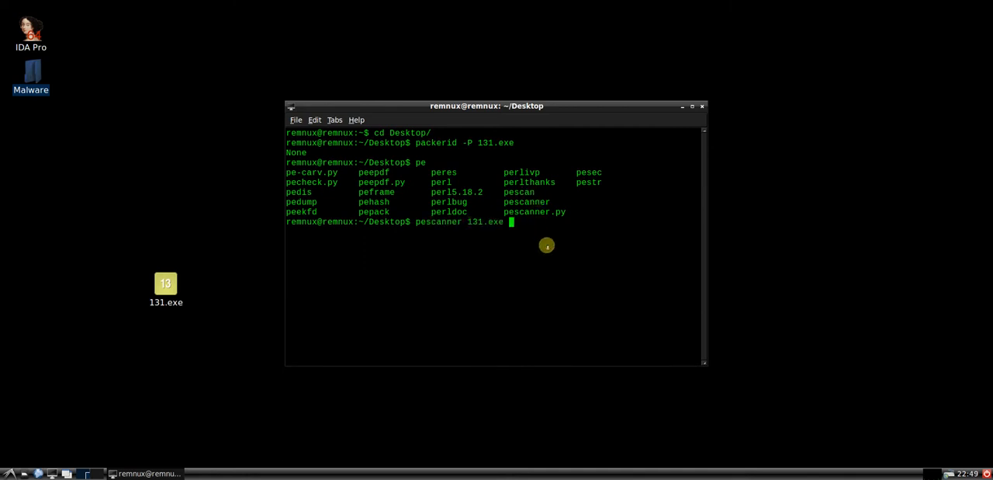
key("Return")
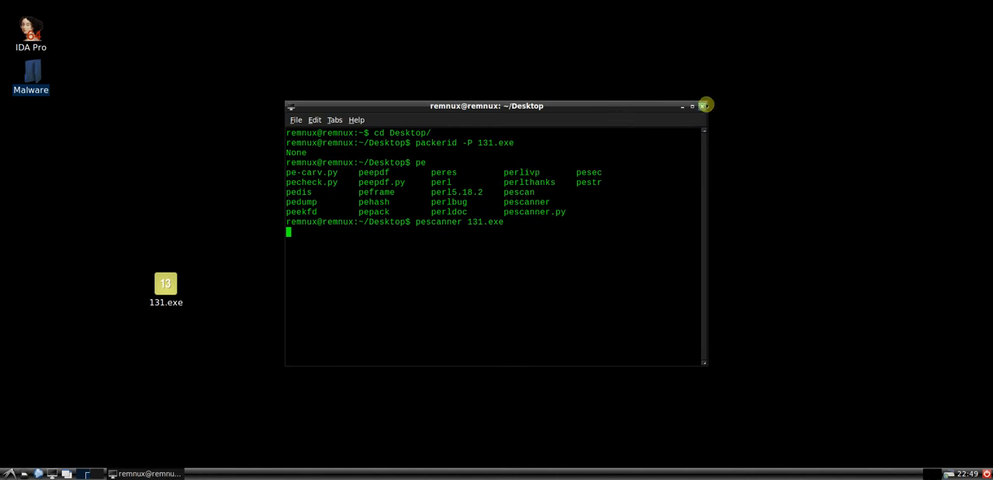
Step: Maximize the terminal and enter vt -fd 131.exe for a VirusTotal hash lookup
left_click(691, 105)
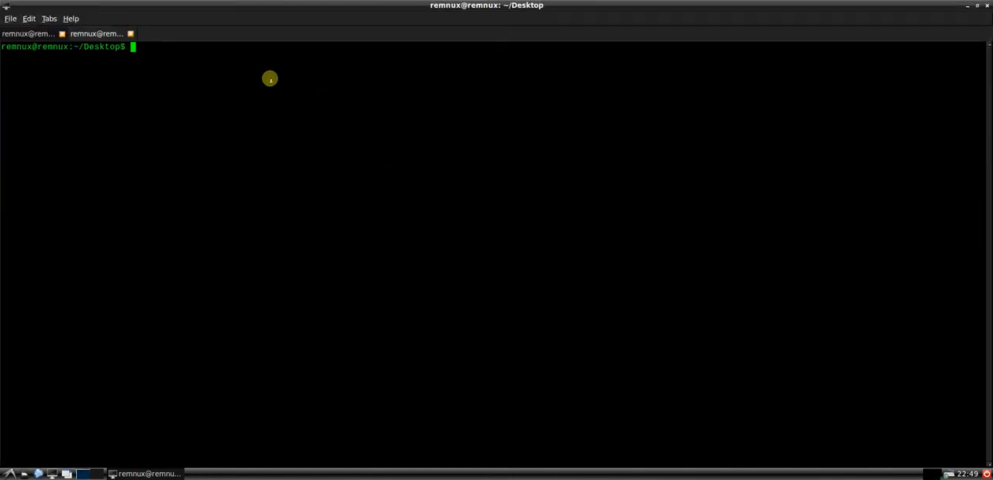
type("vt -")
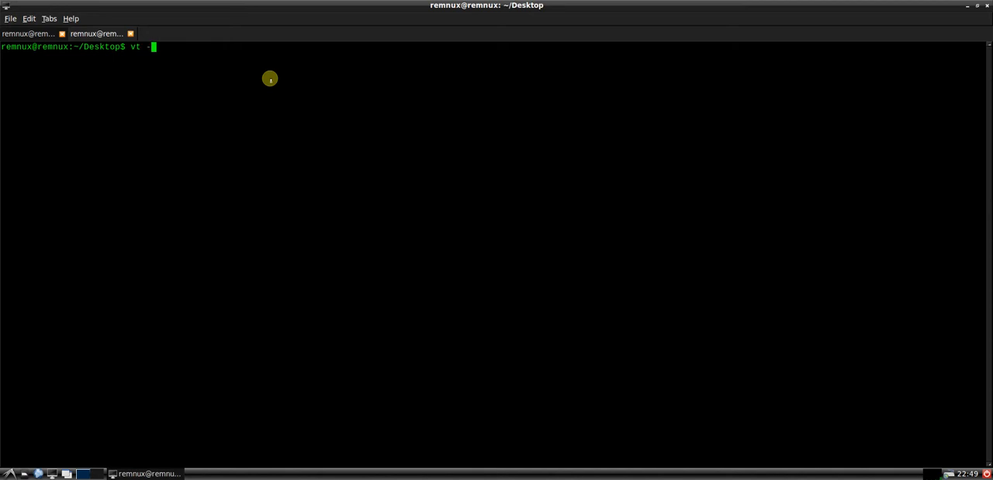
type("fd 131.exe")
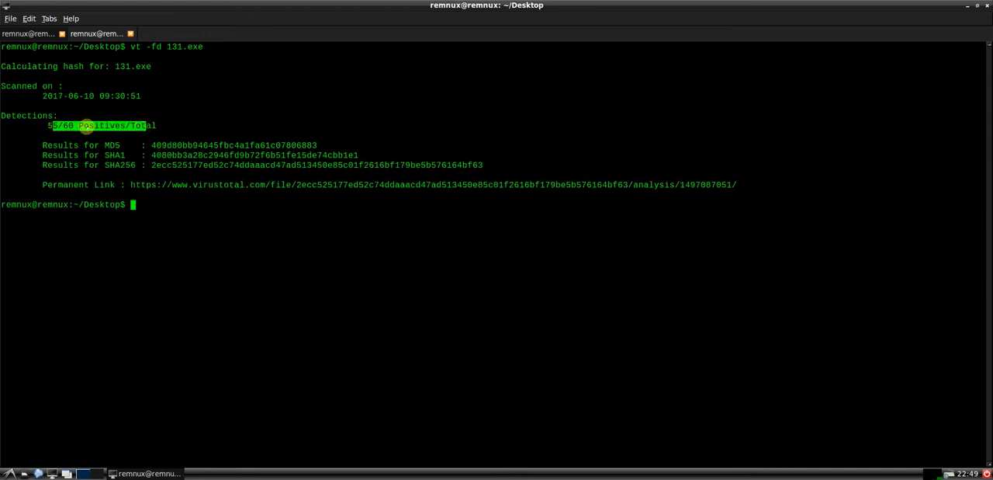
mouse_move(225, 155)
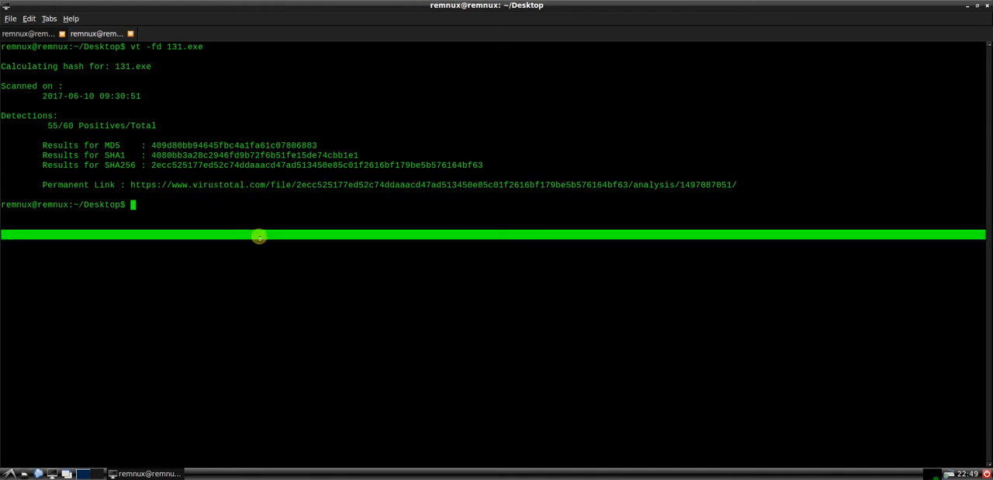
Step: Run vt -fd 131.exe and read the 55/60 report, hashes, compile date, sections and imports
type("vt -fd 131.exe")
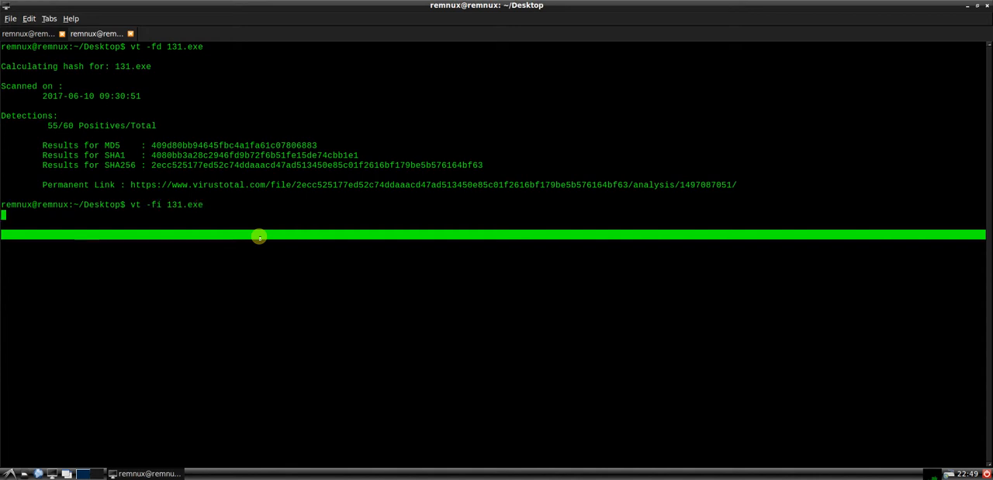
key("Return")
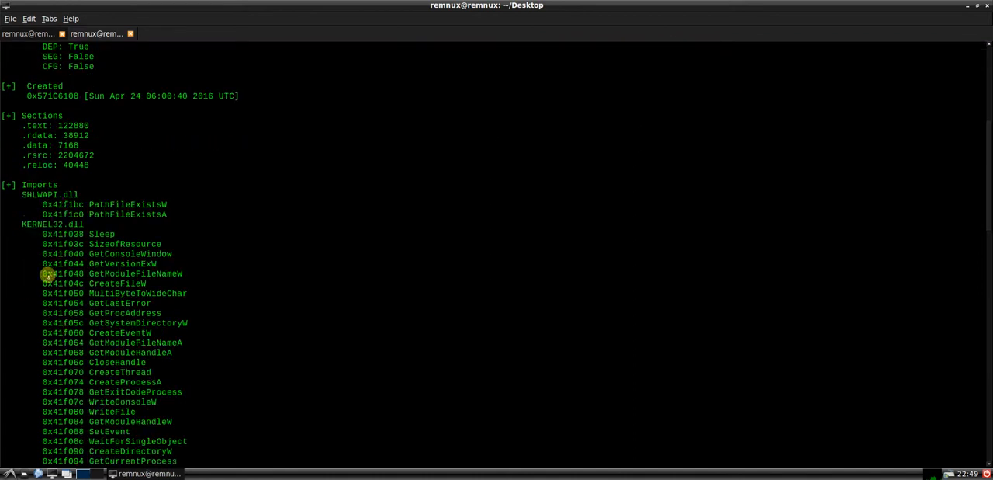
key("Return")
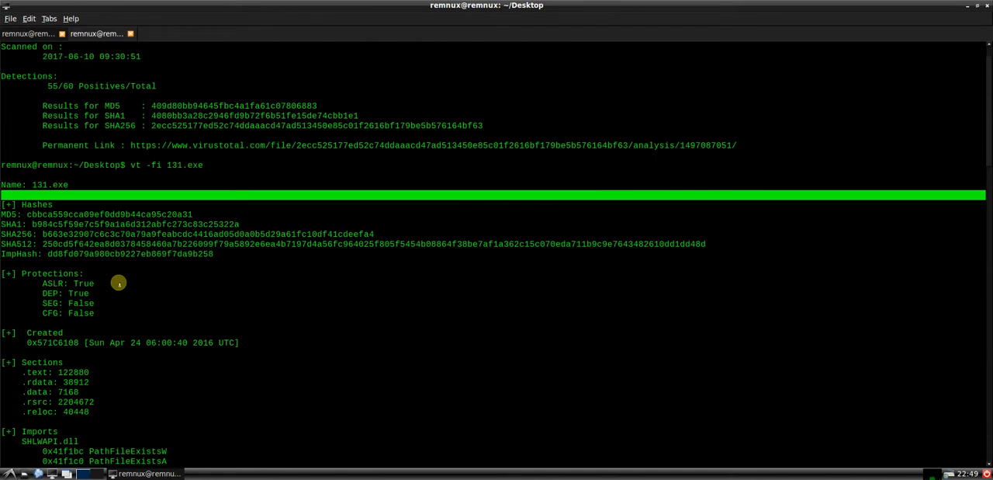
mouse_move(84, 386)
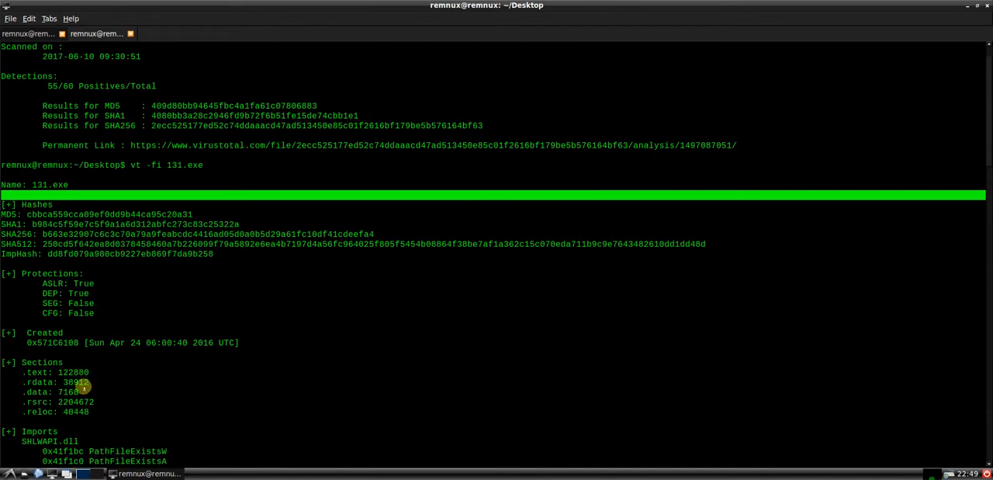
mouse_move(42, 266)
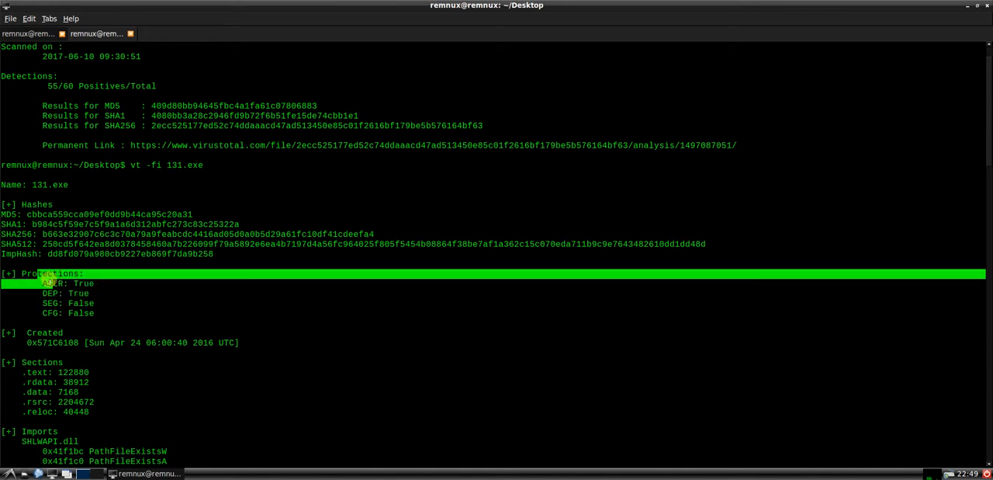
mouse_move(341, 300)
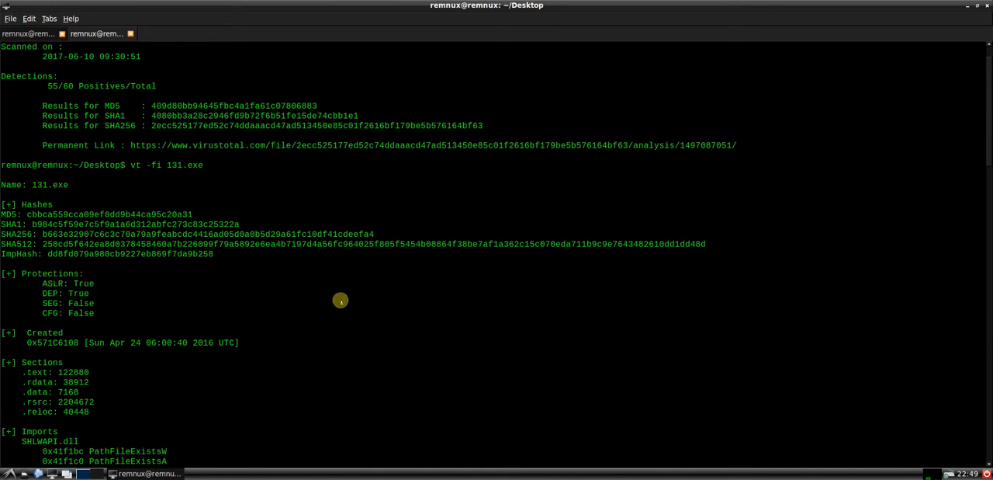
mouse_move(43, 302)
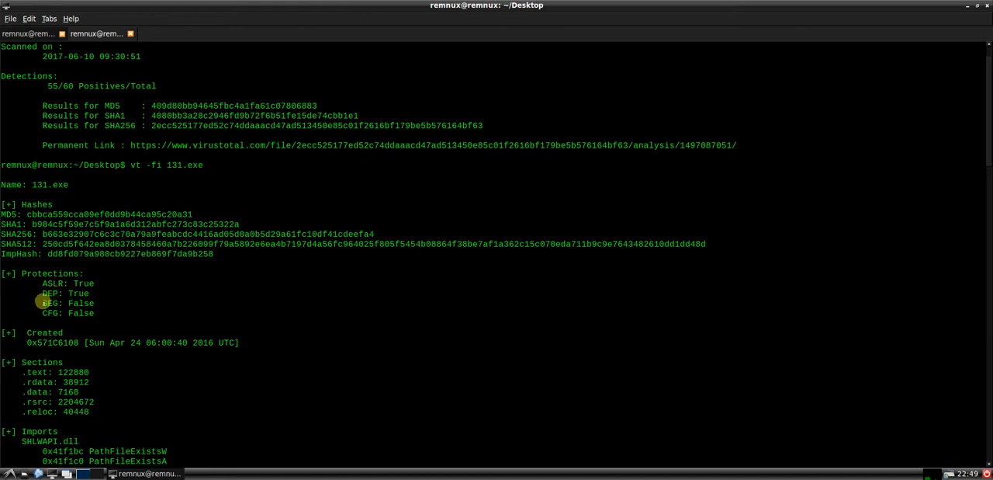
mouse_move(124, 334)
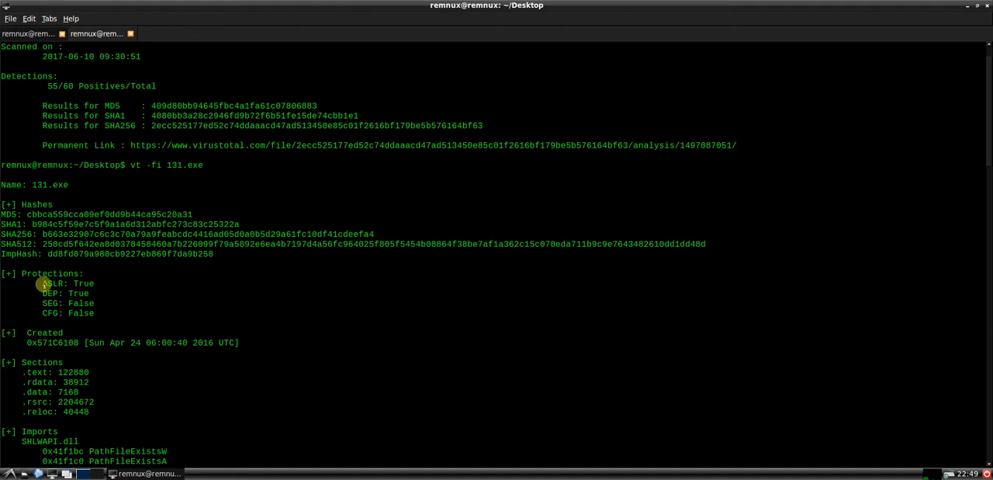
mouse_move(231, 276)
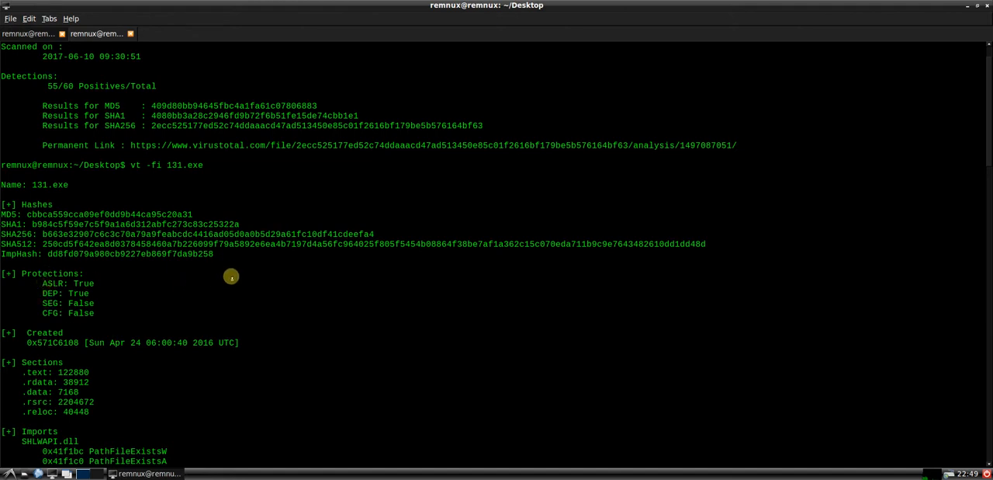
mouse_move(103, 282)
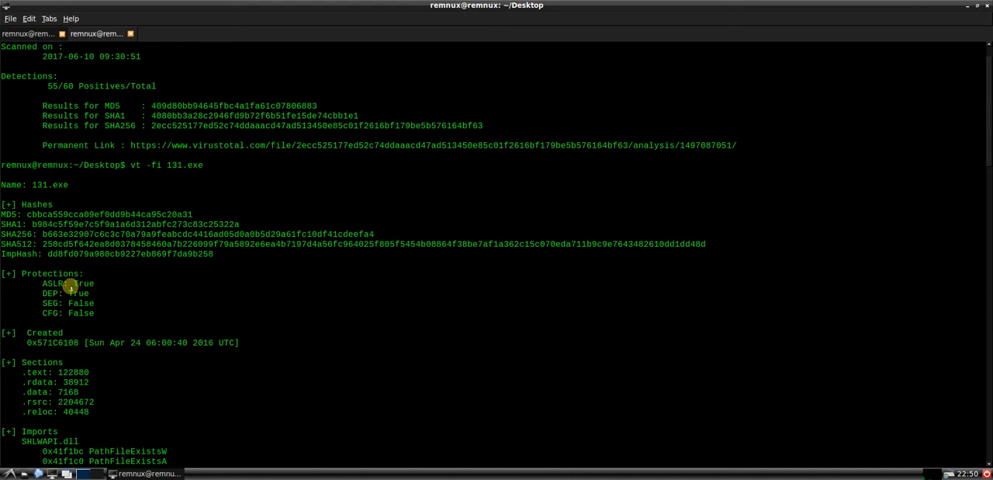
mouse_move(71, 286)
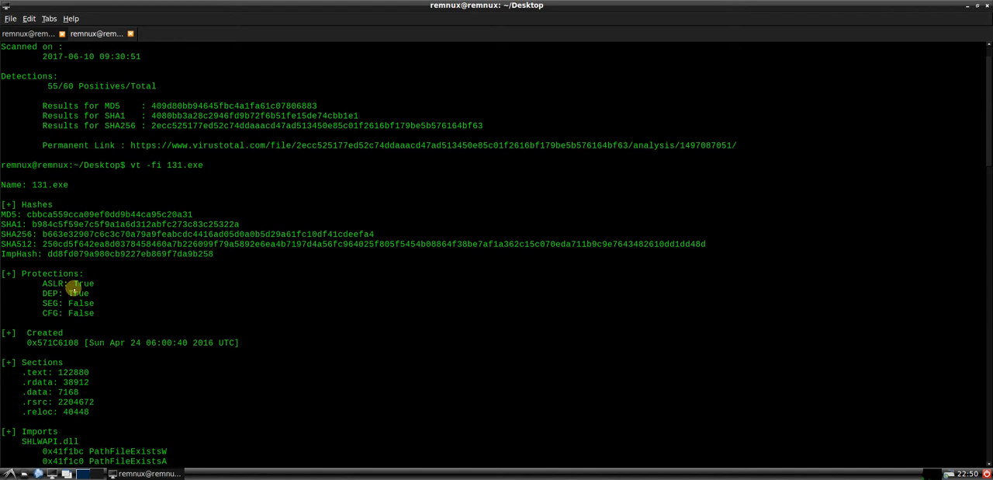
mouse_move(39, 301)
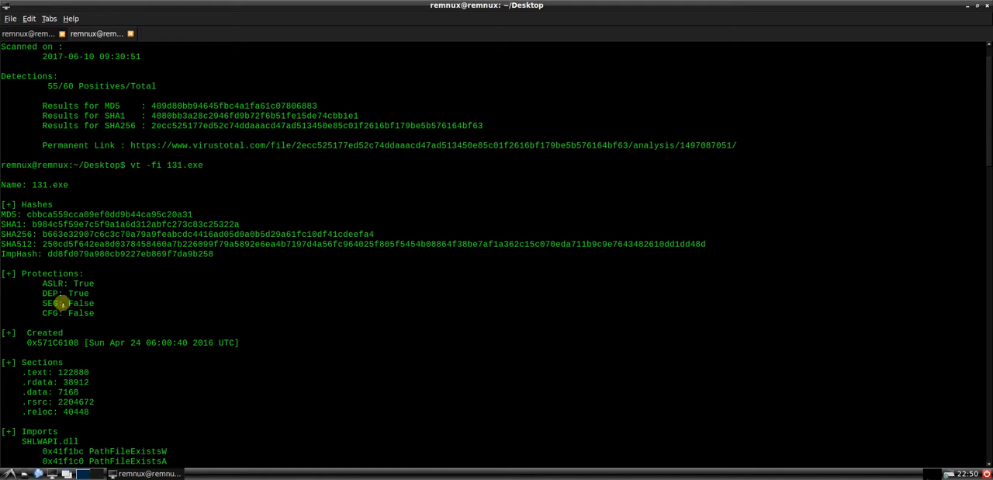
mouse_move(180, 279)
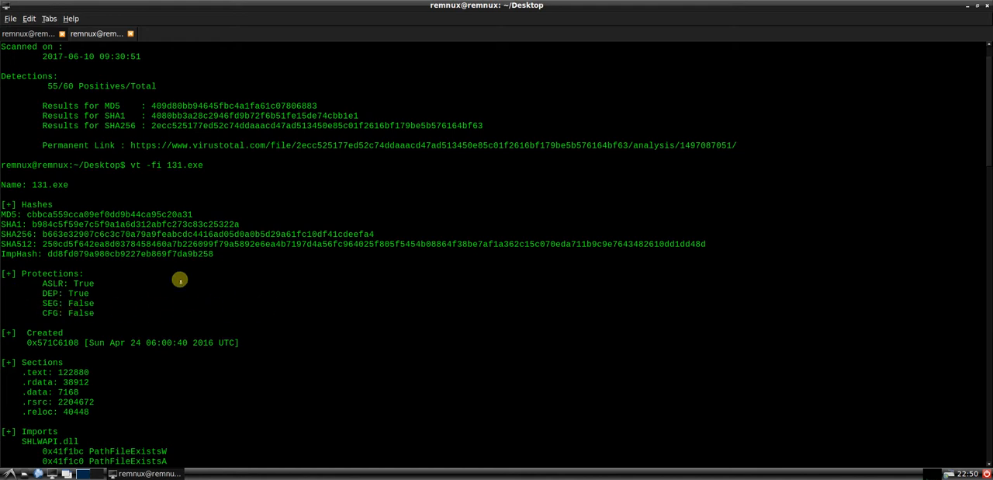
mouse_move(116, 288)
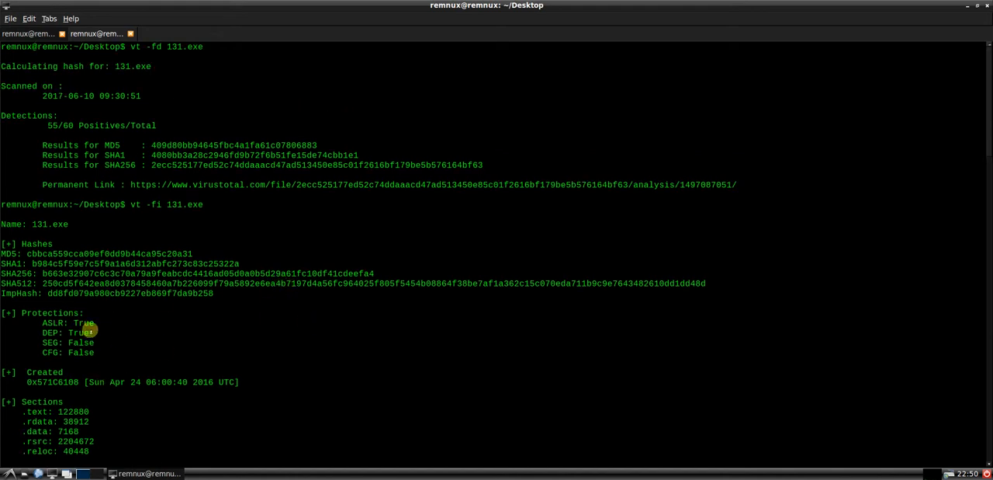
mouse_move(107, 334)
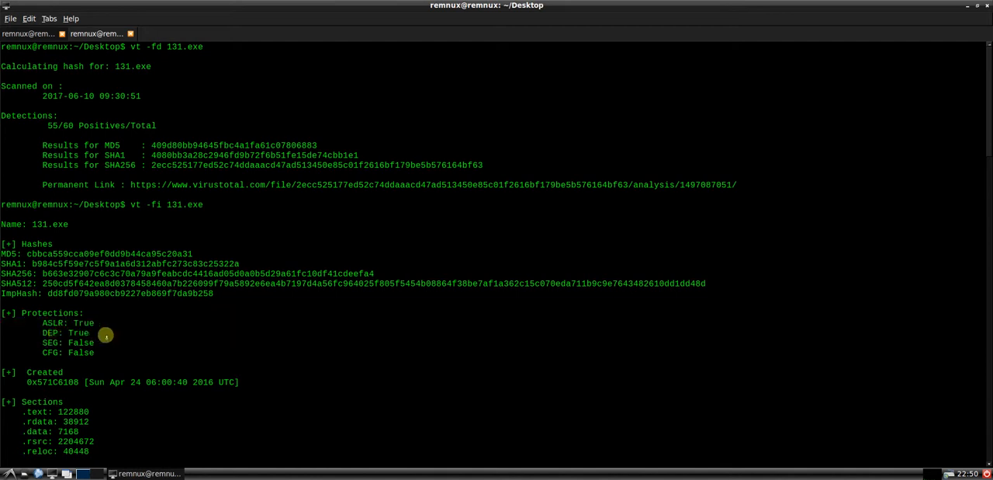
double_click(51, 322)
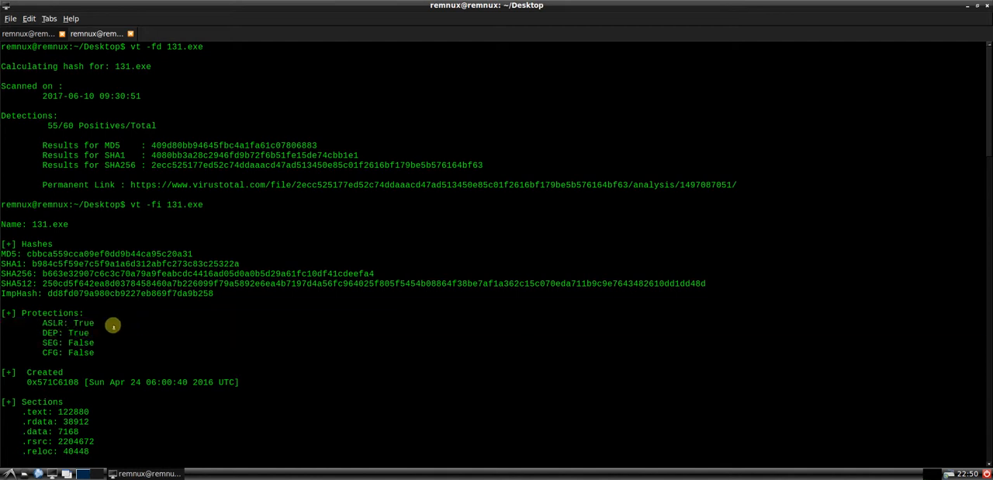
mouse_move(130, 335)
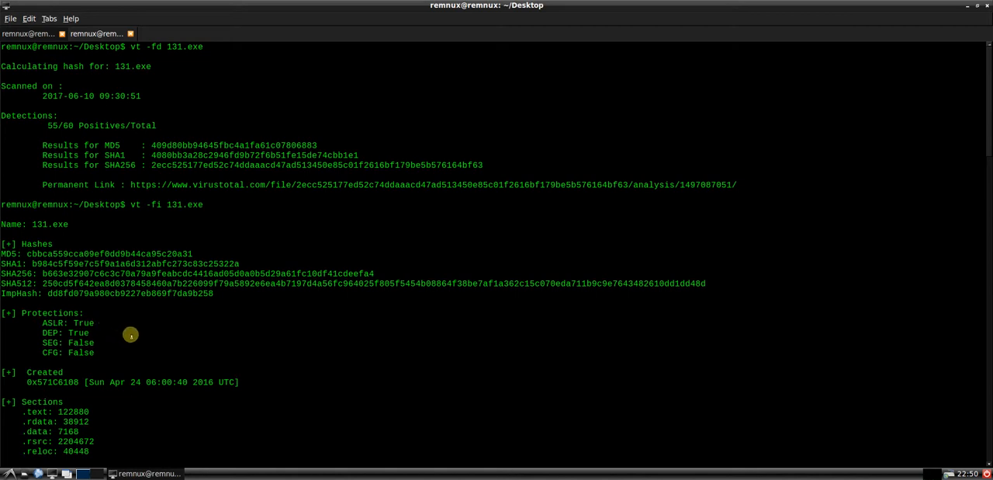
mouse_move(265, 340)
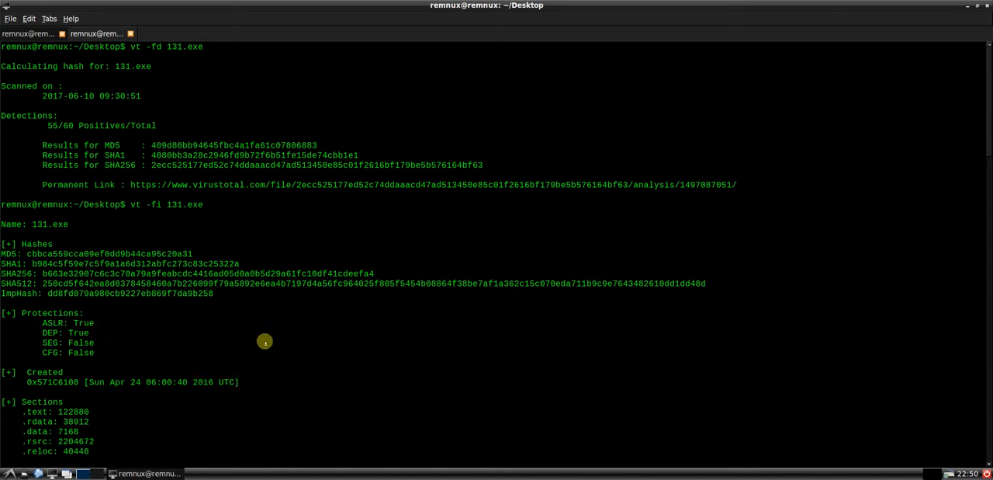
mouse_move(260, 328)
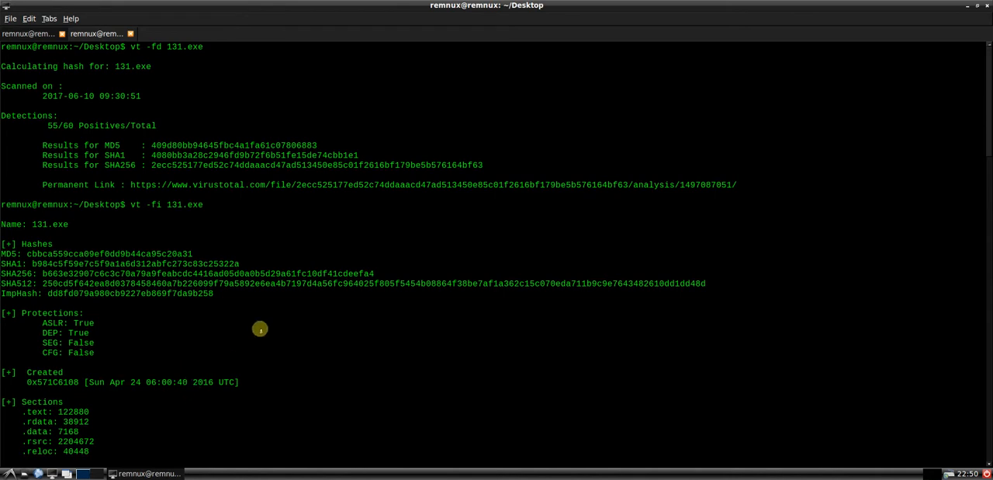
mouse_move(521, 339)
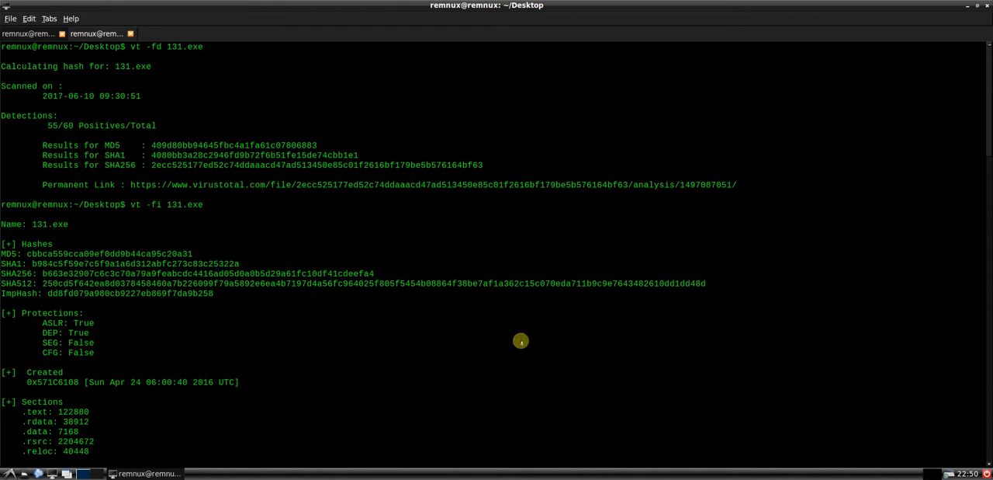
mouse_move(282, 295)
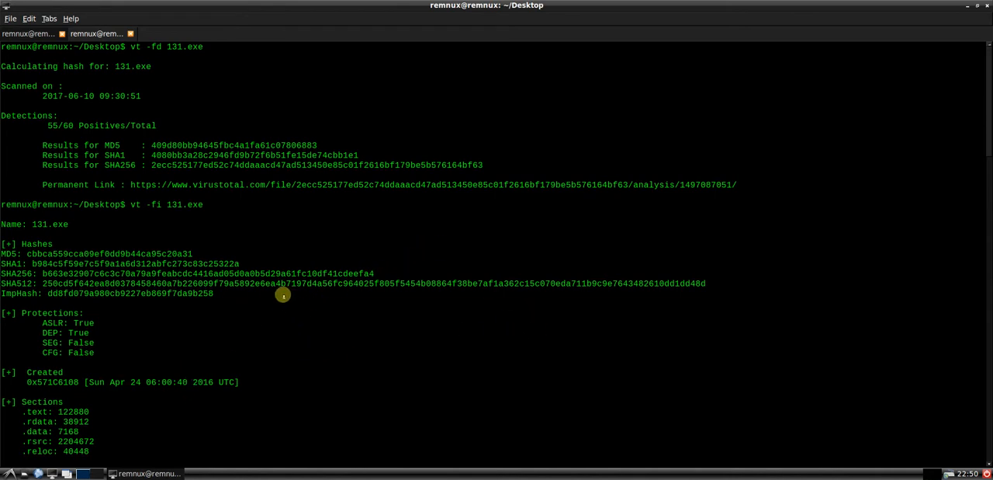
scroll("down", 3)
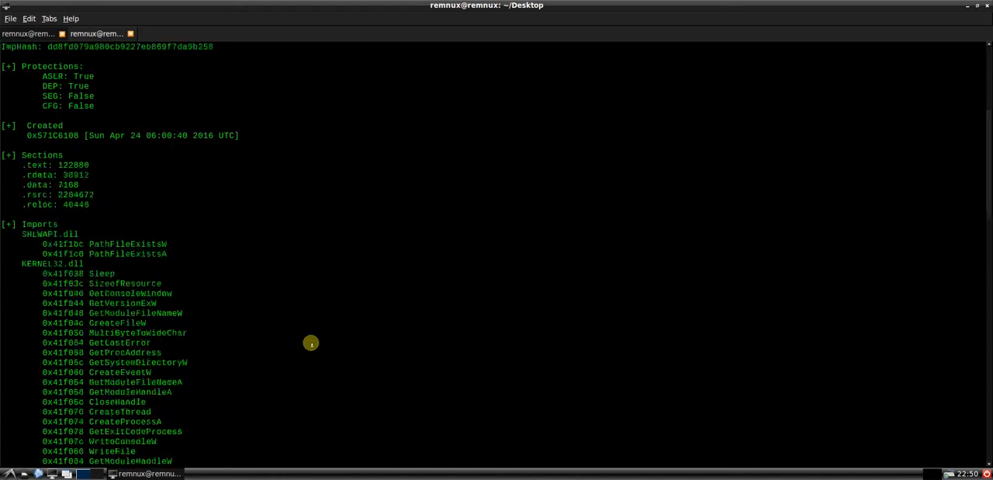
scroll("down", 3)
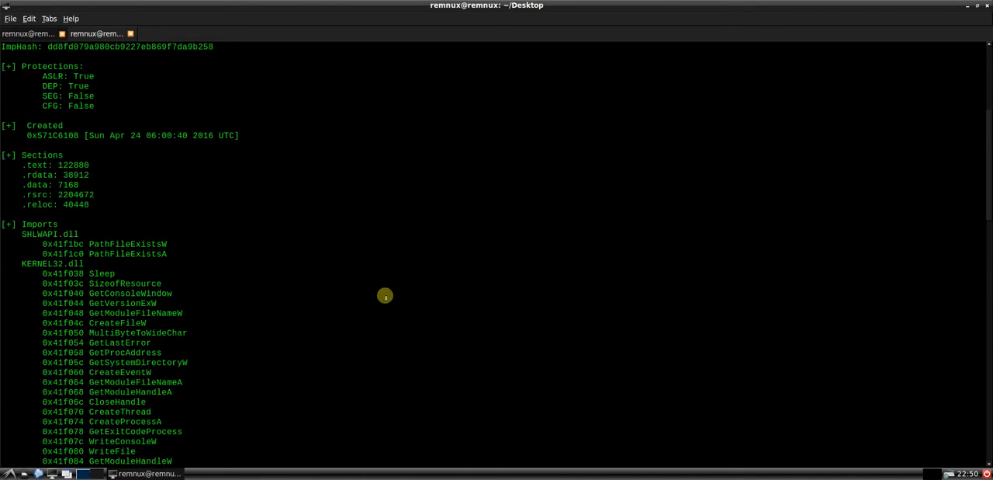
scroll("down", 3)
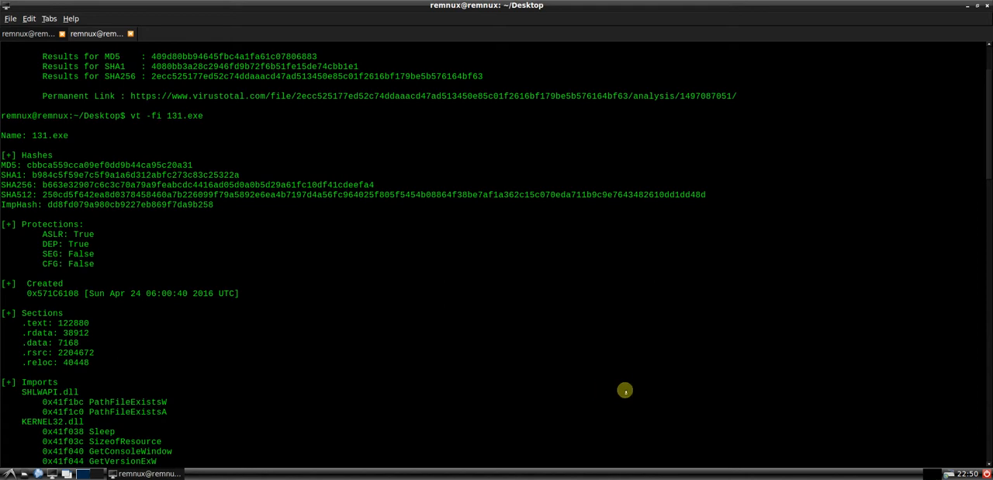
mouse_move(556, 379)
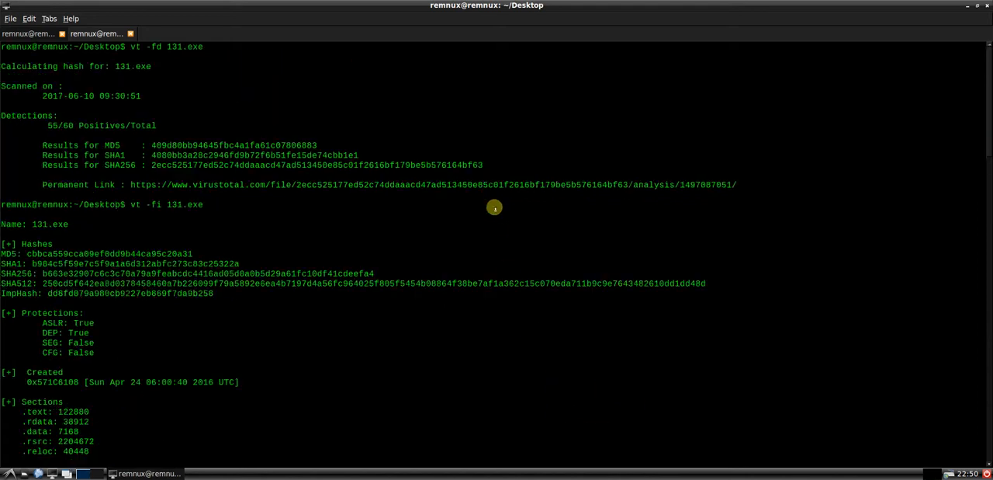
mouse_move(426, 354)
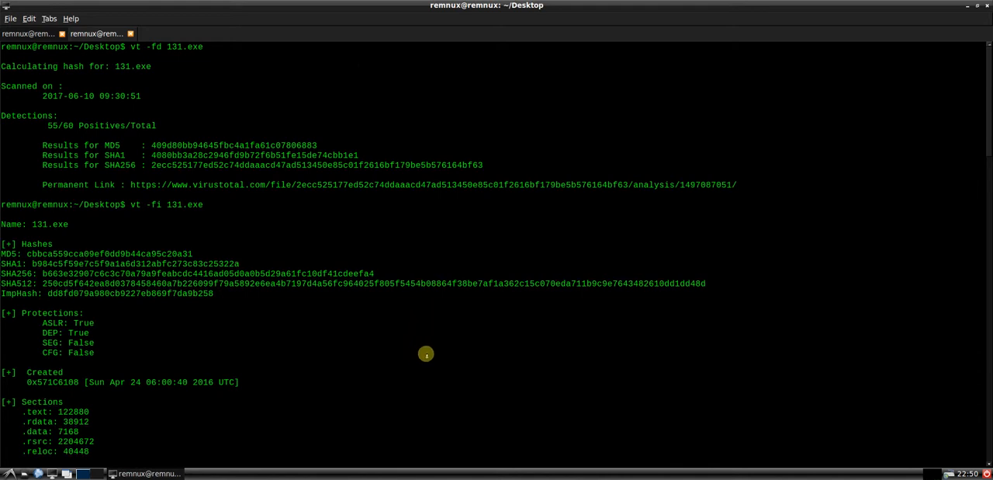
mouse_move(411, 354)
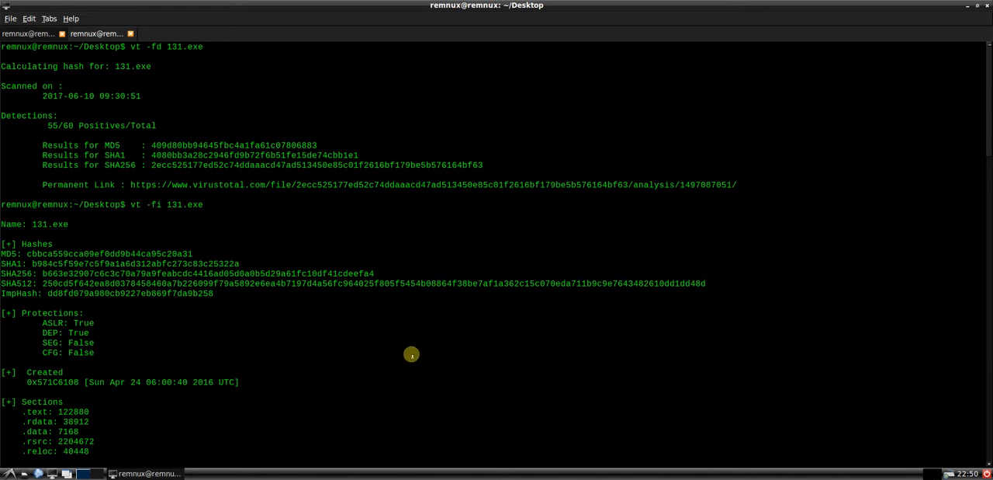
mouse_move(191, 347)
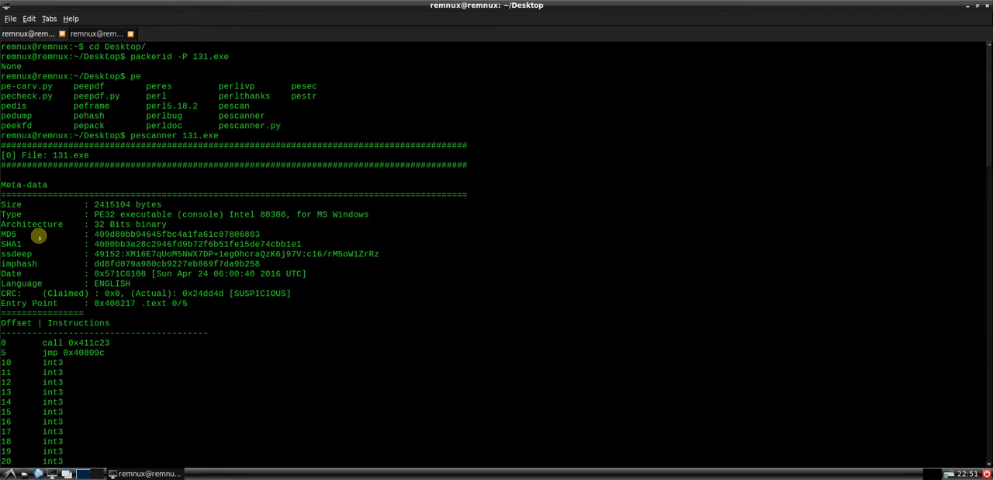
Step: Scroll the pescanner report past the HDDCryptor-2 detection, embedded resources and suspicious IAT alerts
scroll("down", 3)
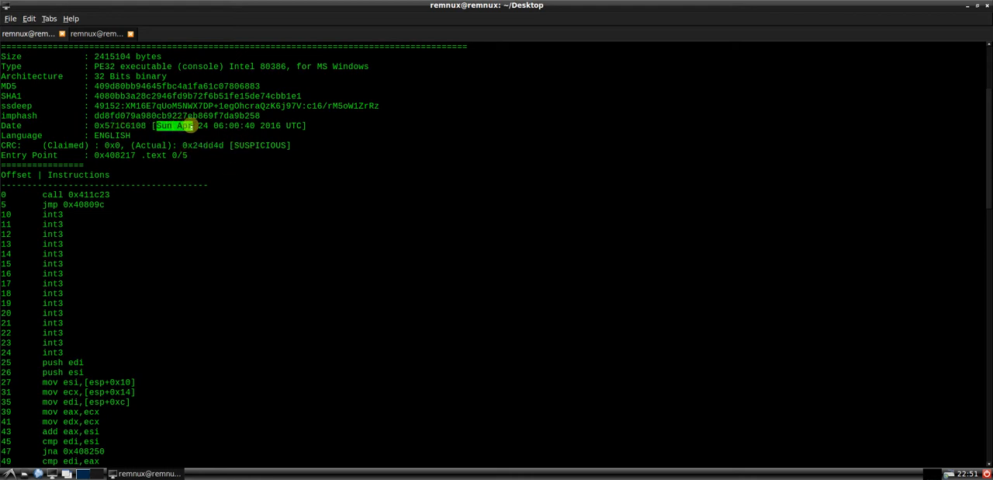
scroll("down", 3)
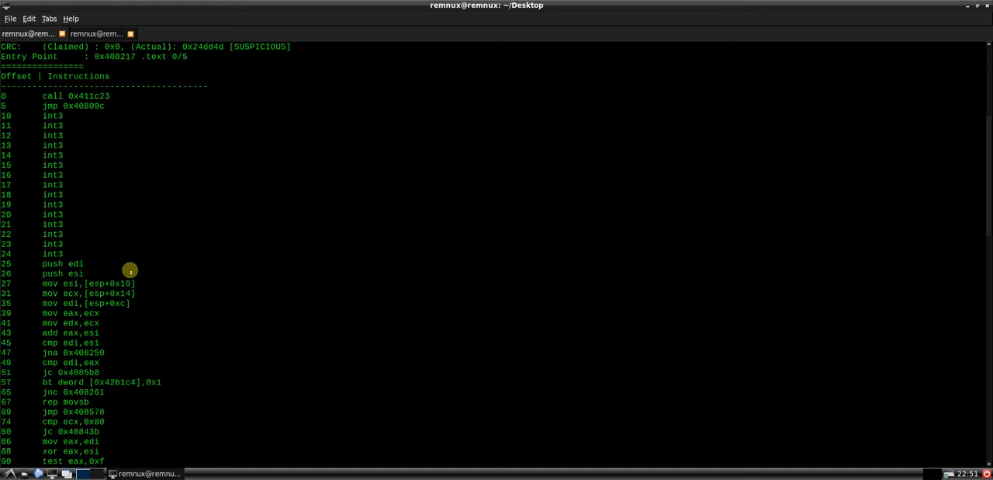
scroll("down", 3)
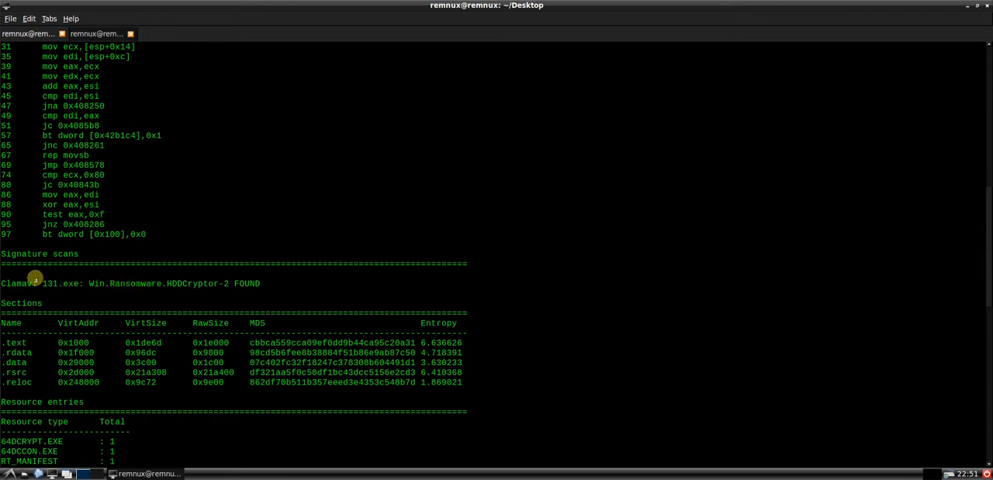
mouse_move(173, 283)
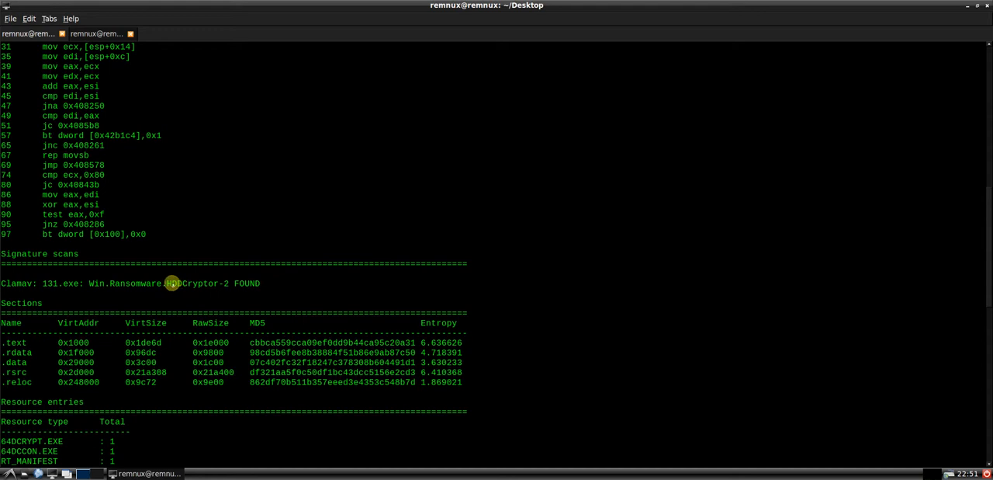
scroll("down", 3)
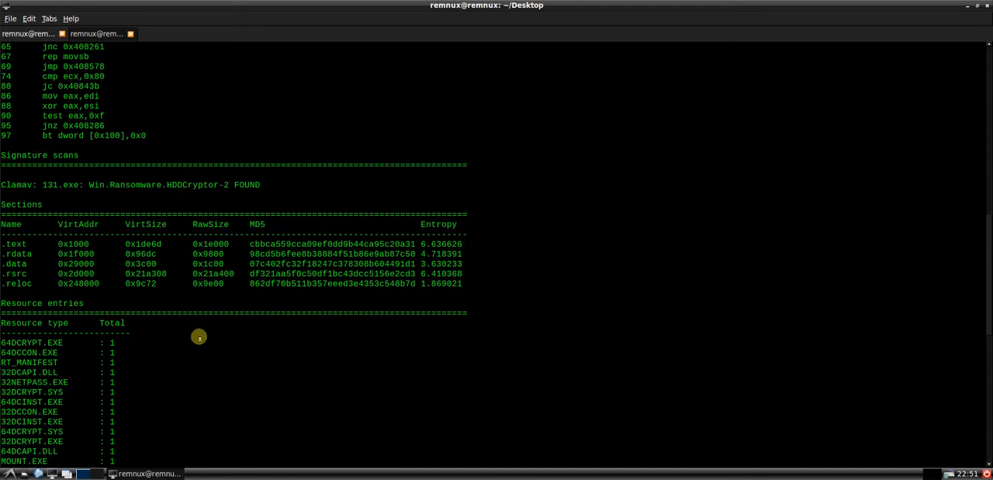
scroll("down", 3)
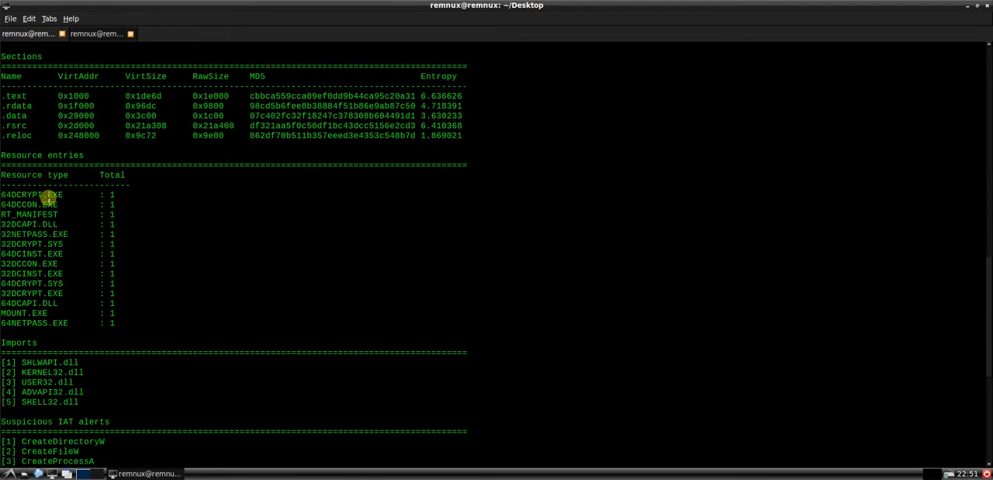
mouse_move(142, 337)
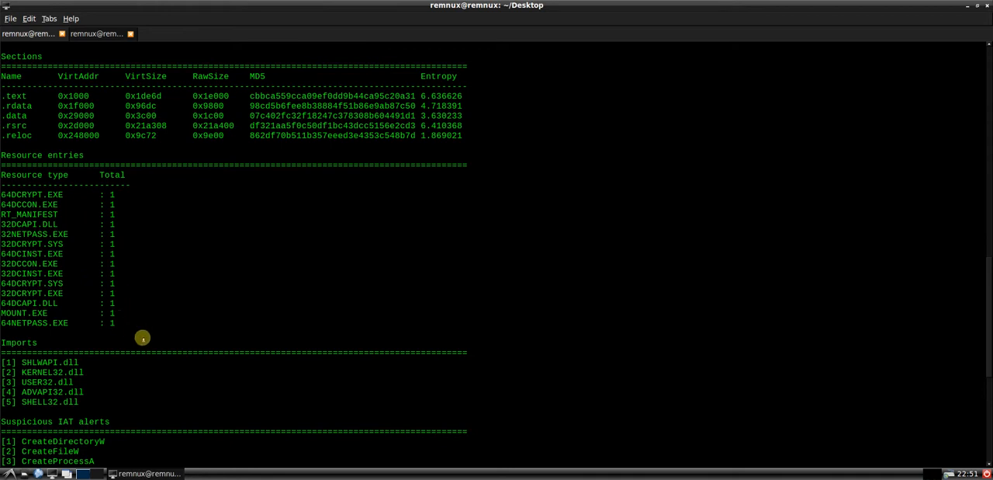
mouse_move(124, 322)
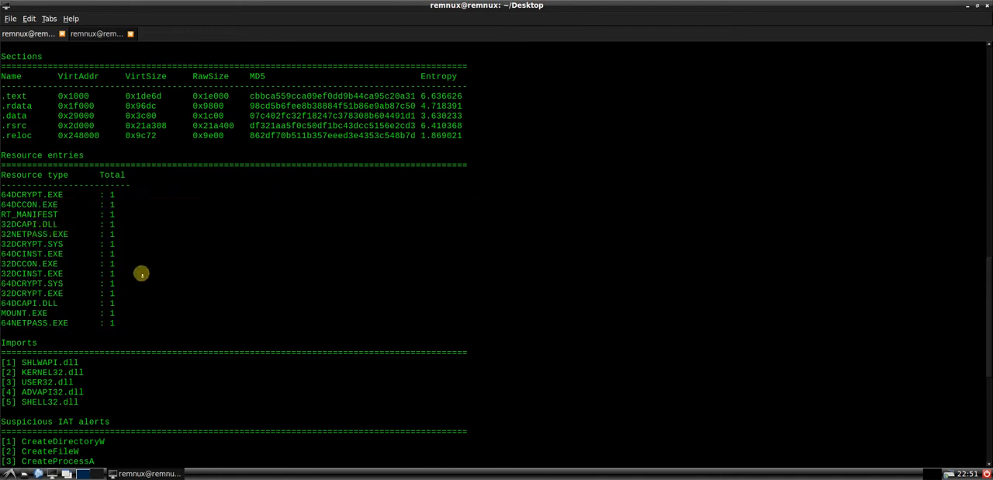
scroll("down", 3)
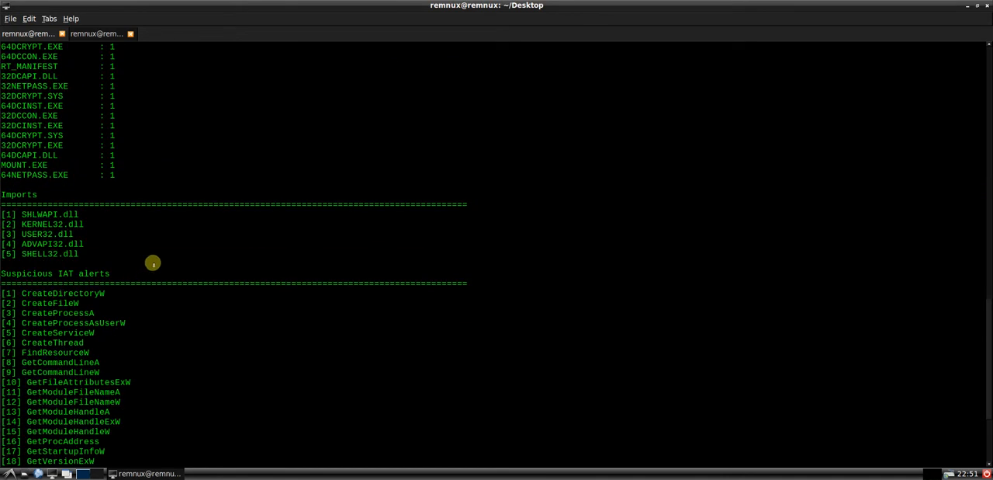
mouse_move(162, 280)
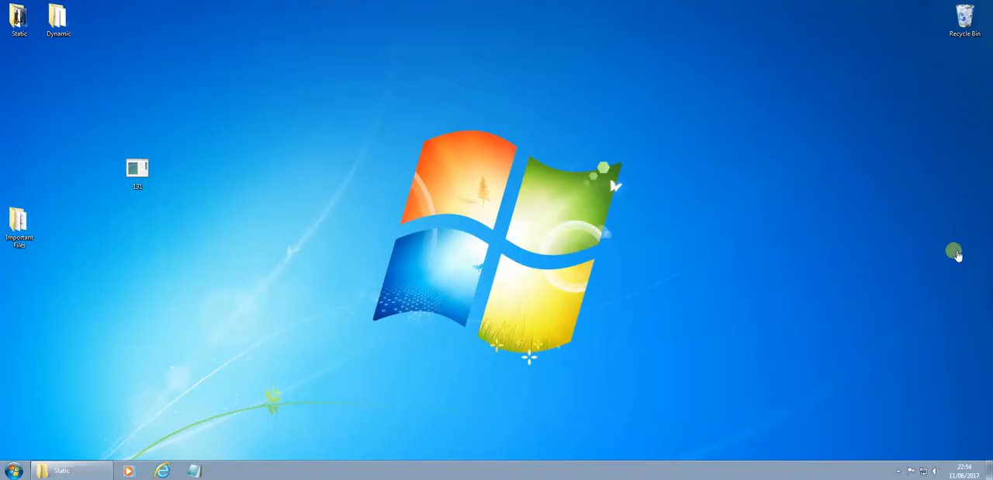
mouse_move(212, 146)
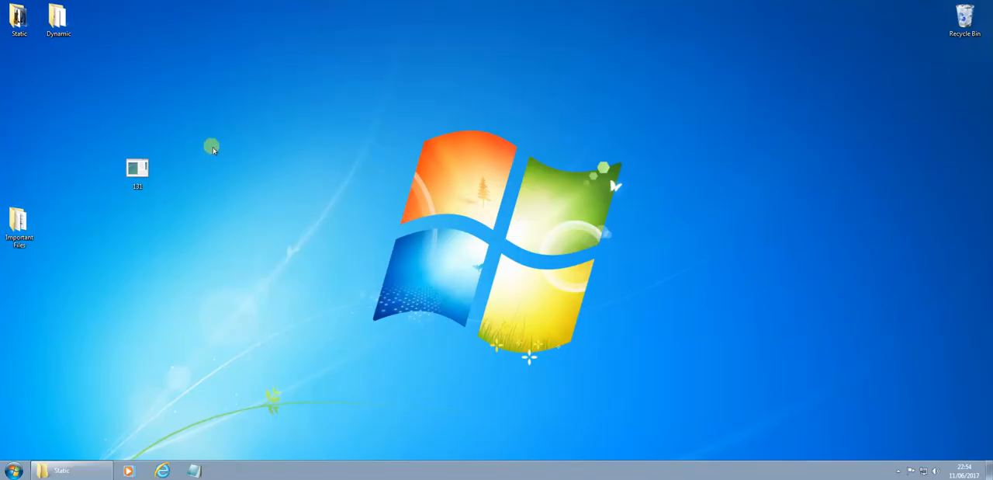
Step: Open the Static tools folder and load 131.exe into IDA Pro as a PE executable
double_click(19, 17)
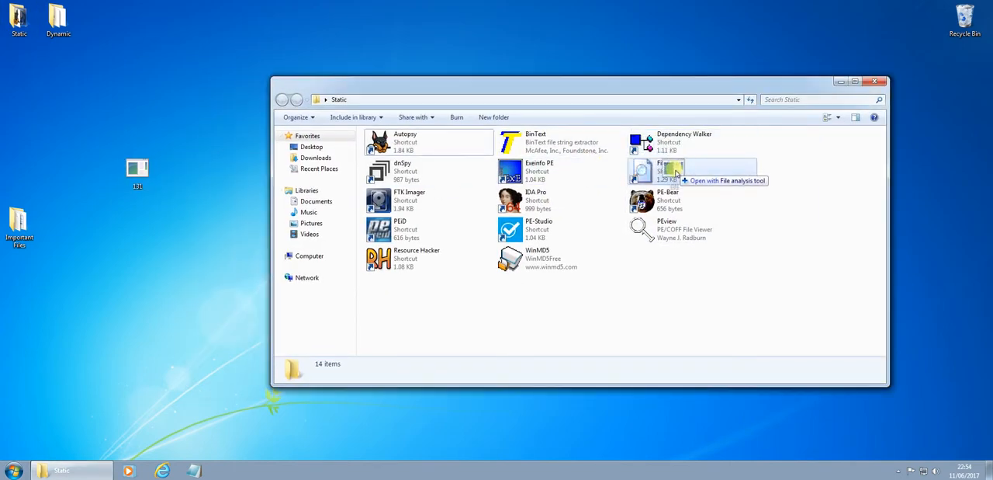
mouse_move(510, 229)
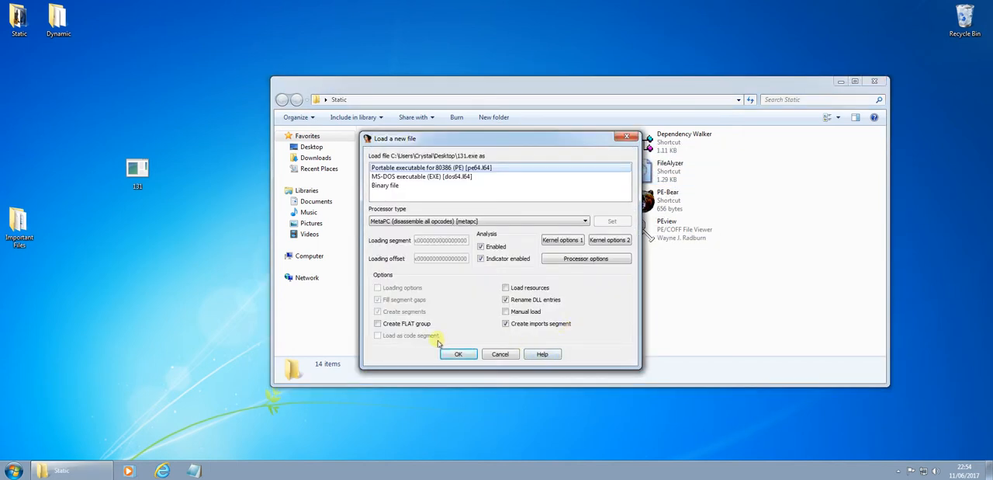
left_click(457, 354)
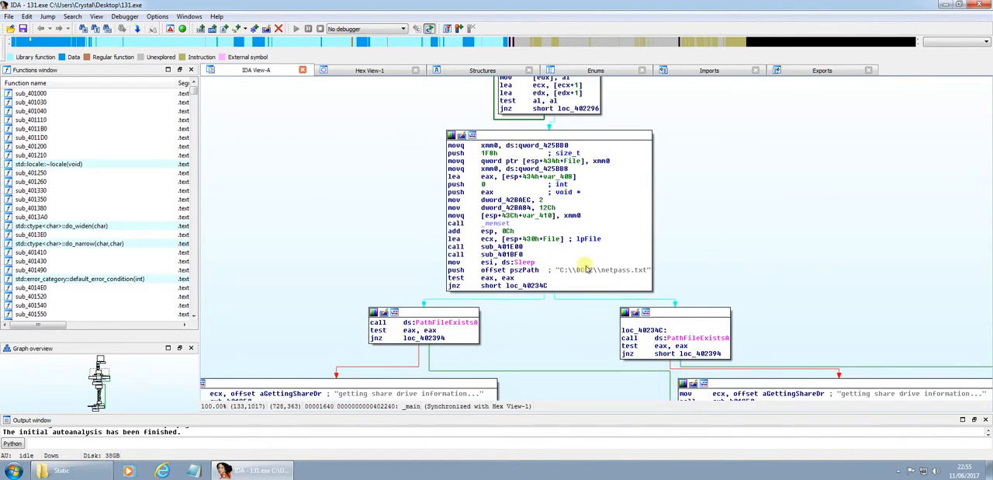
Step: Scroll _main's graph to the schtasks DefragmentService and net user mythbusters blocks
scroll("down", 3)
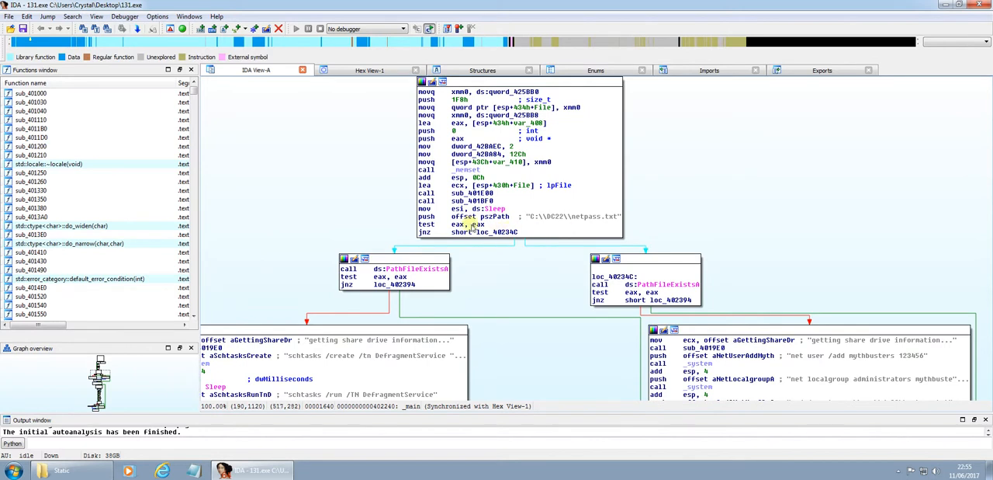
mouse_move(640, 224)
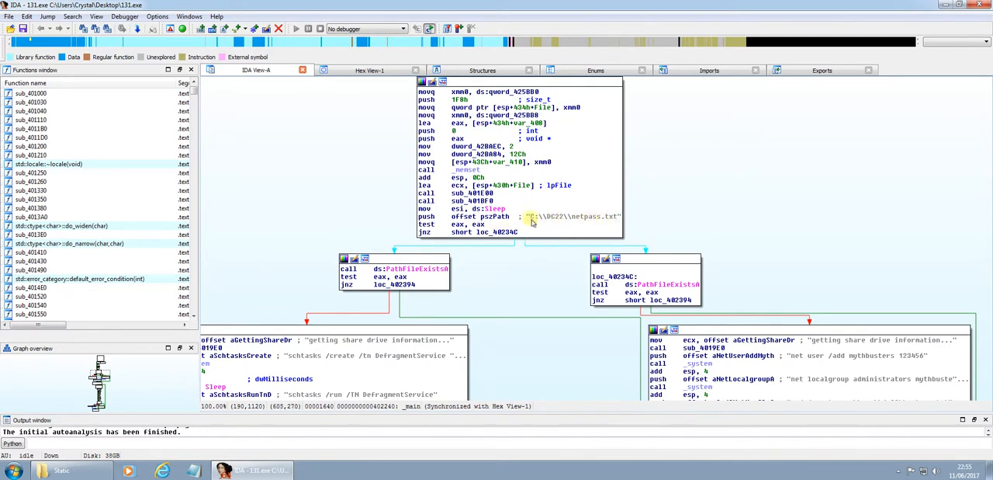
mouse_move(560, 237)
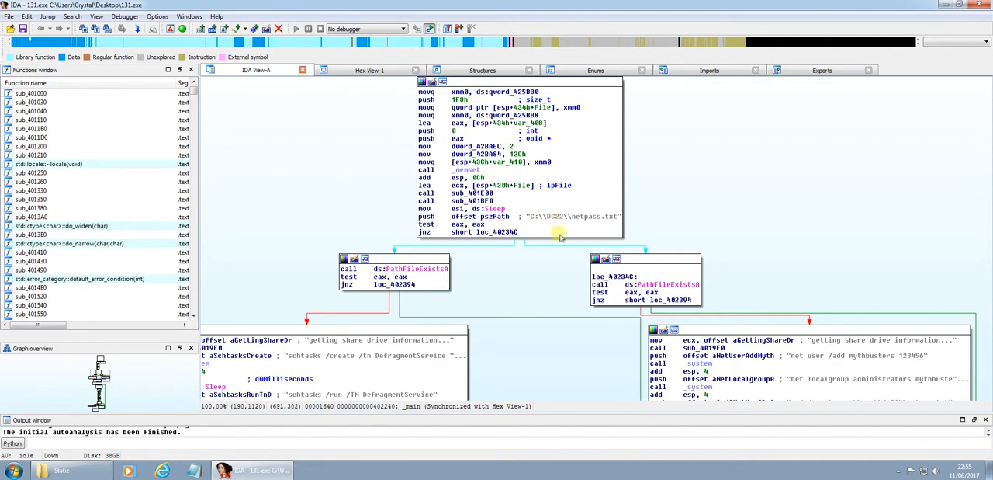
scroll("down", 3)
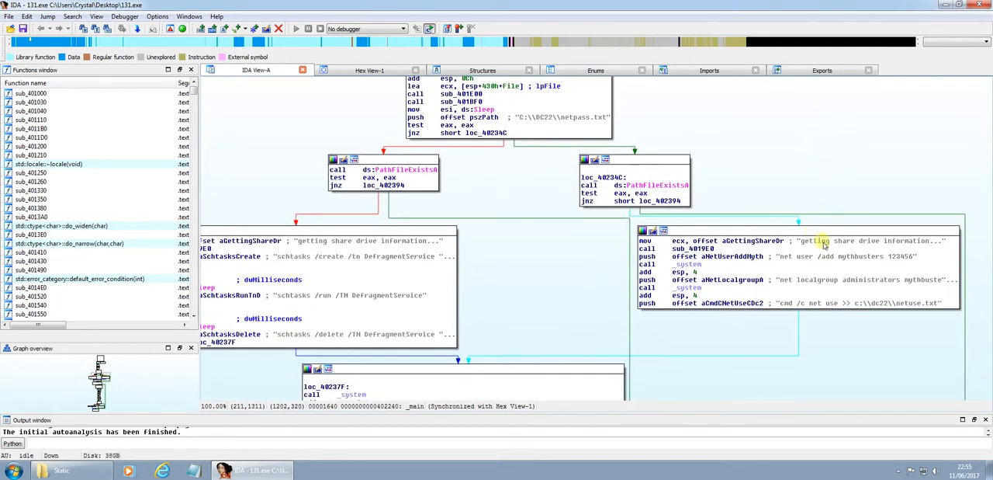
mouse_move(784, 272)
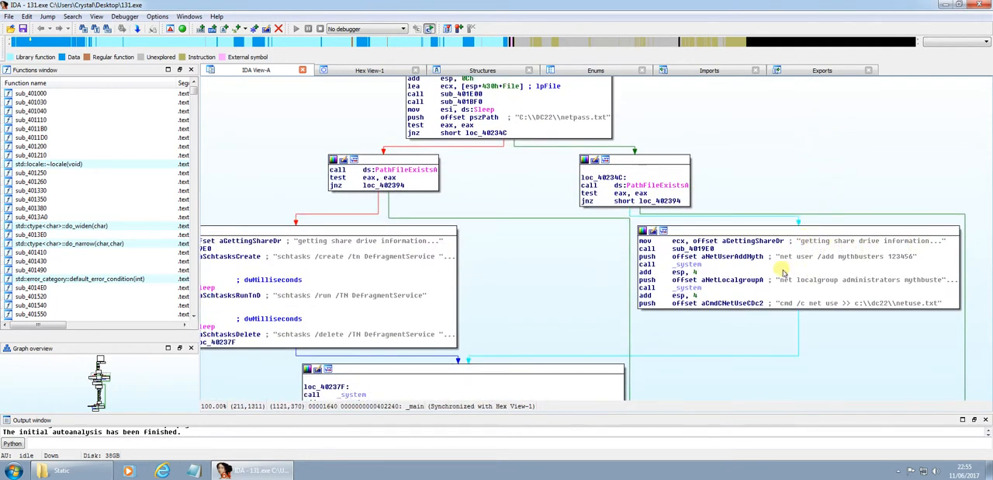
mouse_move(865, 266)
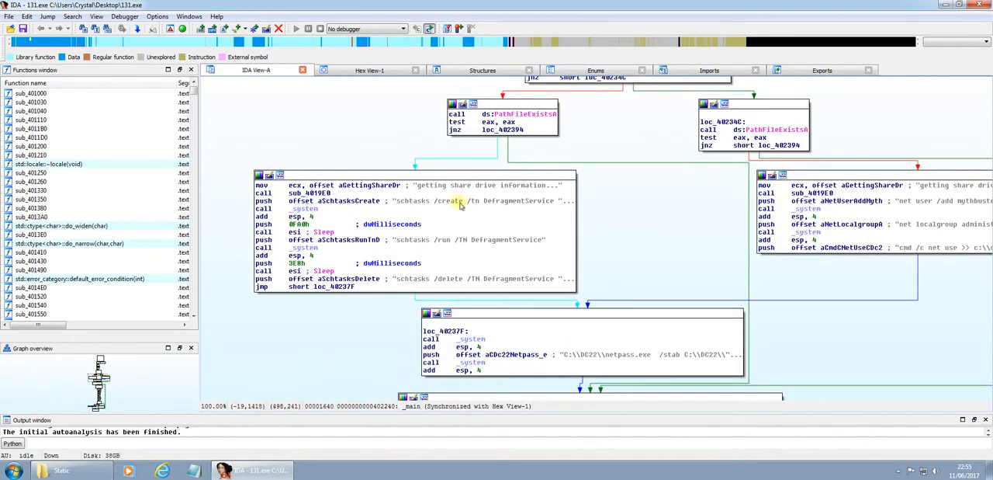
mouse_move(579, 247)
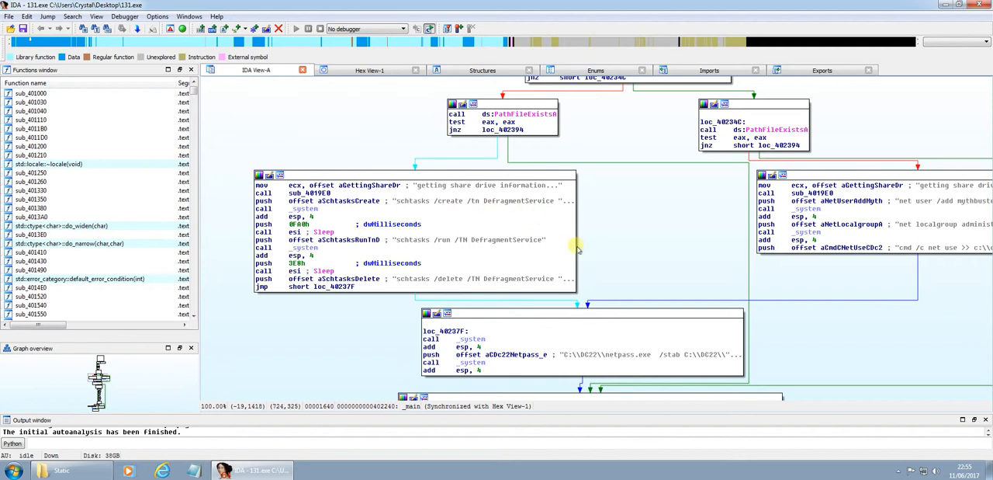
mouse_move(669, 223)
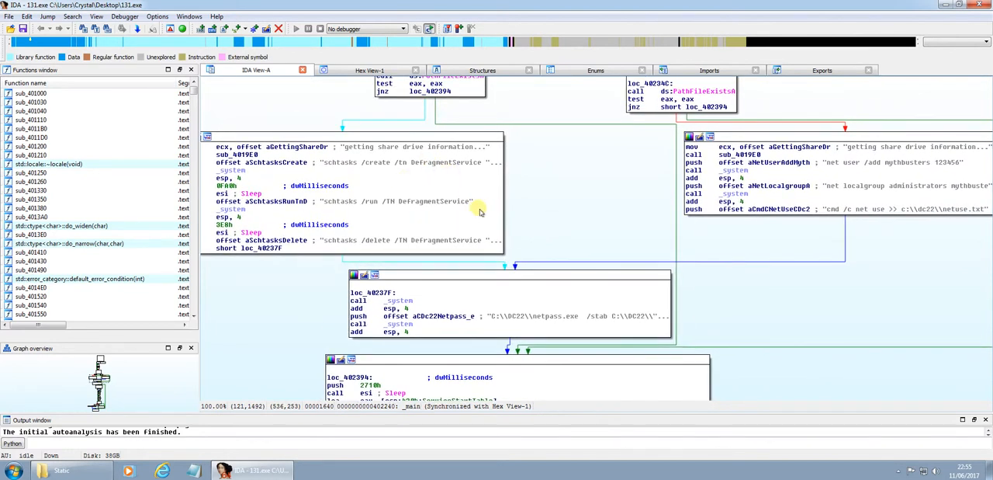
mouse_move(678, 306)
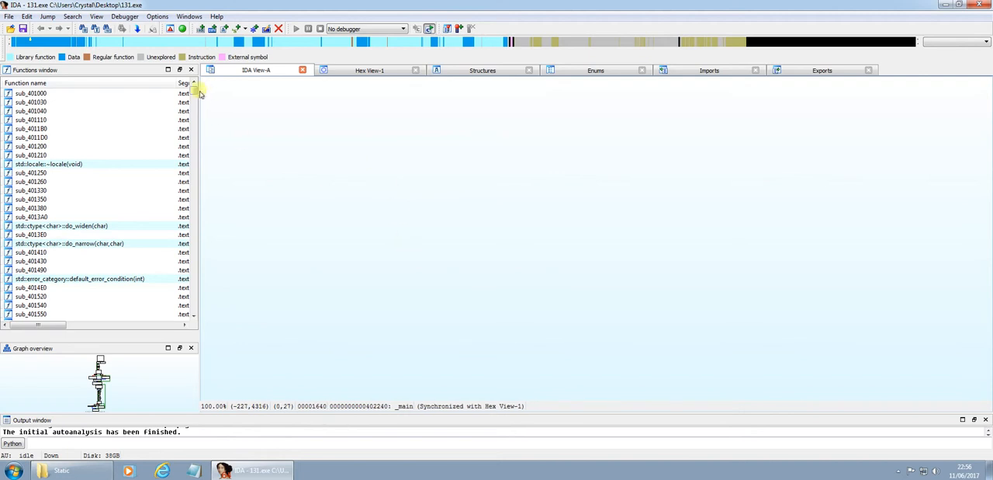
Step: Open the _main function graph and the Strings subview listing 389 strings
scroll("down", 3)
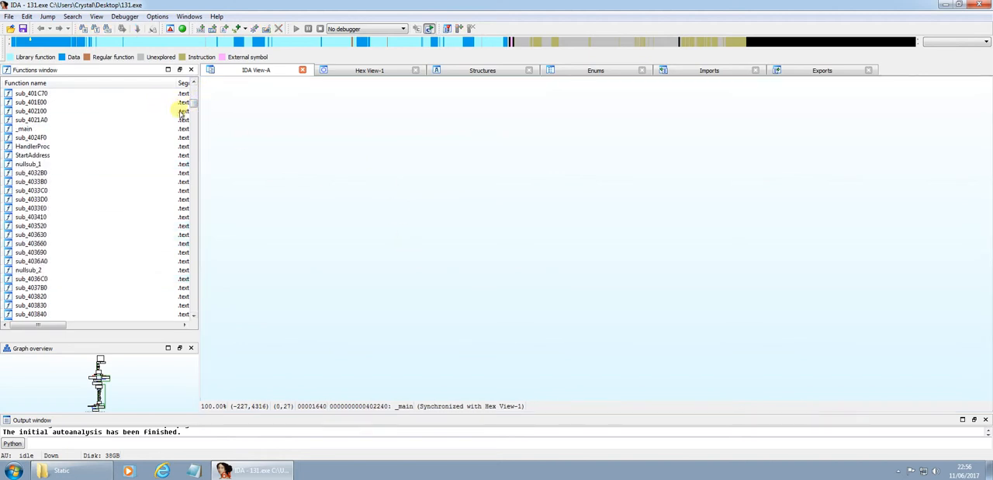
left_click(27, 102)
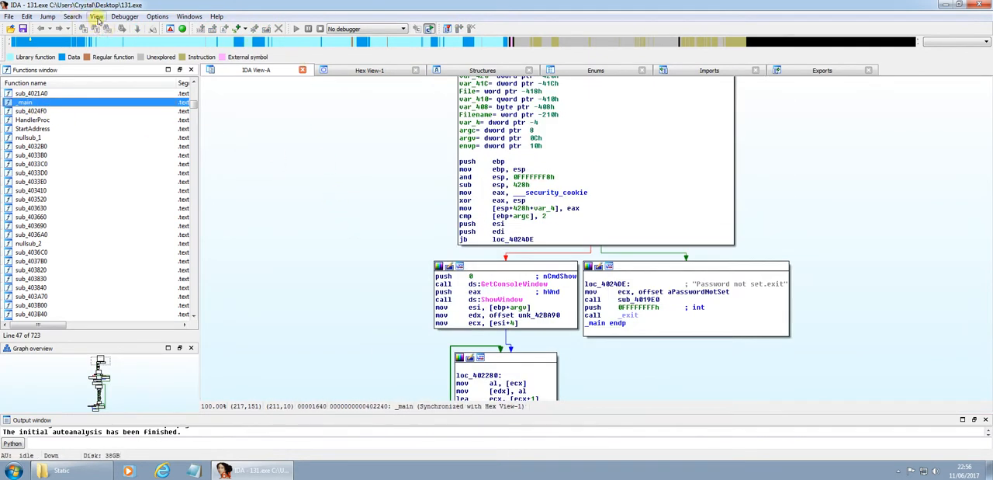
left_click(96, 15)
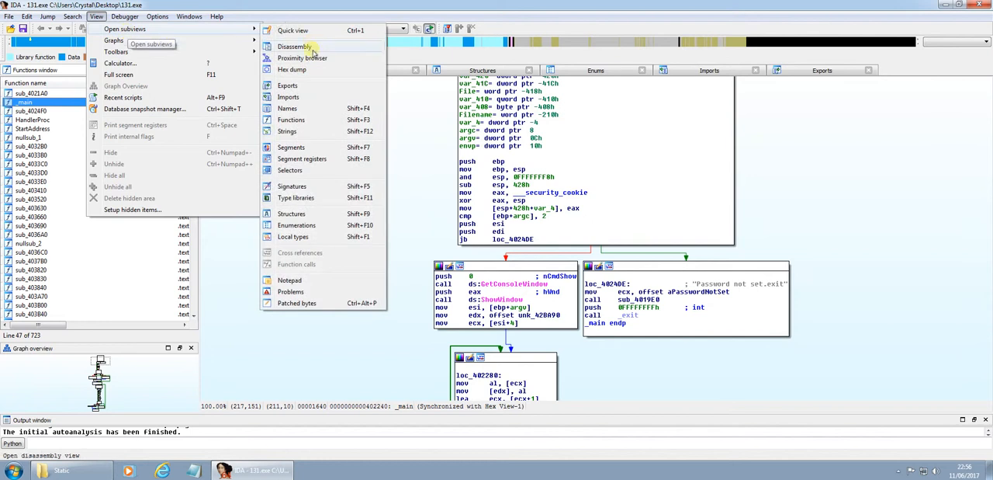
left_click(287, 131)
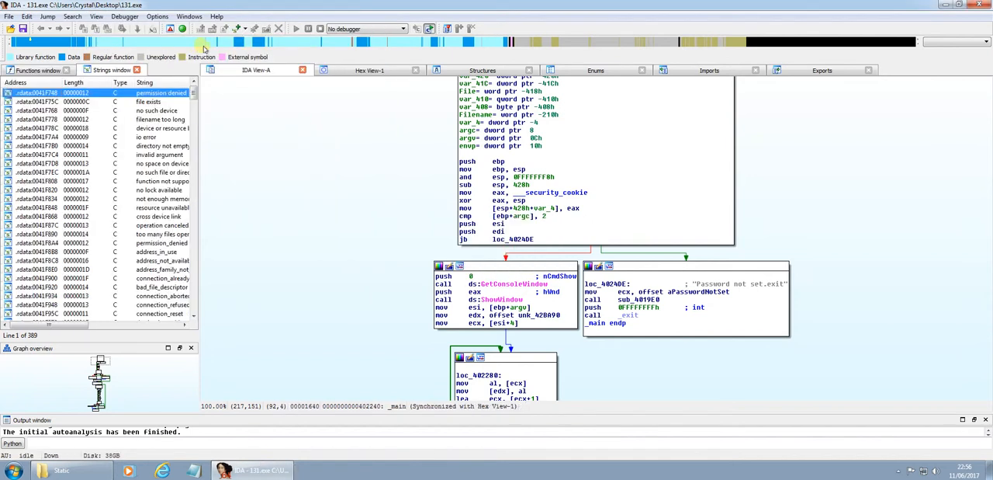
mouse_move(362, 147)
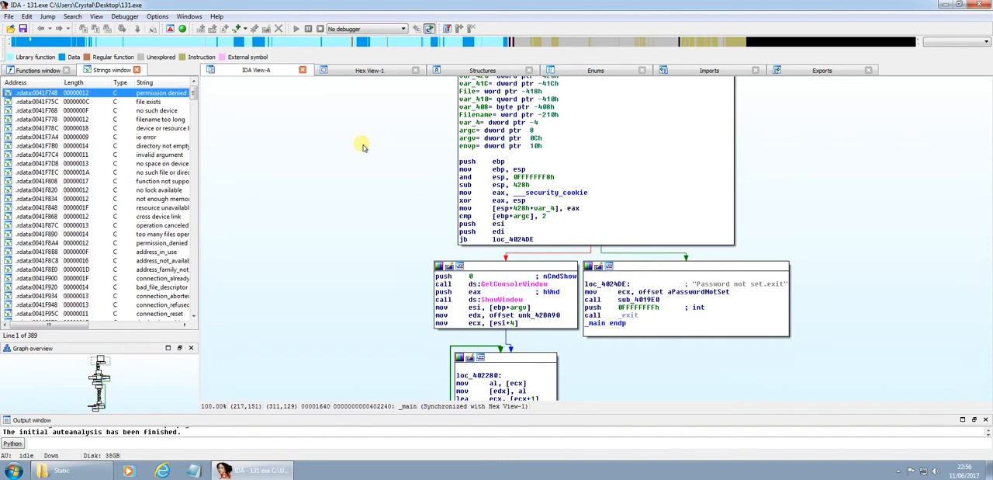
mouse_move(224, 97)
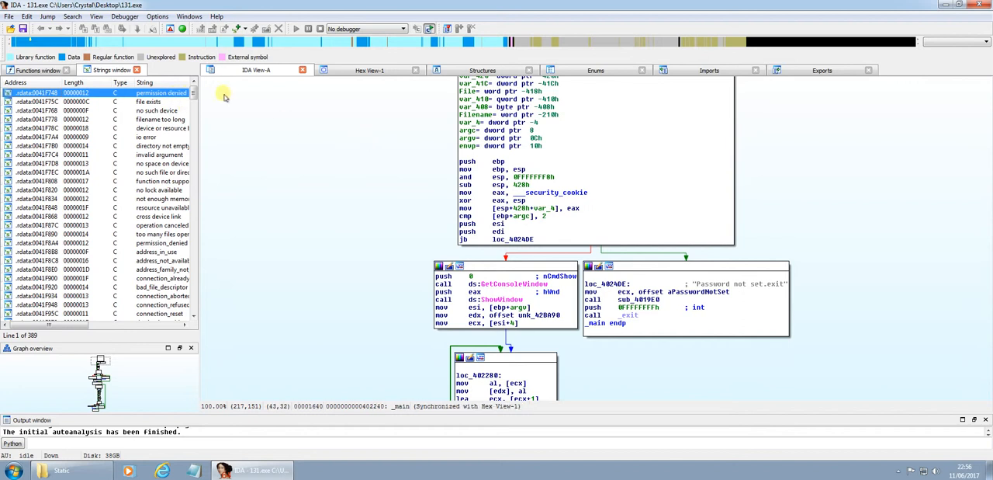
mouse_move(225, 100)
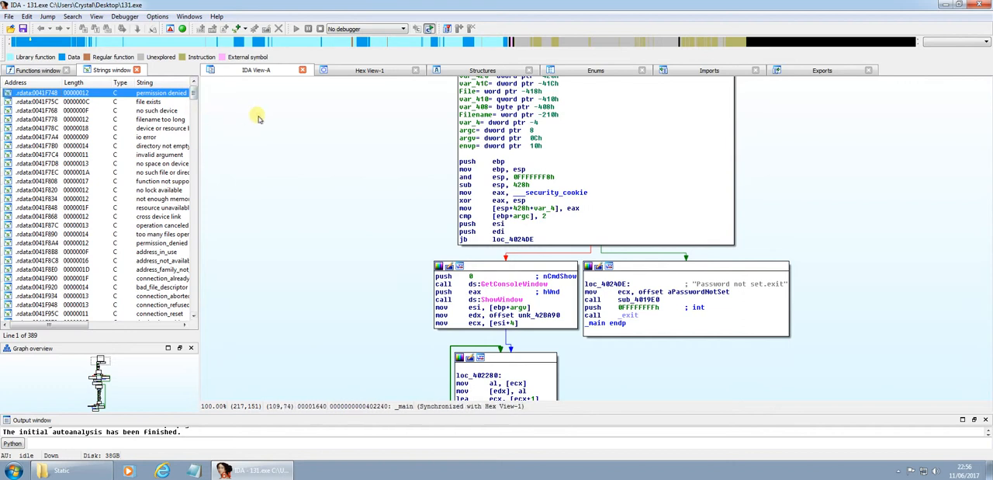
mouse_move(303, 130)
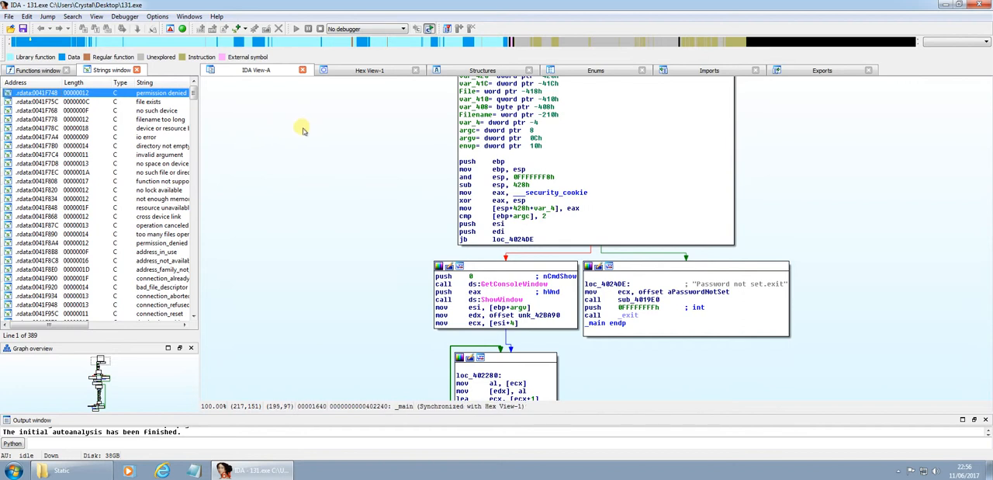
mouse_move(358, 92)
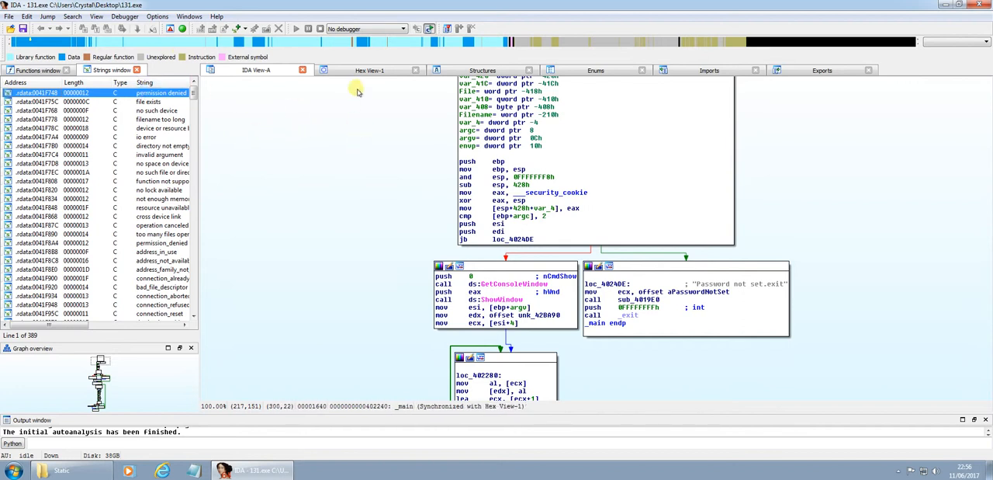
mouse_move(330, 61)
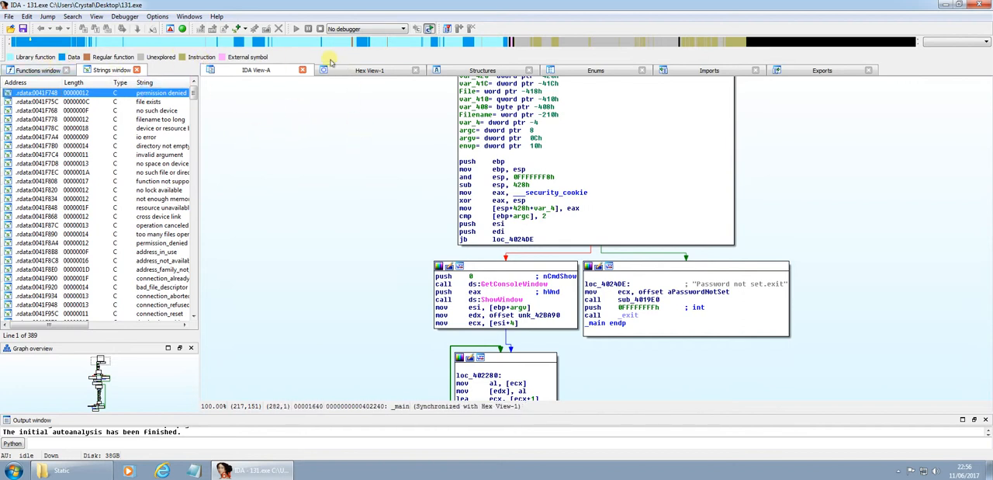
Step: Maximize the Strings window and scroll past error messages and dates to API names like MessageBoxW
left_click(97, 15)
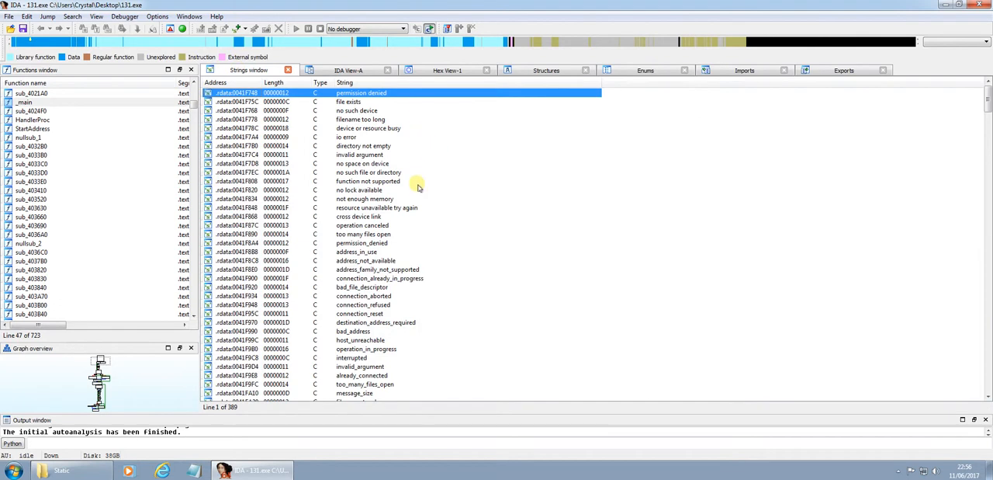
mouse_move(462, 158)
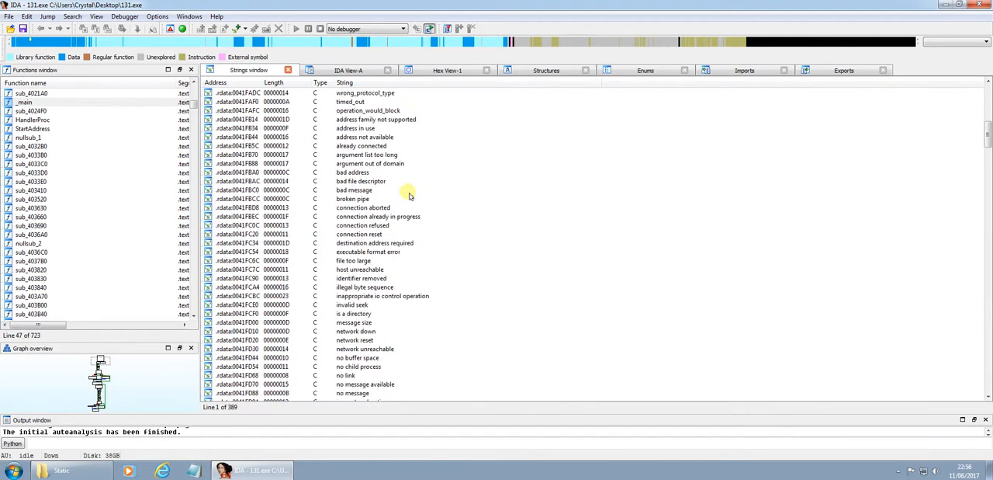
scroll("down", 3)
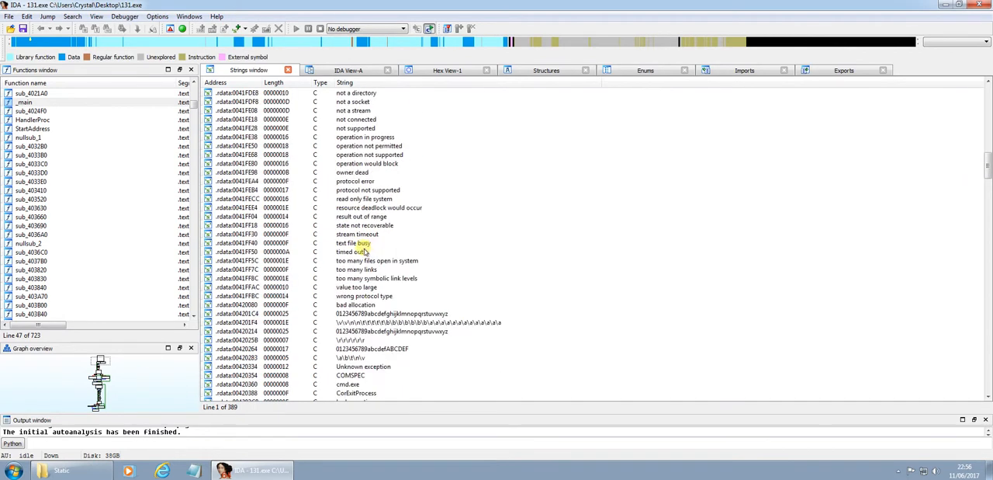
scroll("down", 3)
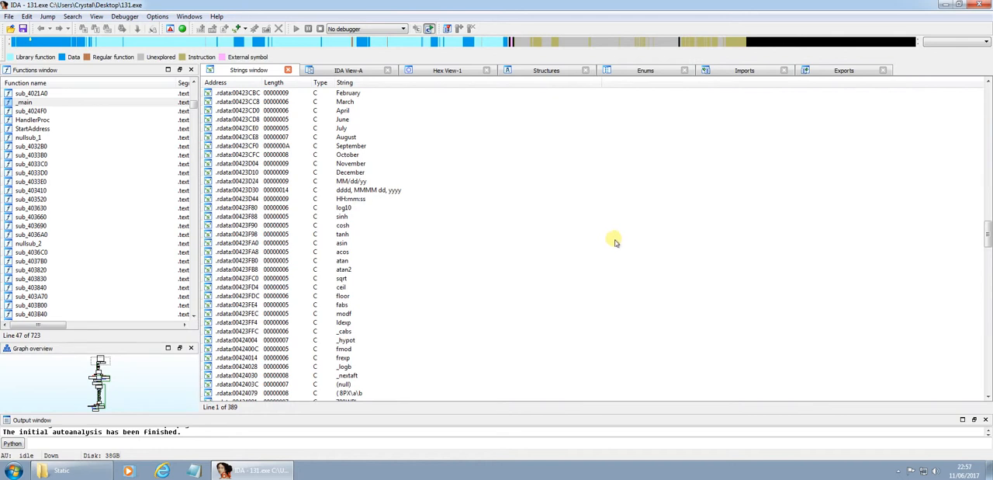
mouse_move(614, 239)
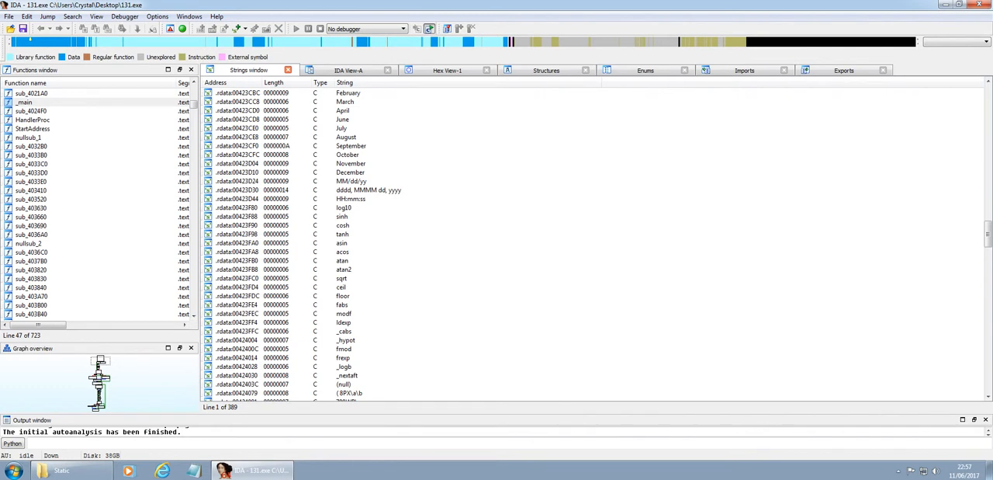
mouse_move(529, 176)
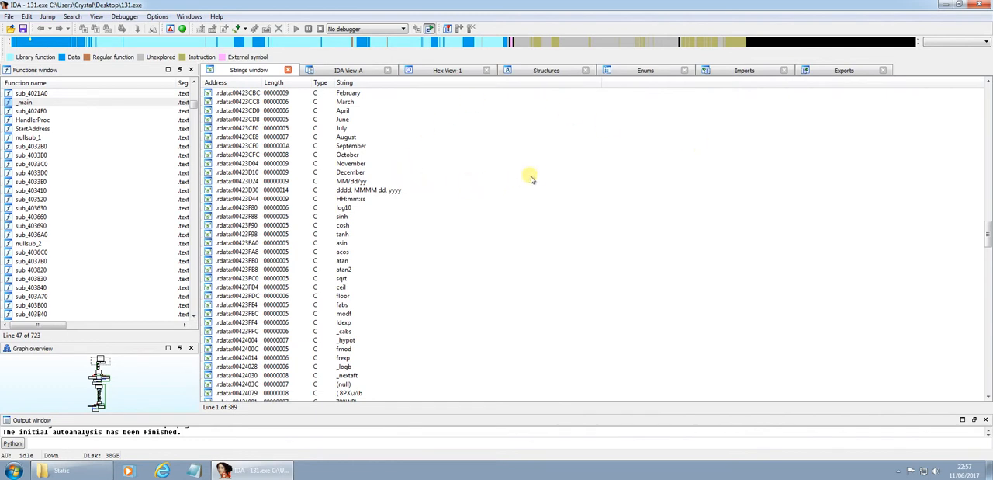
mouse_move(371, 118)
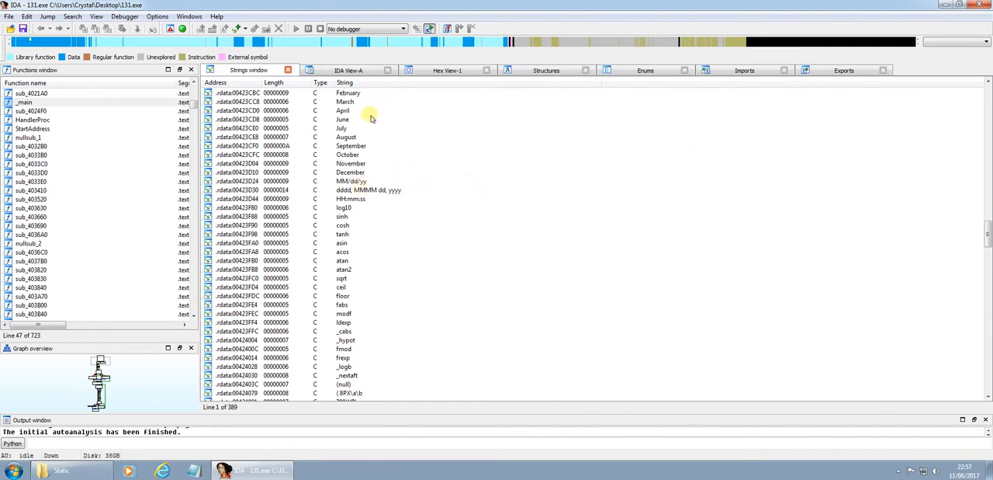
scroll("down", 3)
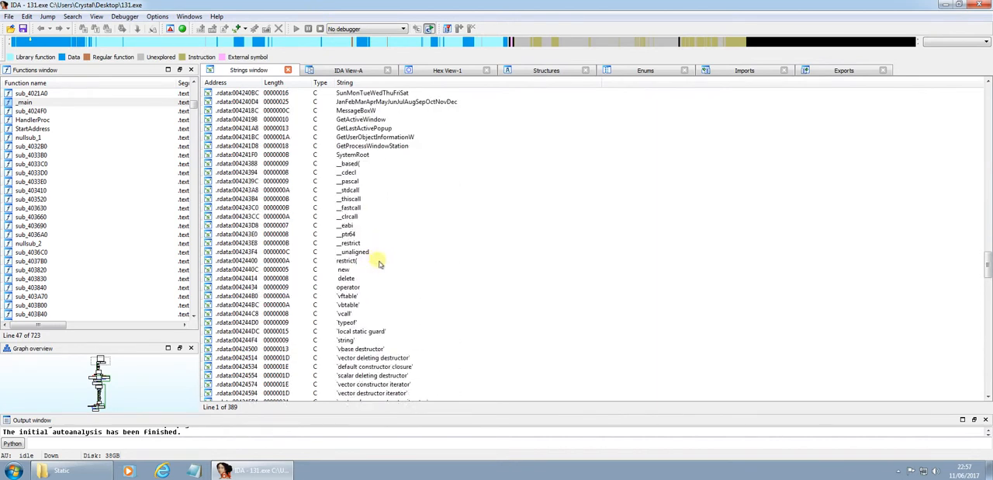
mouse_move(434, 93)
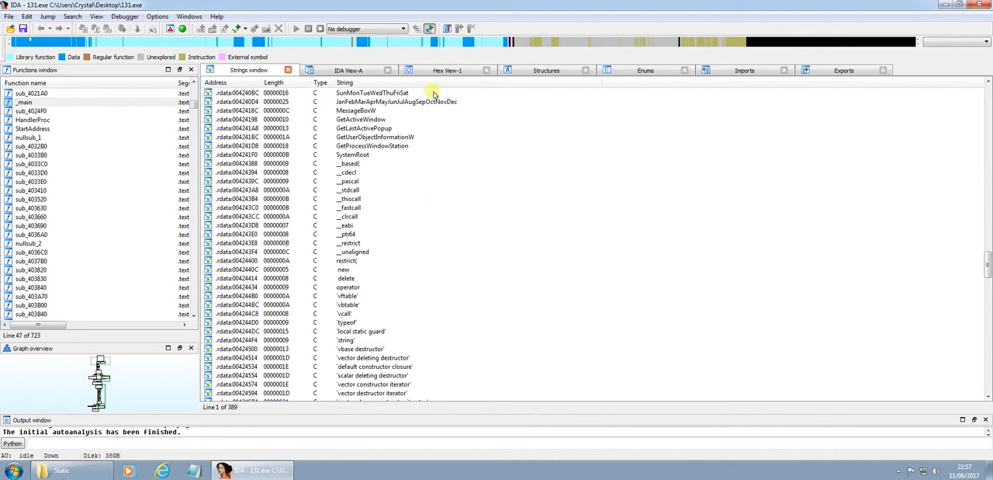
mouse_move(378, 165)
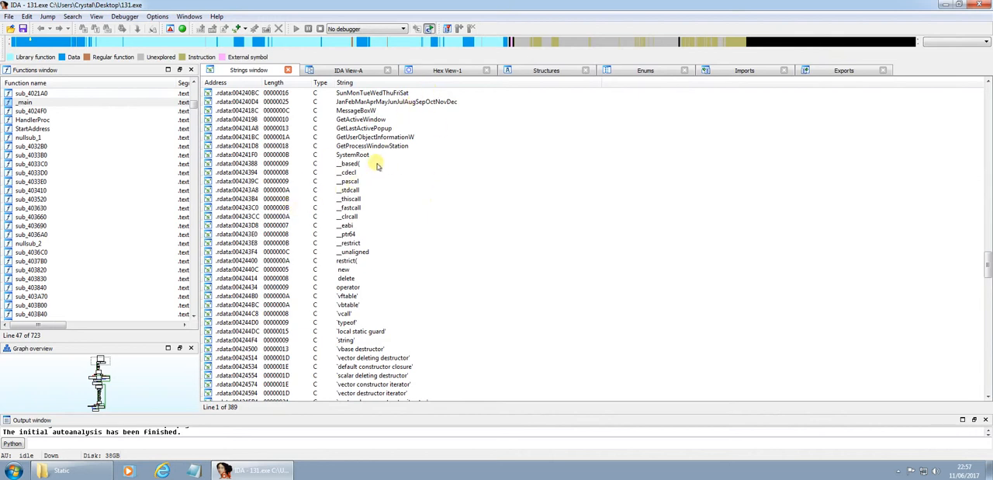
scroll("down", 3)
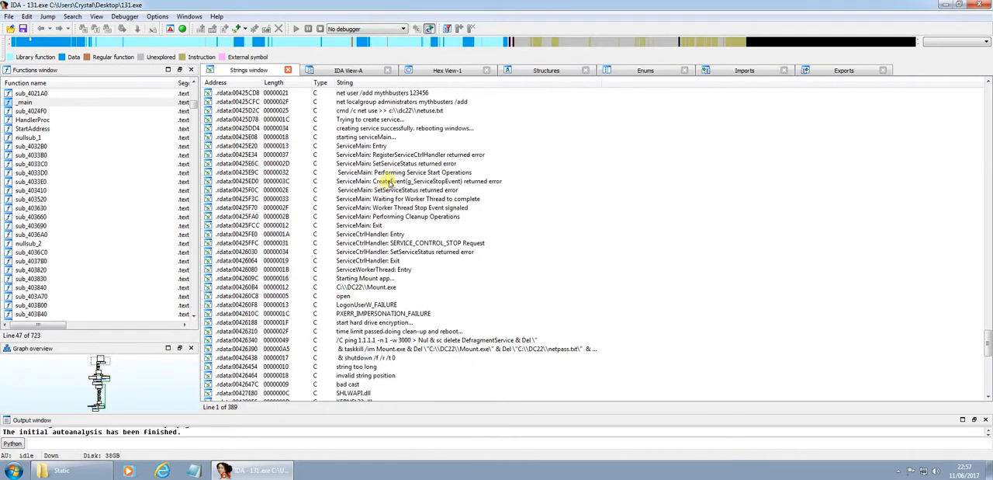
scroll("down", 3)
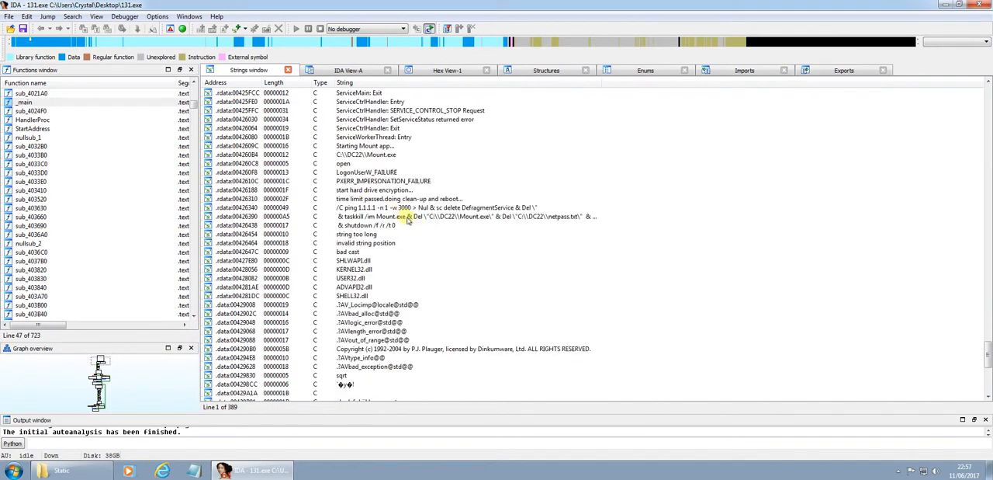
left_click(465, 215)
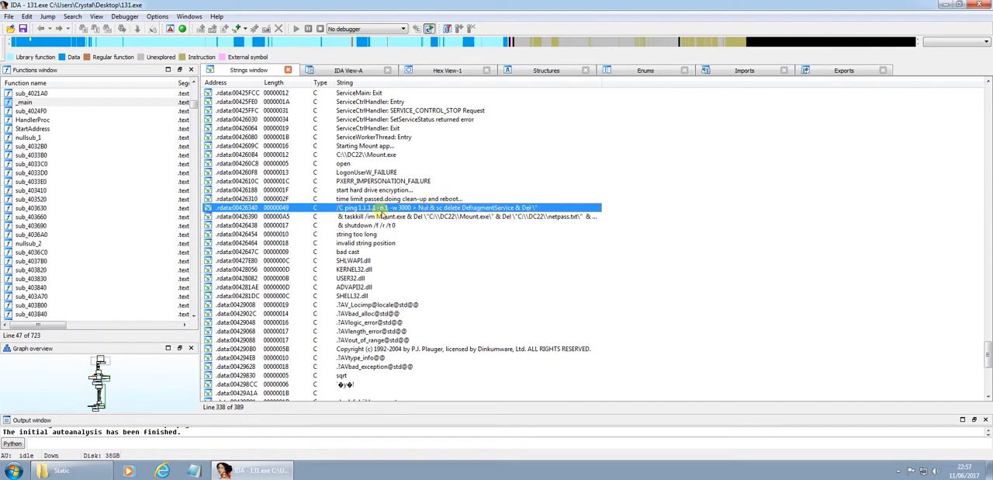
left_click(372, 189)
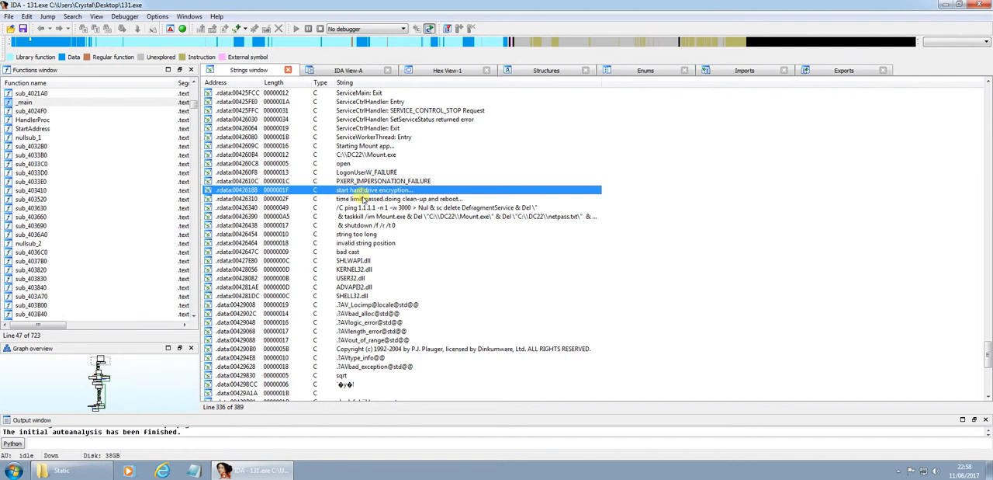
scroll("down", 3)
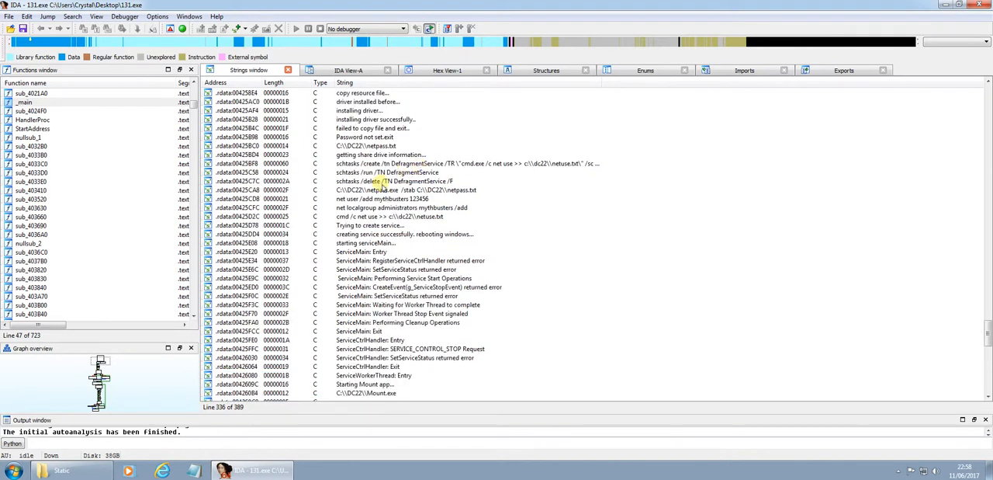
left_click(388, 189)
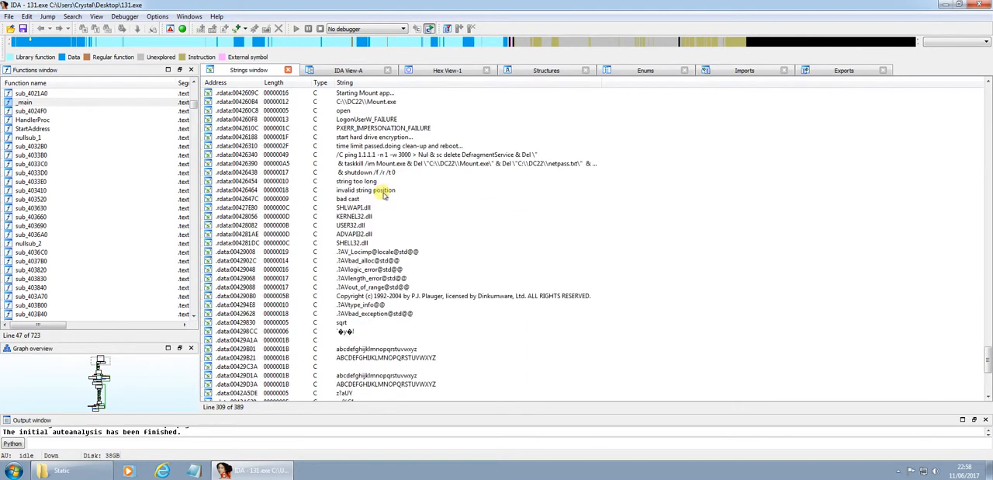
scroll("down", 3)
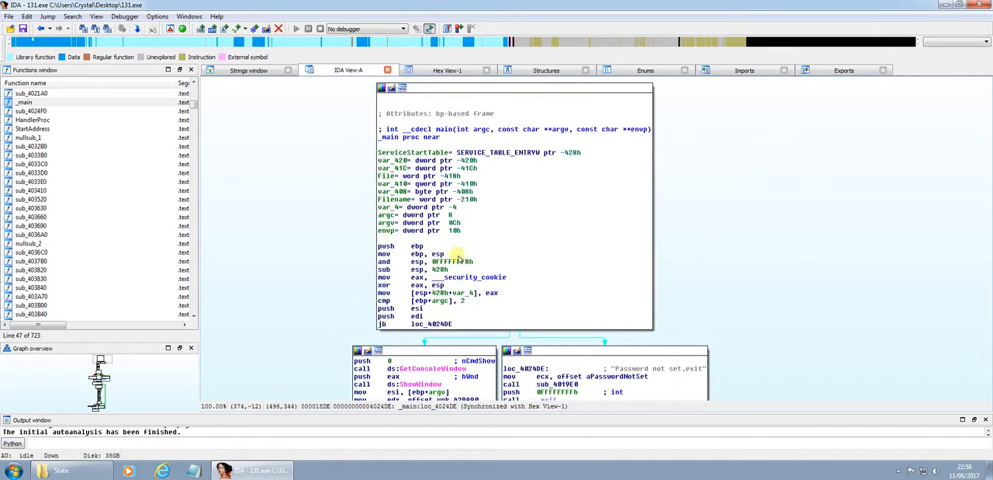
mouse_move(471, 277)
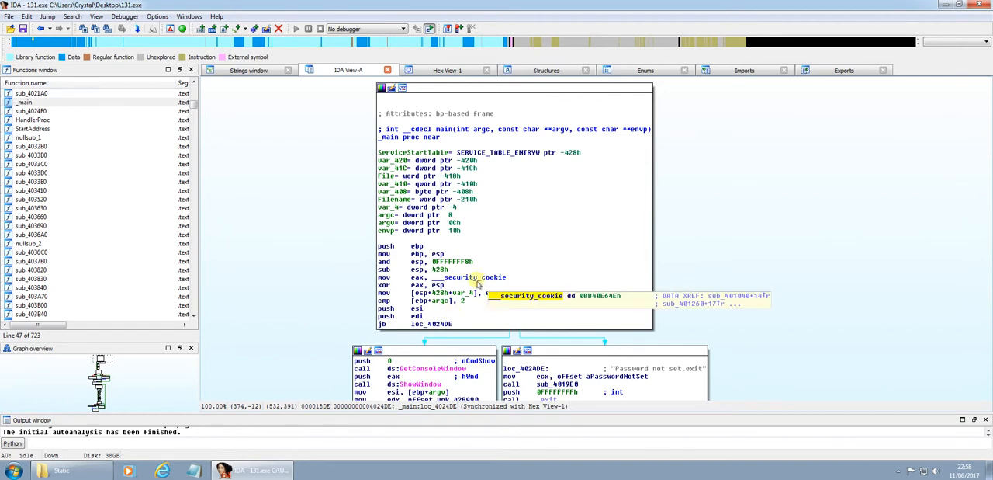
mouse_move(404, 271)
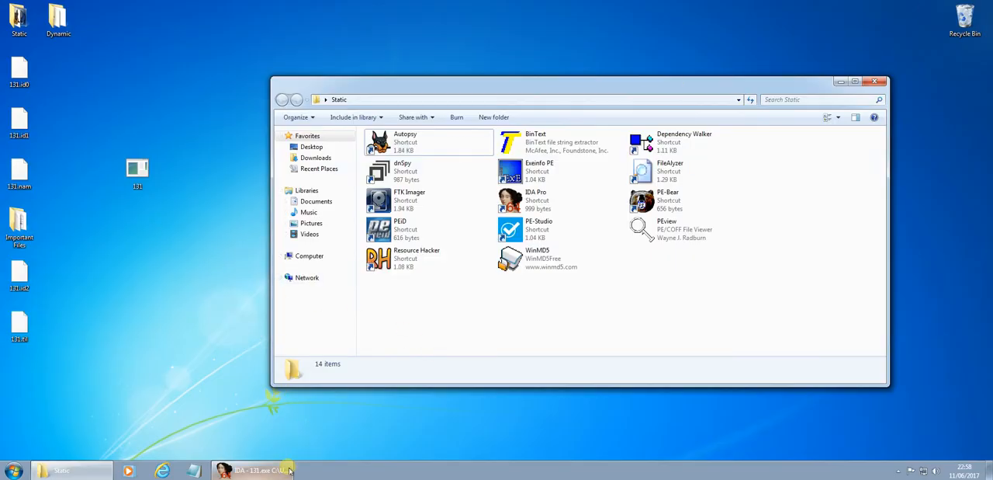
Step: Switch back to IDA View-A and scroll _main down to the "Password not set.exit" path
left_click(252, 469)
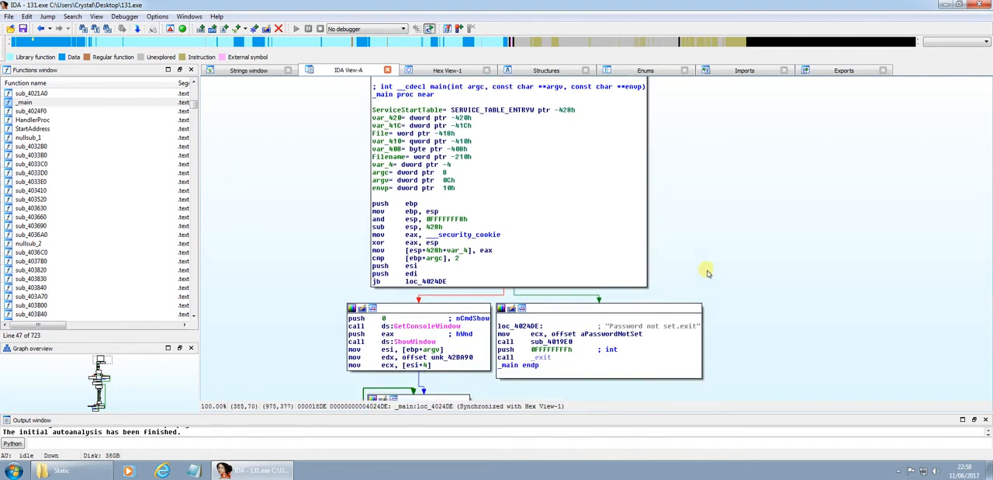
scroll("down", 3)
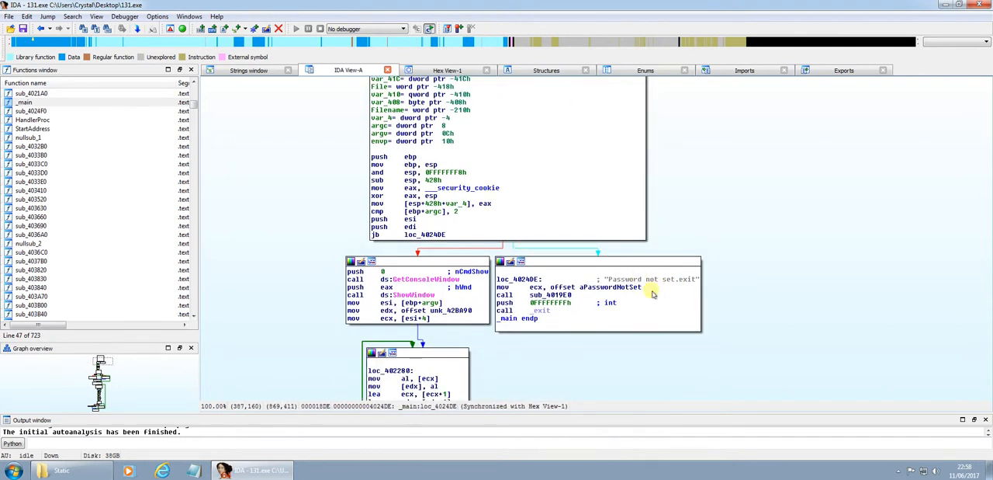
mouse_move(662, 316)
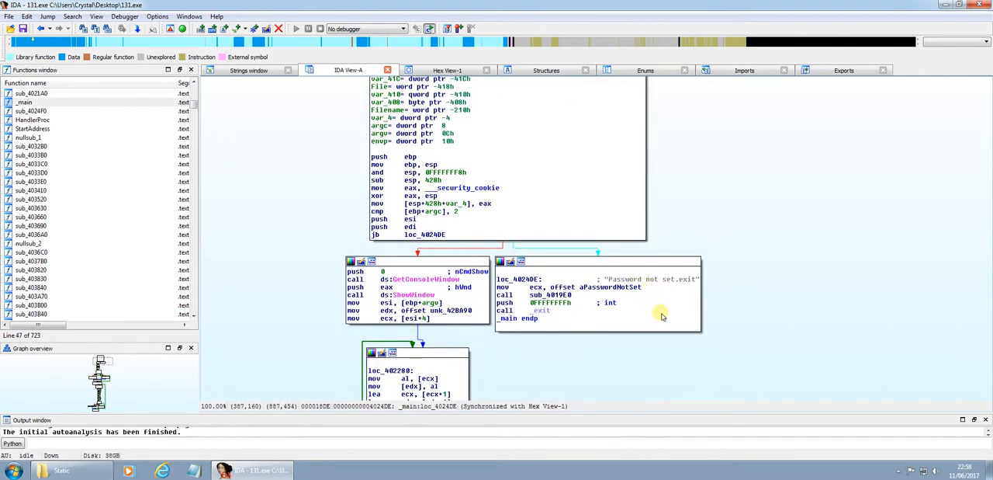
mouse_move(593, 184)
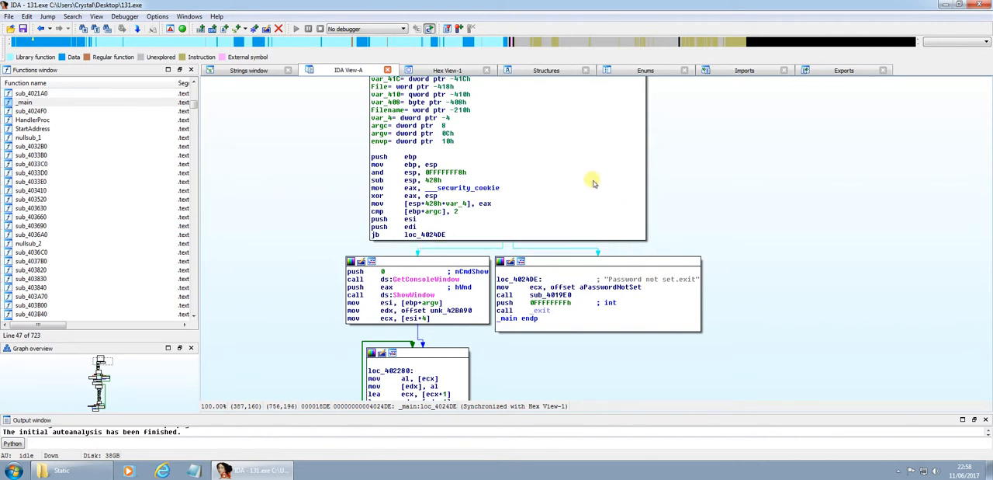
mouse_move(812, 199)
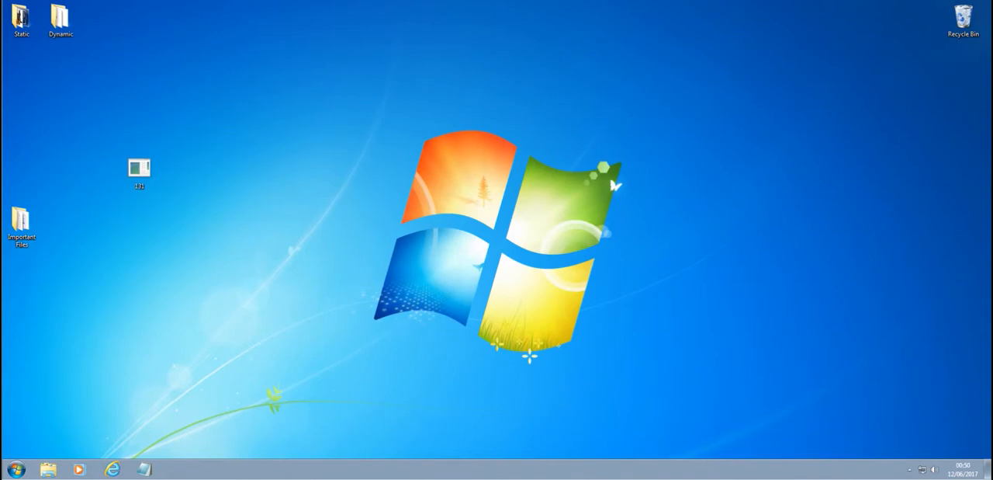
Step: Select and open the Dynamic analysis tools folder
left_click(61, 15)
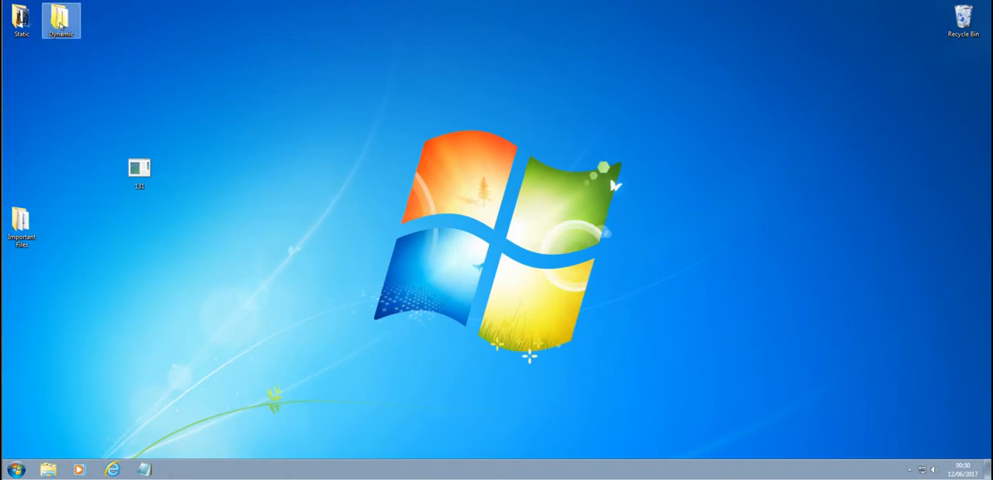
left_click(61, 20)
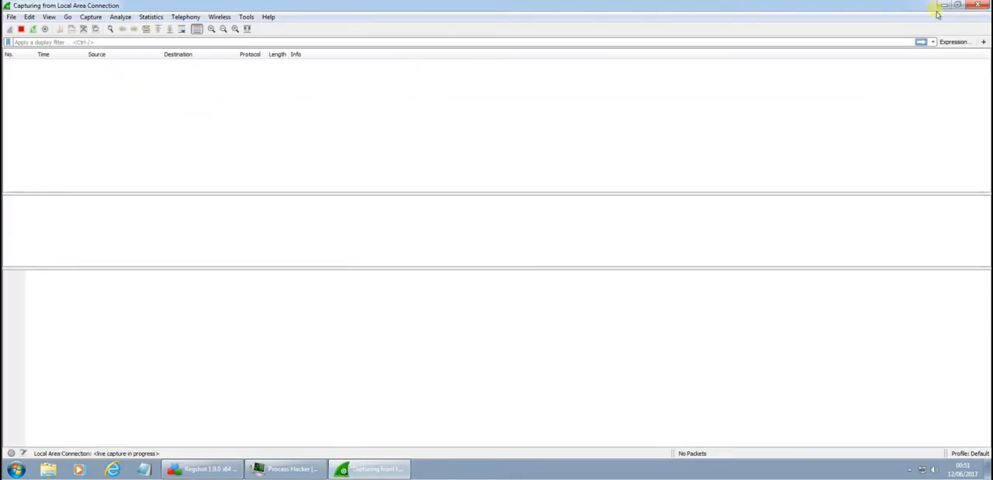
mouse_move(755, 196)
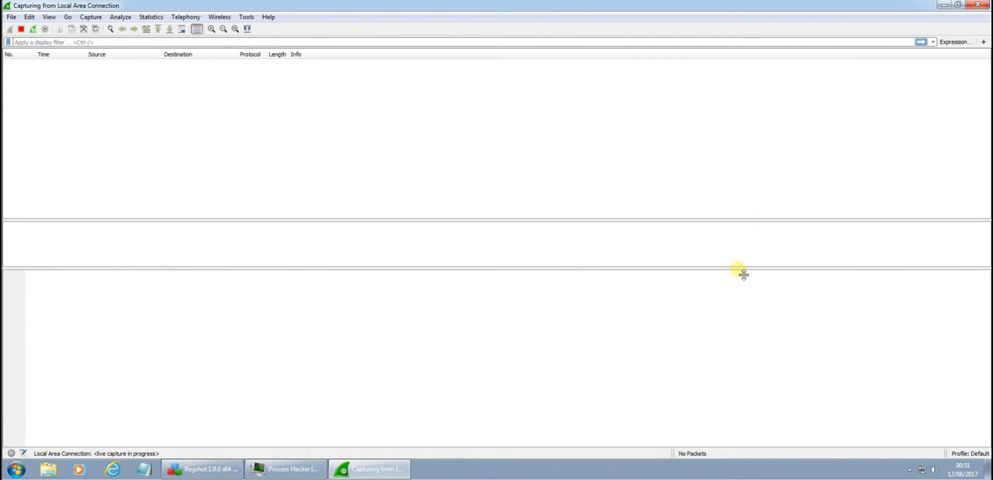
Step: Watch 131.exe run under cmd.exe as the dcrypt DiskCryptor service-created notification appears
right_click(543, 302)
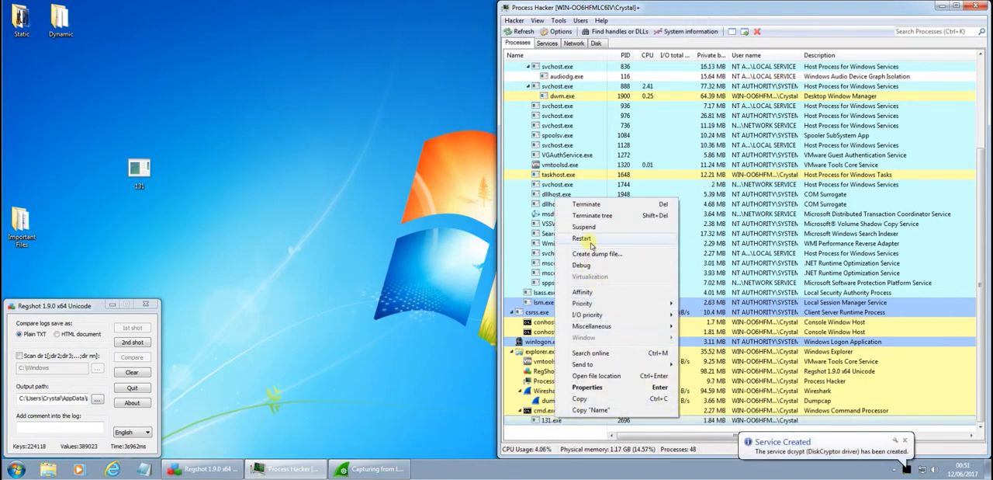
Step: Find the stopped boot-start dcrypt driver (dcrypt.sys) in the services list and open its details
left_click(547, 43)
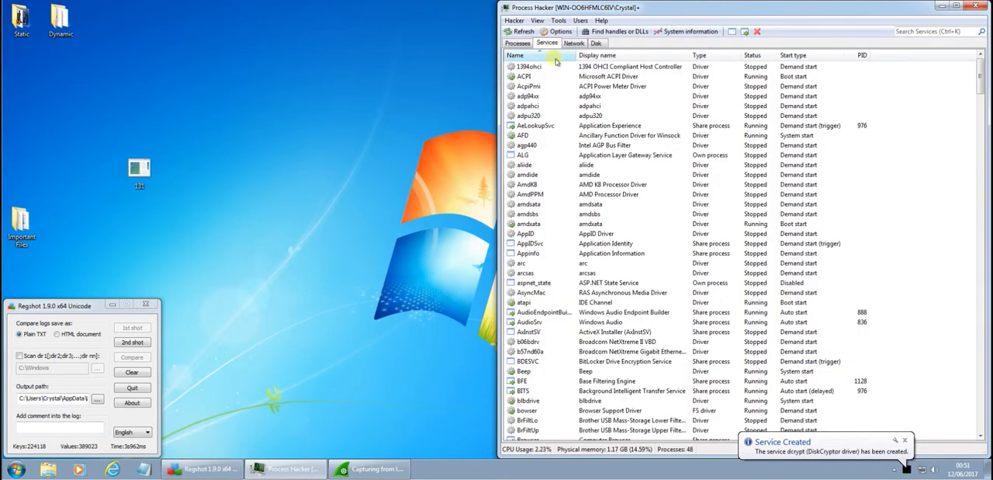
scroll("down", 3)
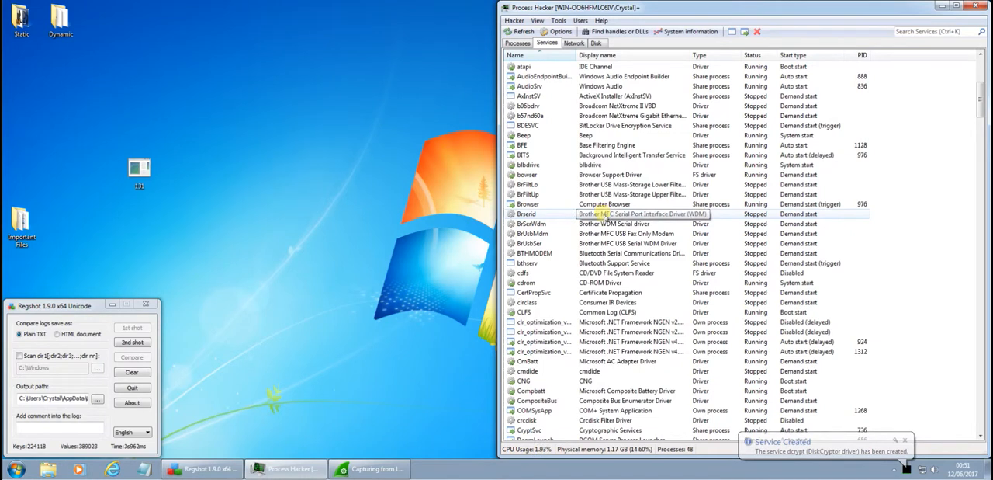
scroll("down", 3)
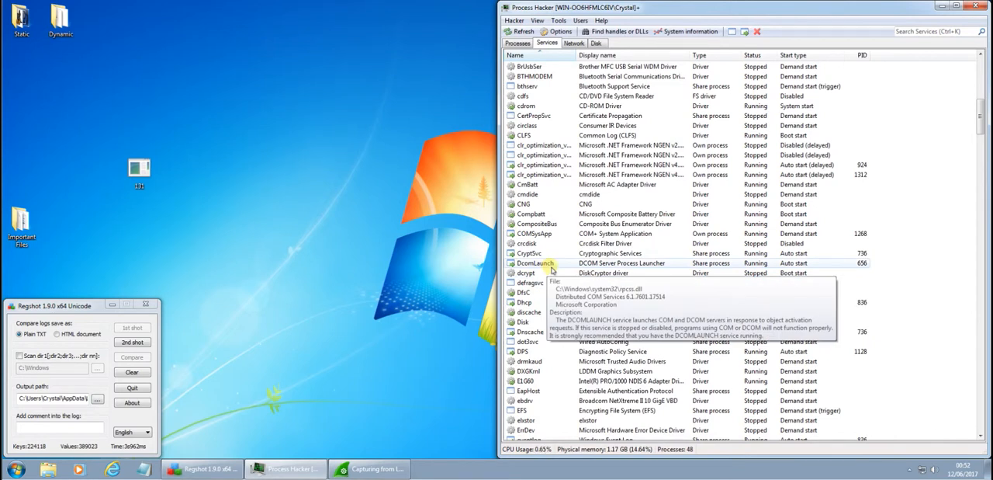
scroll("down", 3)
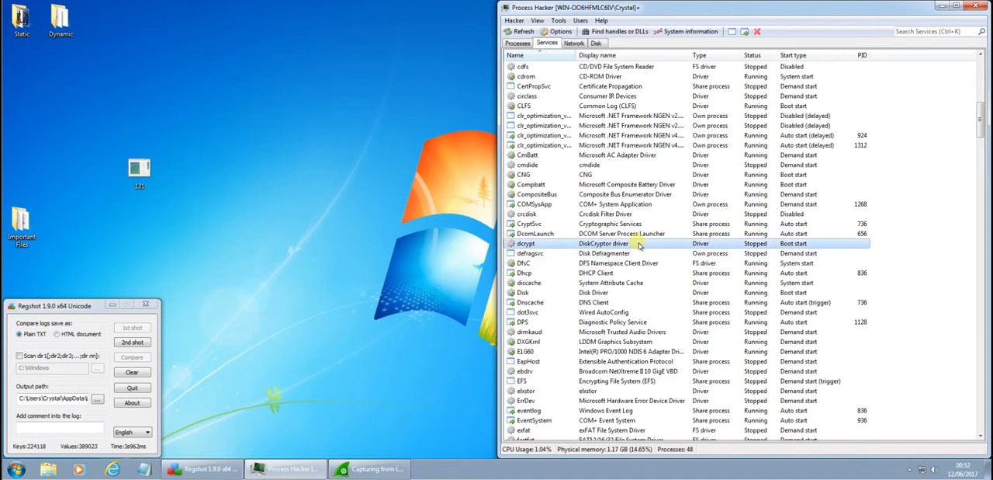
mouse_move(551, 259)
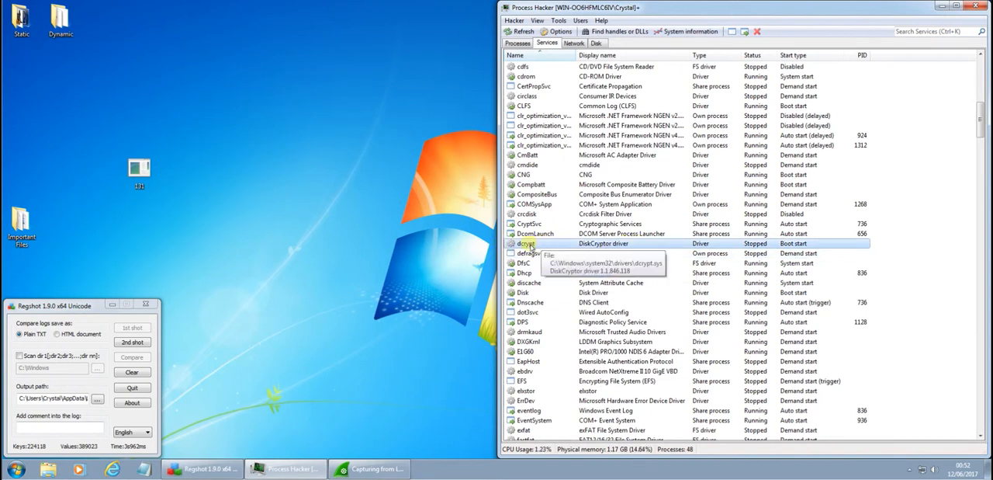
double_click(525, 243)
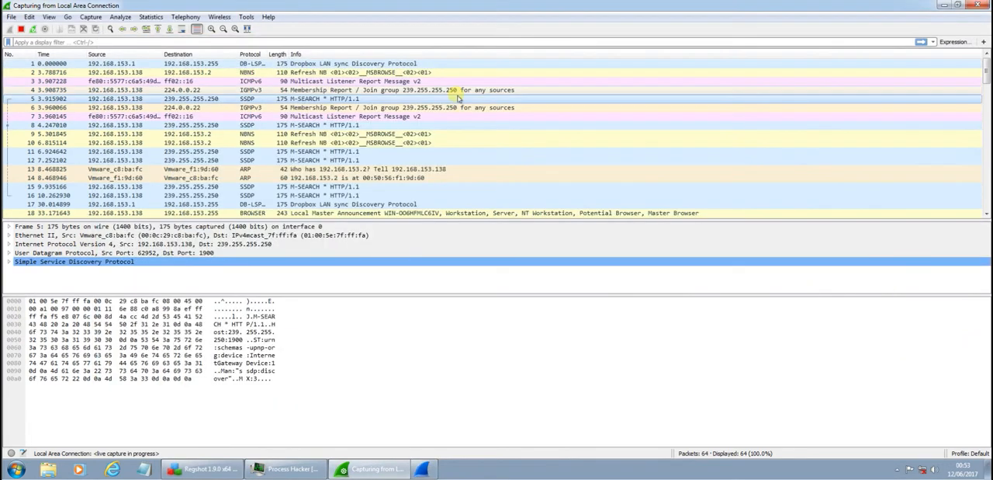
Step: Follow the SSDP M-SEARCH packet's UDP stream, then filter the capture with 'dns'
right_click(458, 98)
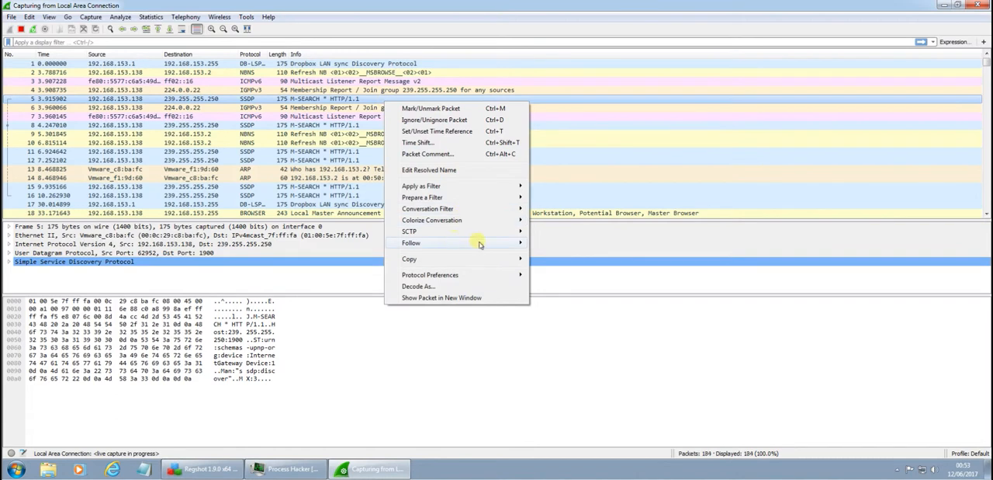
left_click(411, 243)
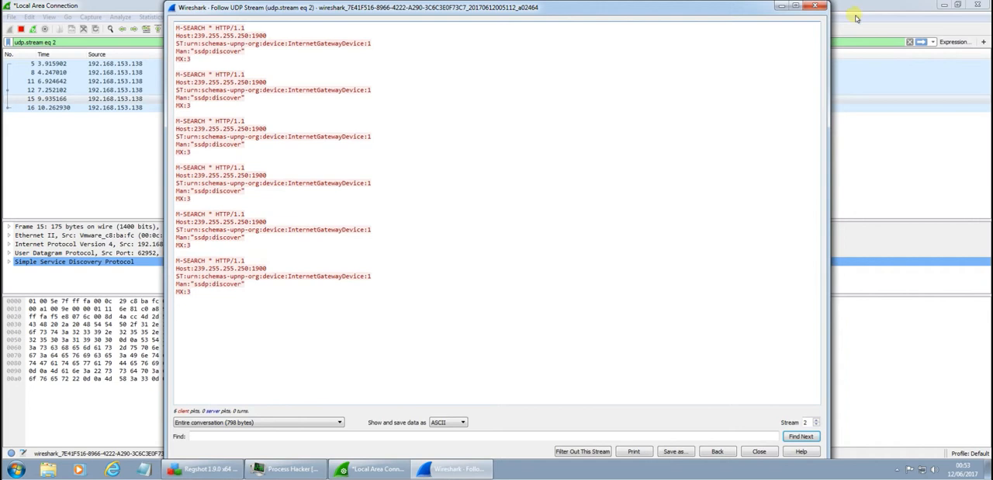
left_click(758, 451)
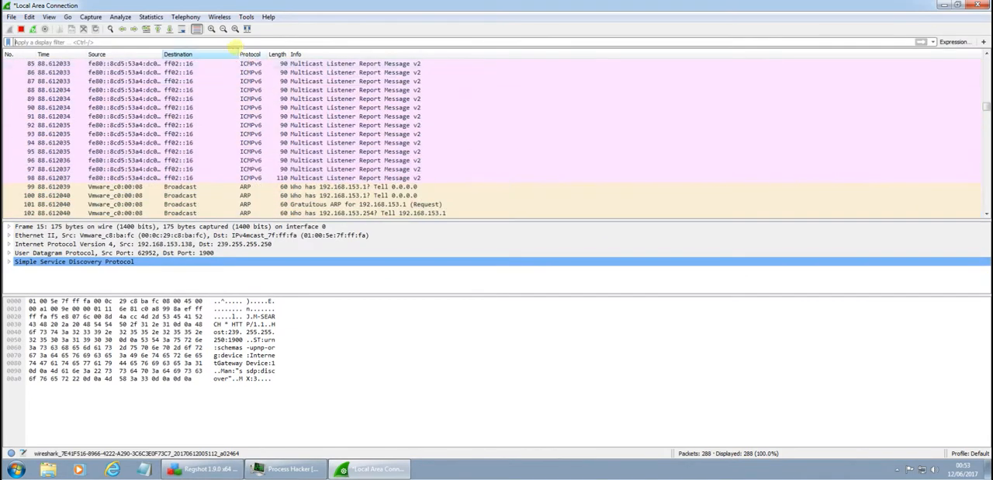
type("dns")
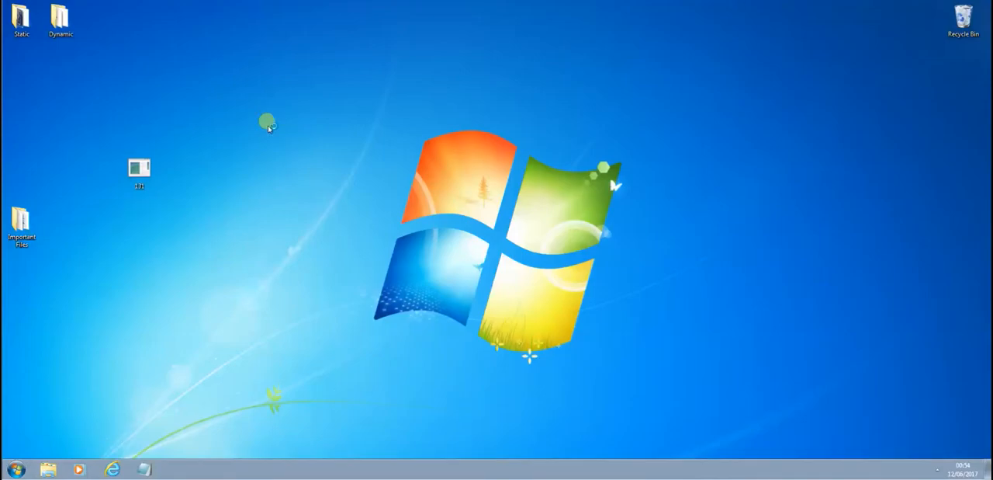
Step: Launch Process Hacker from the Dynamic tools folder
double_click(60, 20)
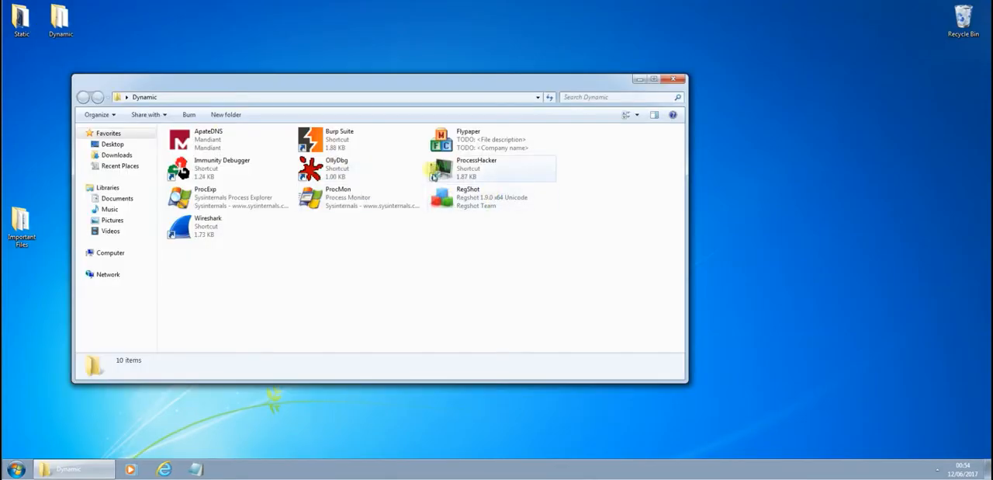
left_click(477, 167)
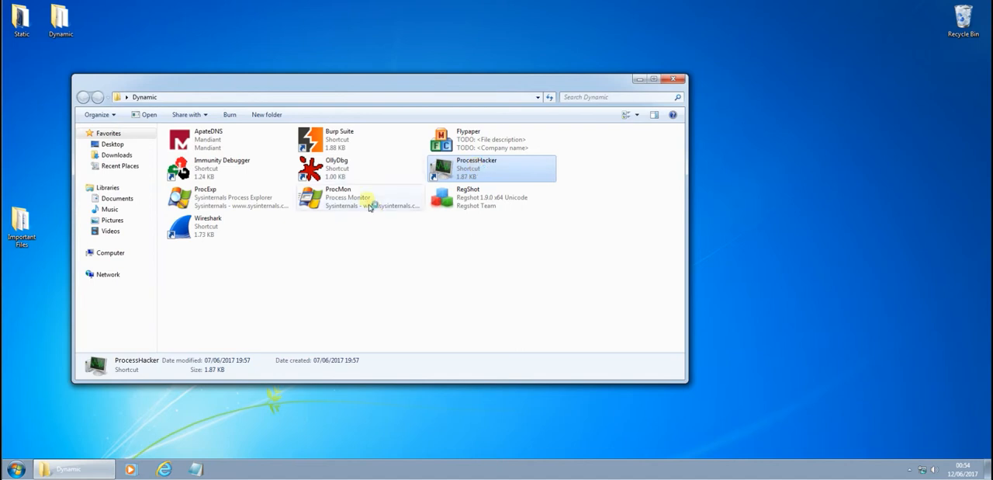
double_click(476, 168)
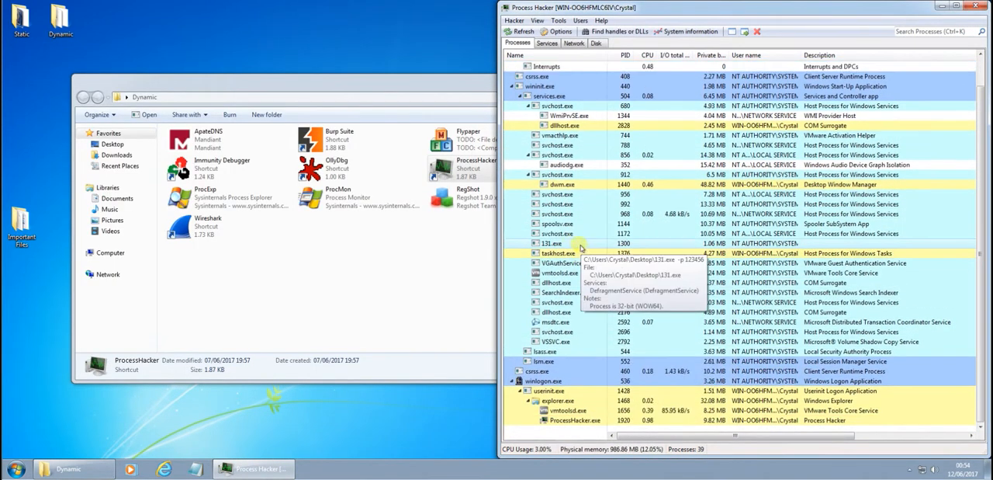
Step: Inspect 131.exe's DefragmentService, whose binary path passes the argument -p 123456
right_click(553, 243)
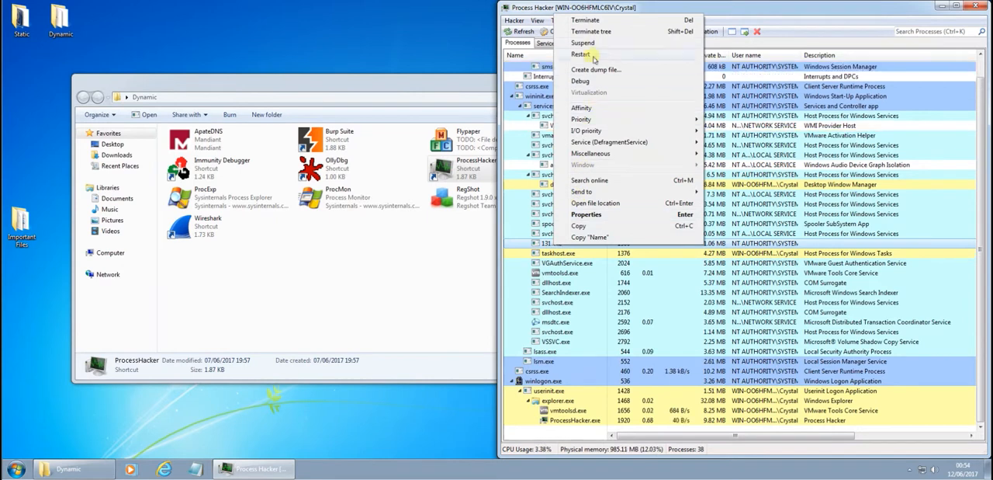
left_click(546, 42)
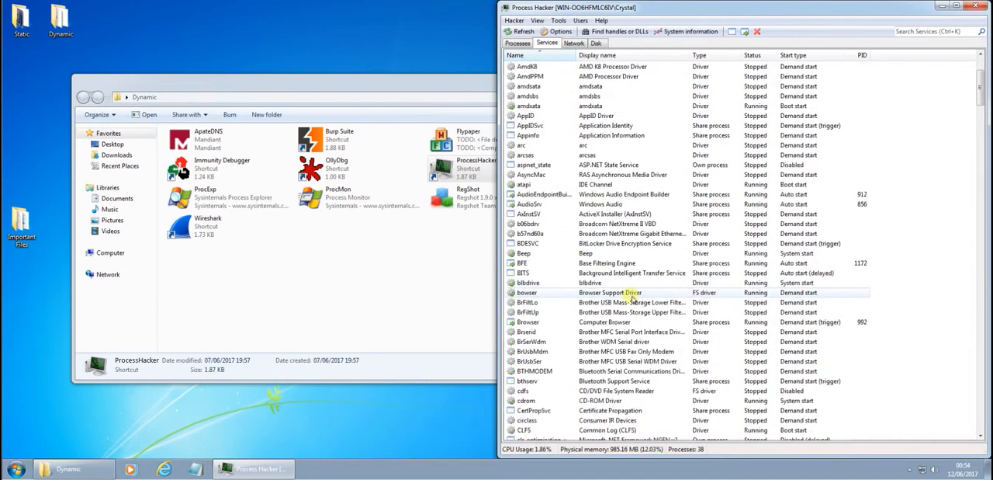
scroll("down", 3)
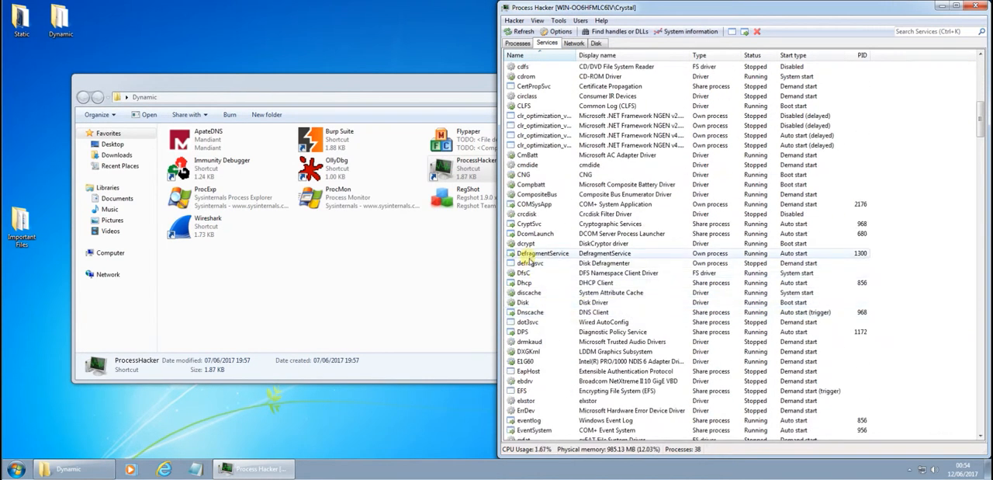
double_click(543, 253)
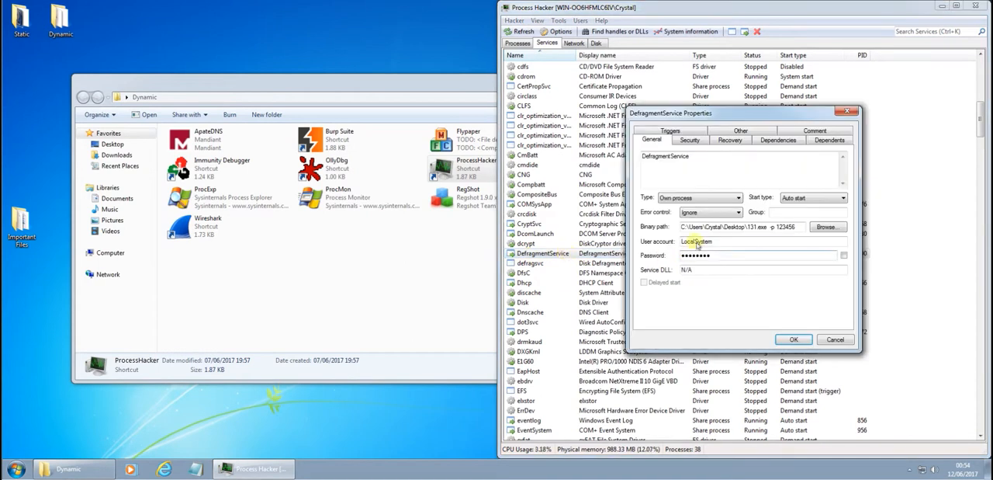
triple_click(745, 225)
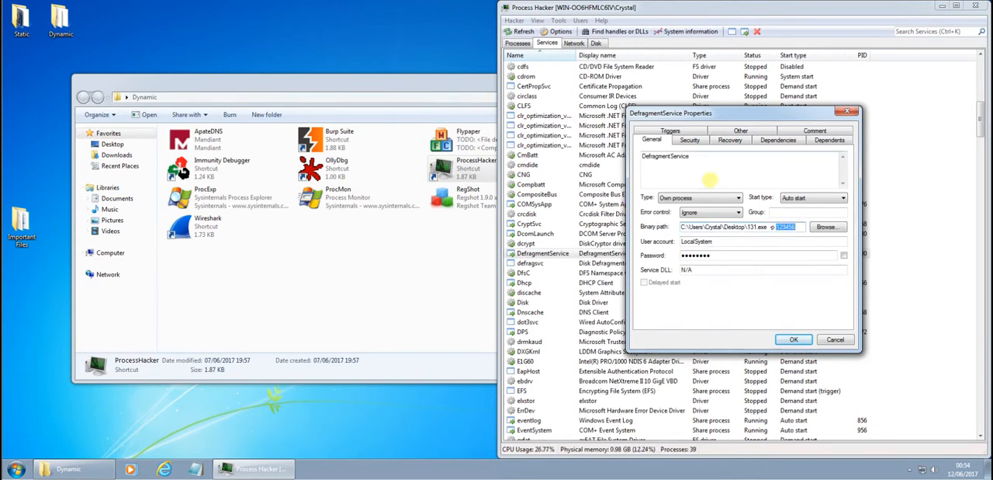
left_click(689, 139)
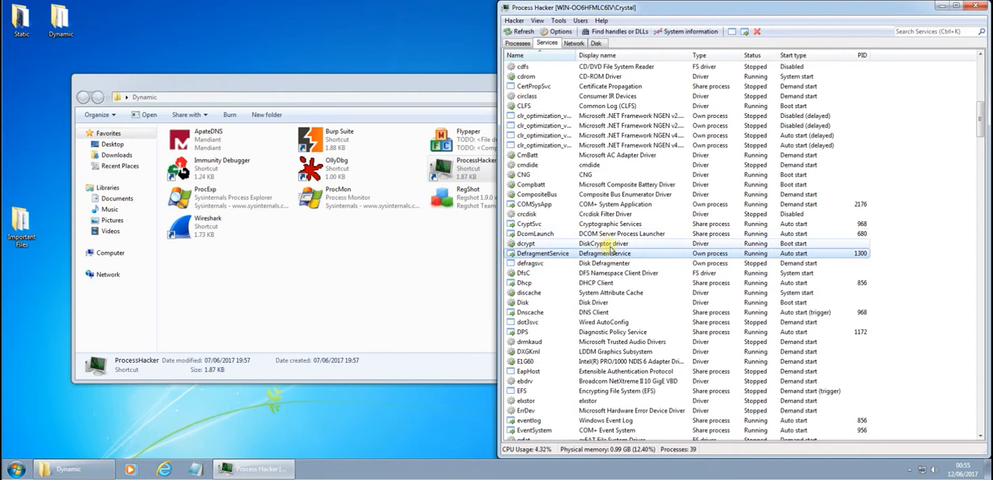
mouse_move(558, 244)
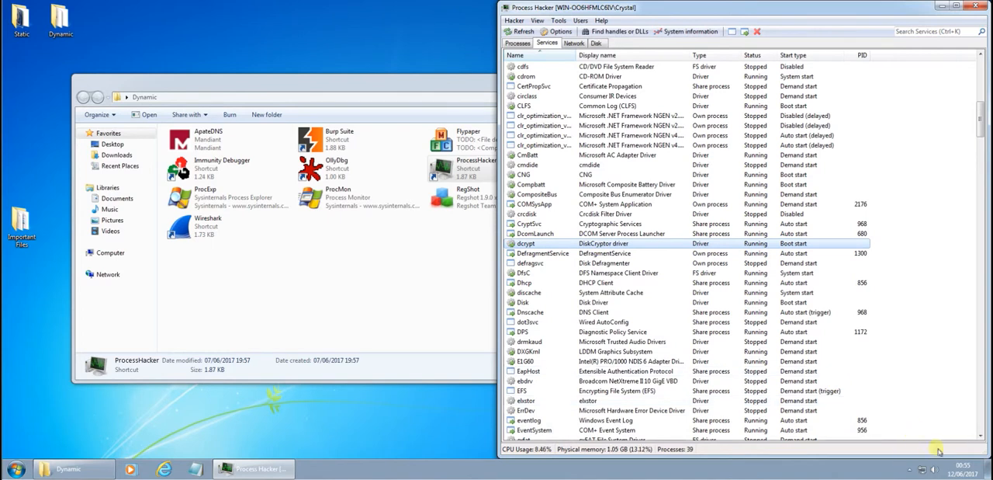
mouse_move(890, 431)
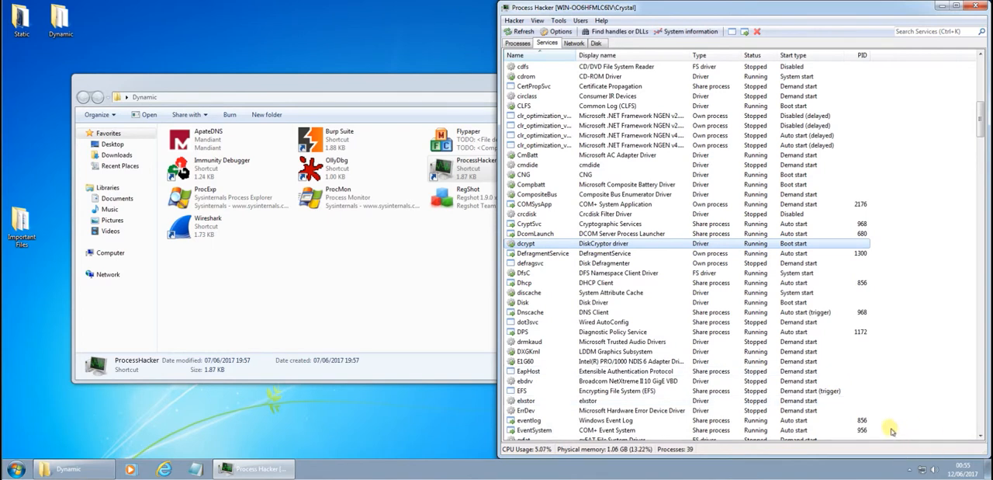
Step: Switch between the services list and the process list, ending on processes
left_click(555, 253)
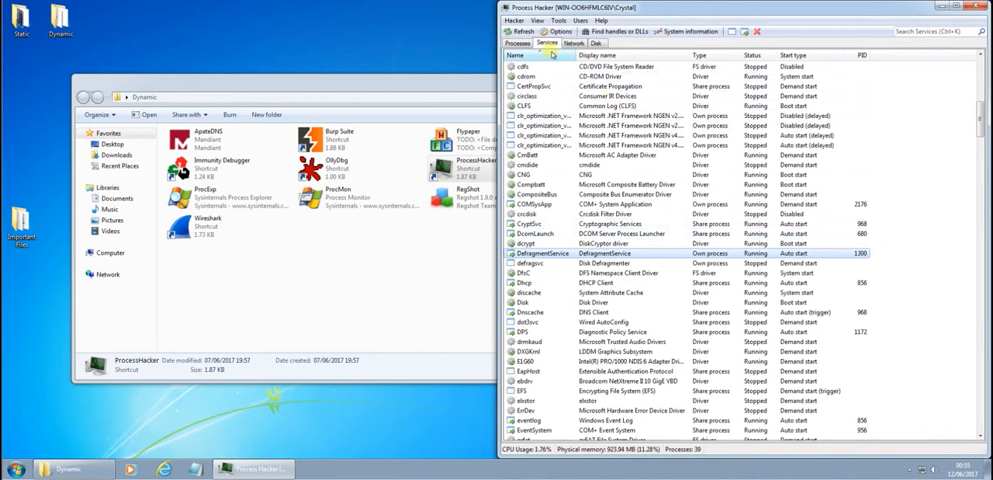
left_click(517, 43)
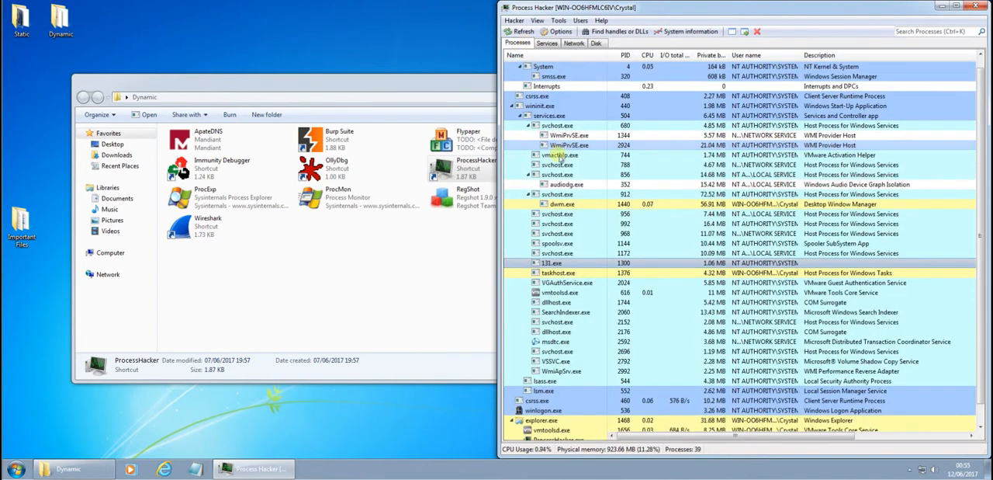
left_click(546, 43)
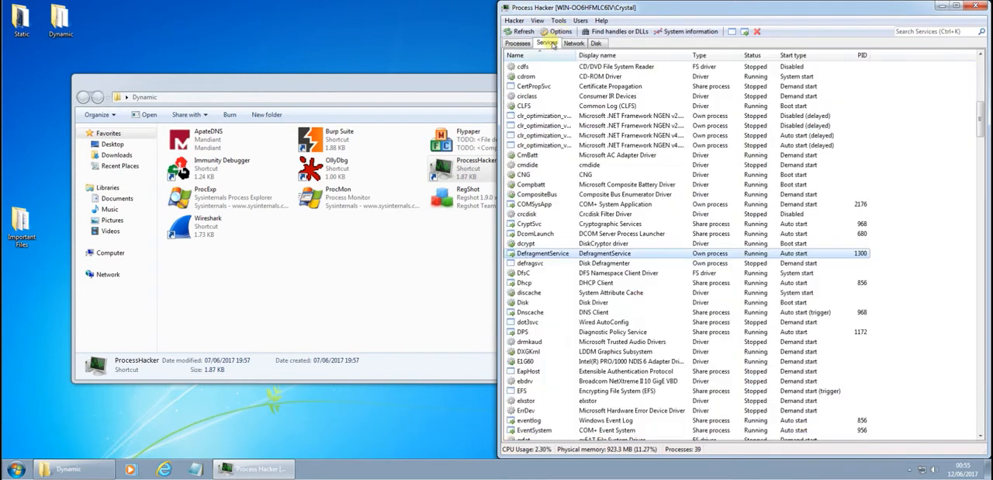
left_click(517, 43)
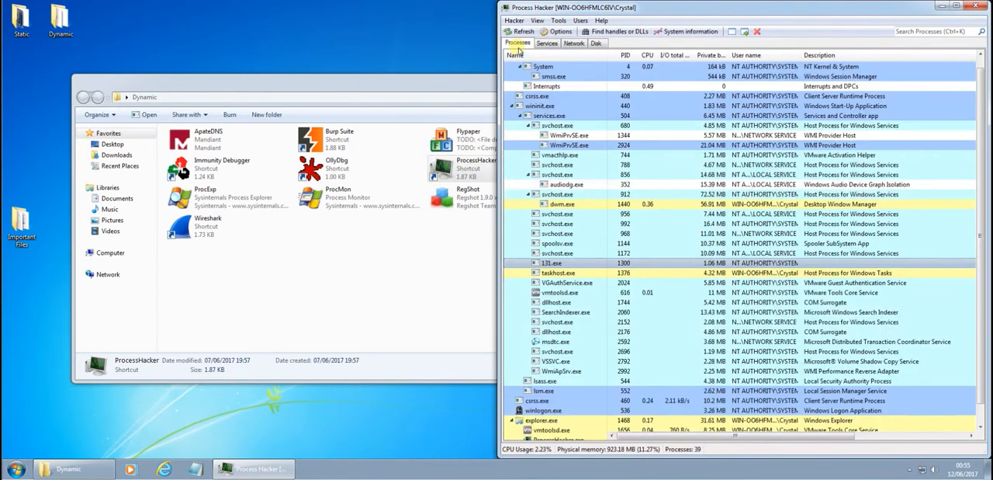
Step: Scroll 131.exe's 293 memory strings, spotting DefragmentService and C:\DC22\log_file.txt, then close
double_click(552, 263)
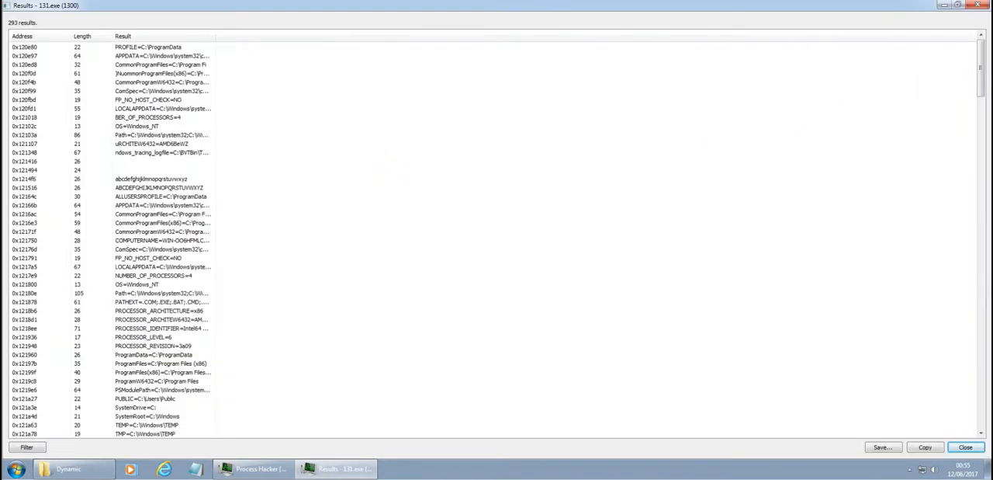
left_click(155, 46)
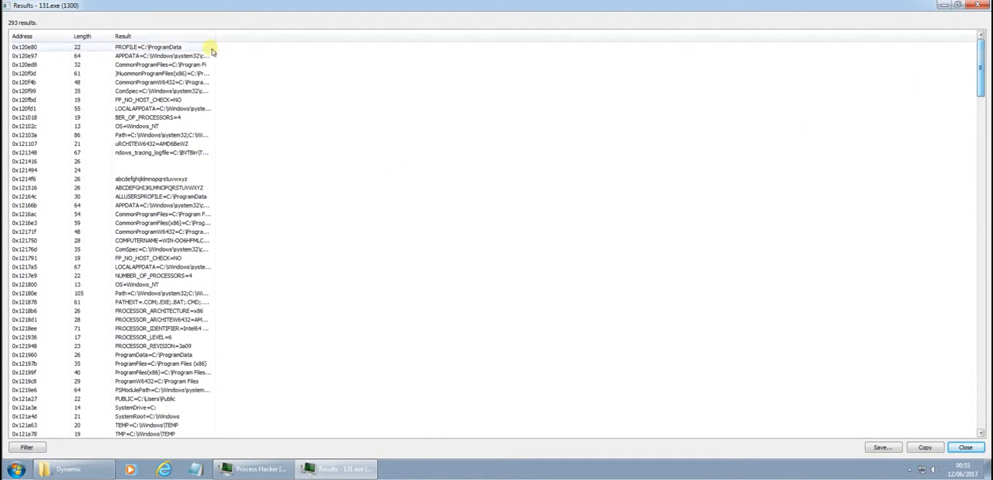
scroll("down", 3)
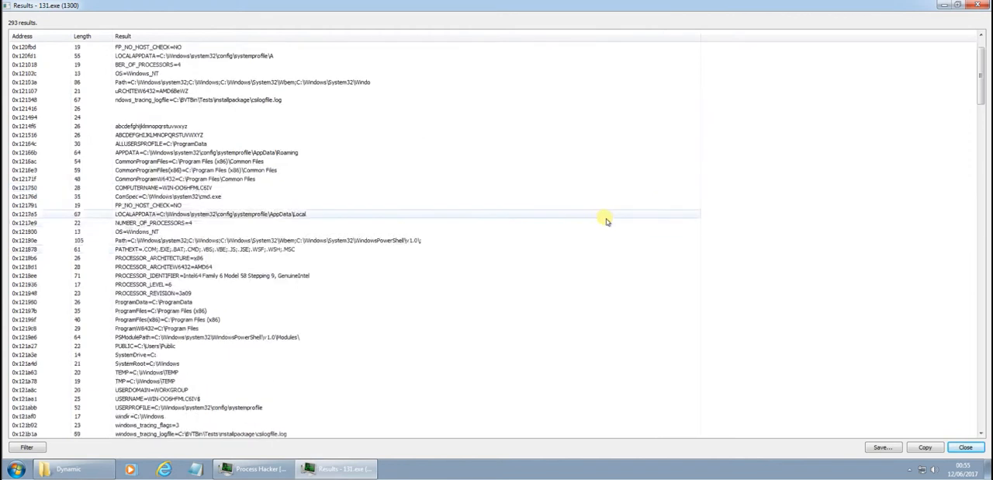
scroll("down", 3)
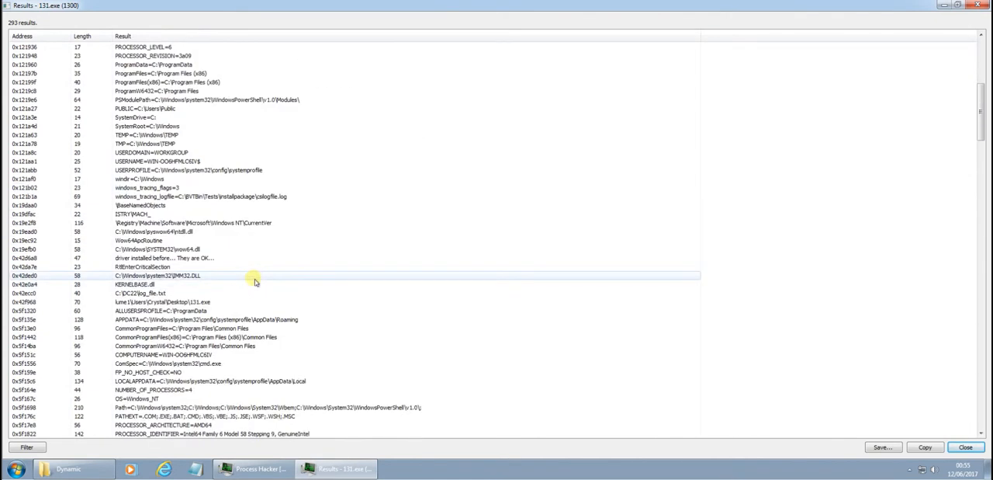
scroll("down", 3)
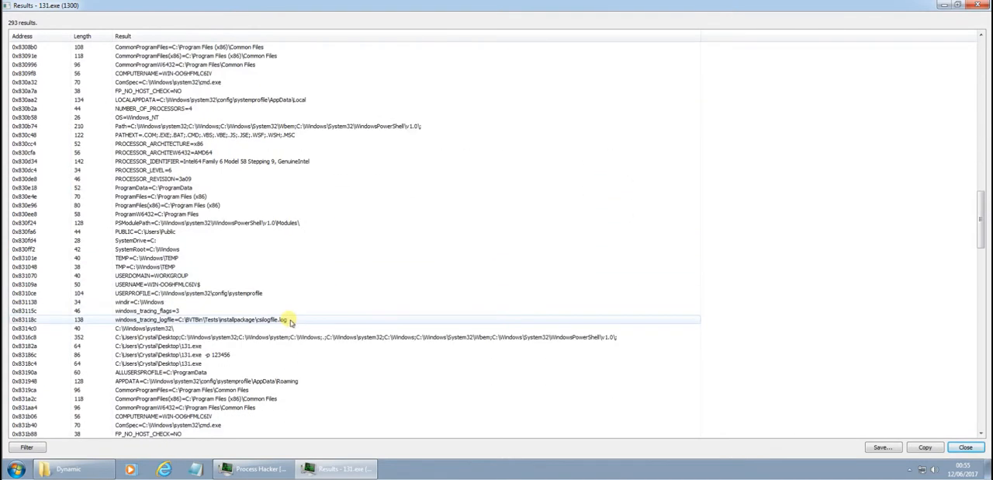
scroll("down", 3)
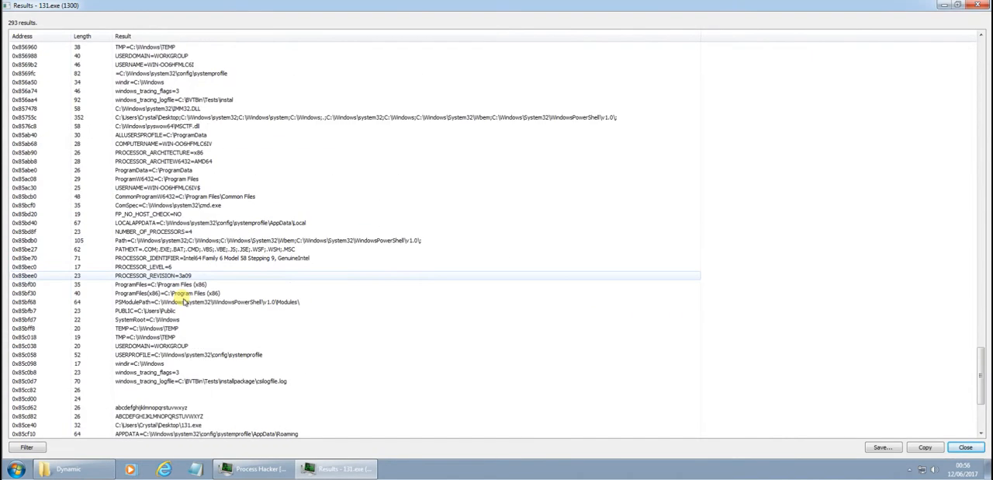
scroll("down", 3)
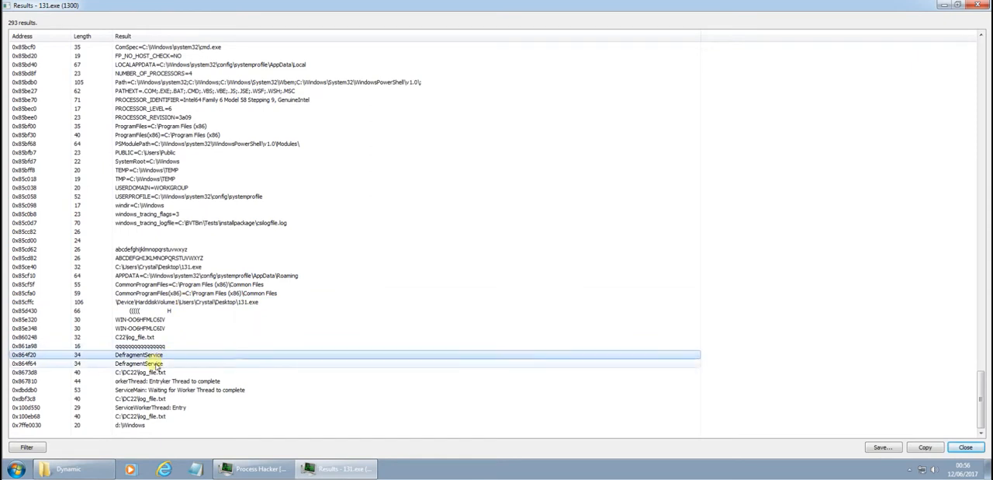
left_click(140, 372)
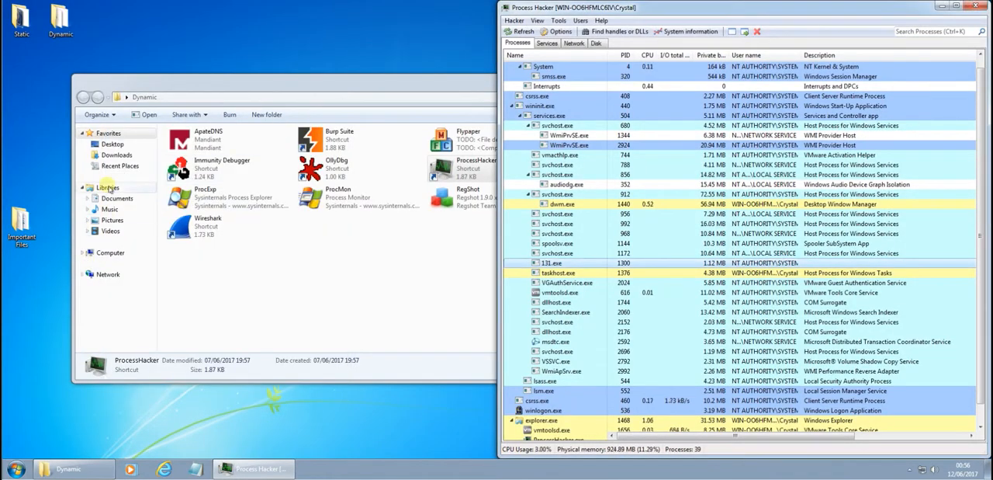
Step: Open C:\DC22\log_file.txt in Notepad to read the driver installation log
left_click(110, 252)
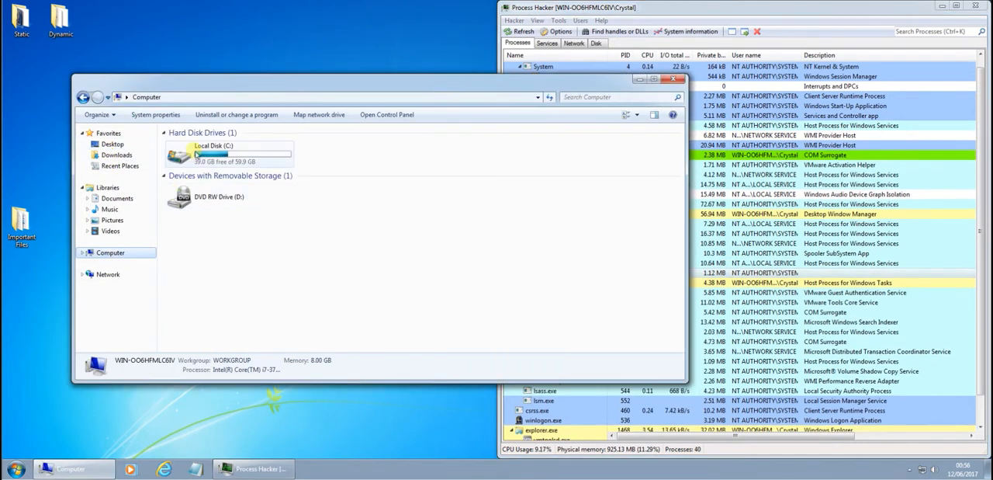
double_click(213, 155)
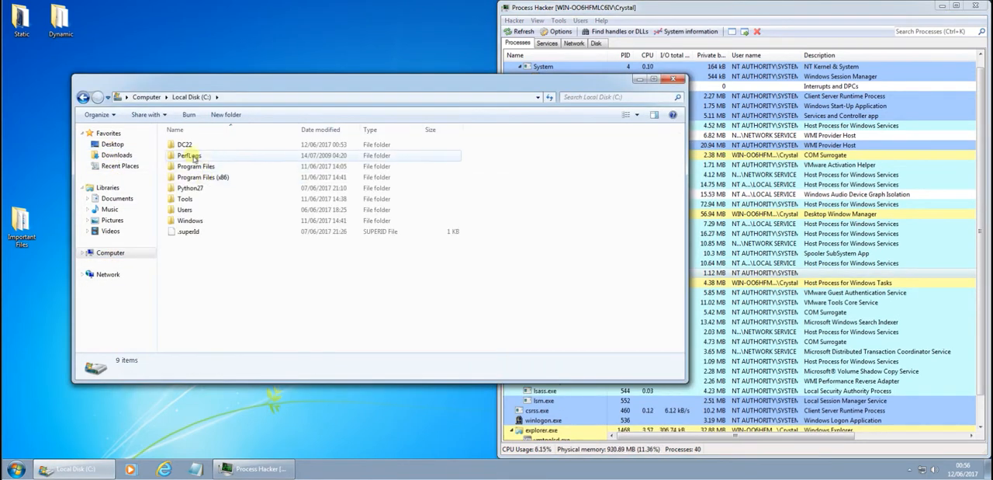
double_click(185, 144)
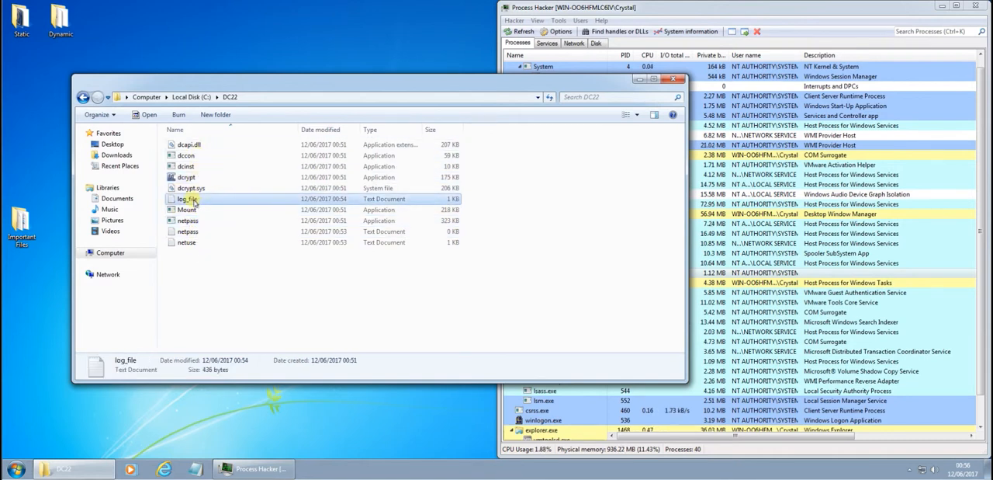
double_click(186, 199)
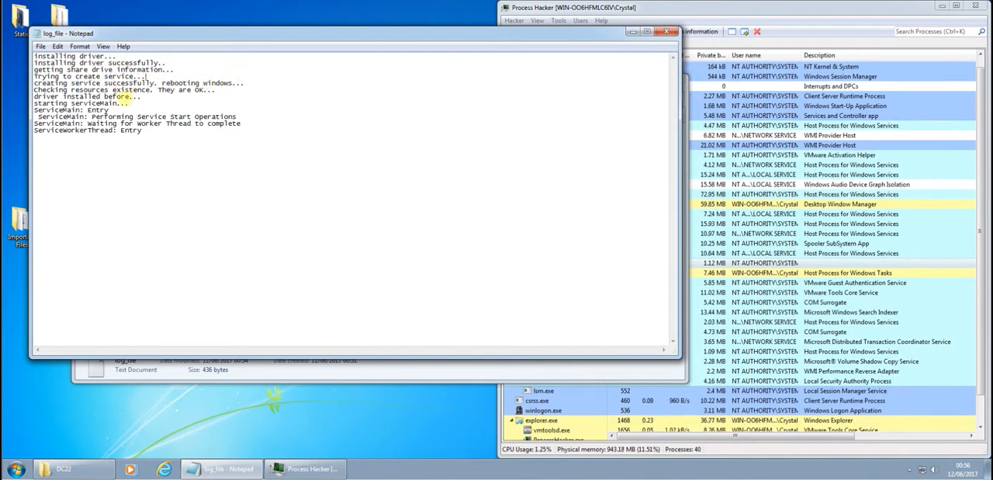
Step: Open the Important Files folder and inspect the 20170124_114907 image
double_click(101, 103)
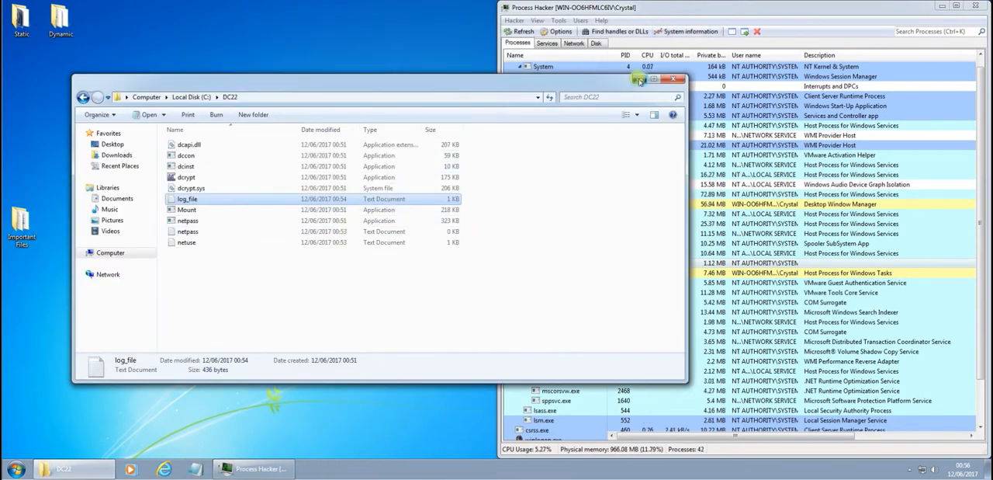
double_click(22, 226)
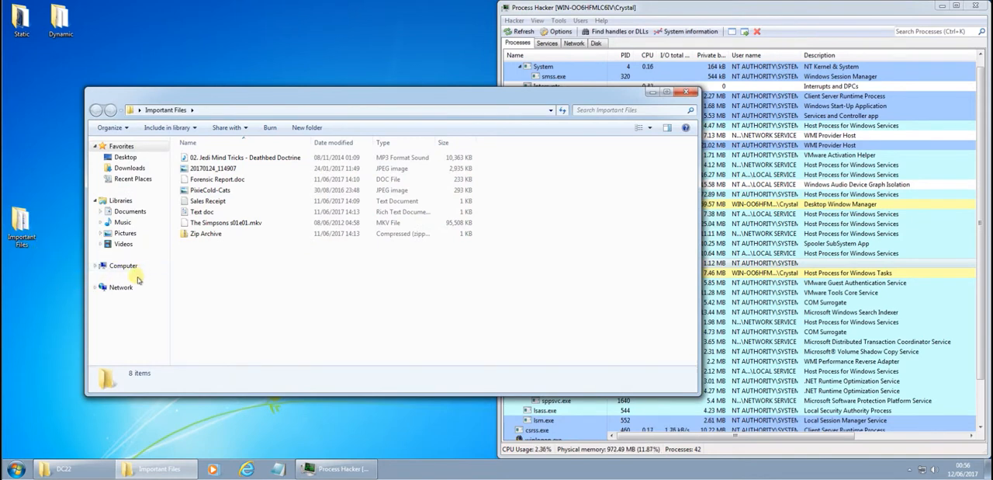
left_click(225, 168)
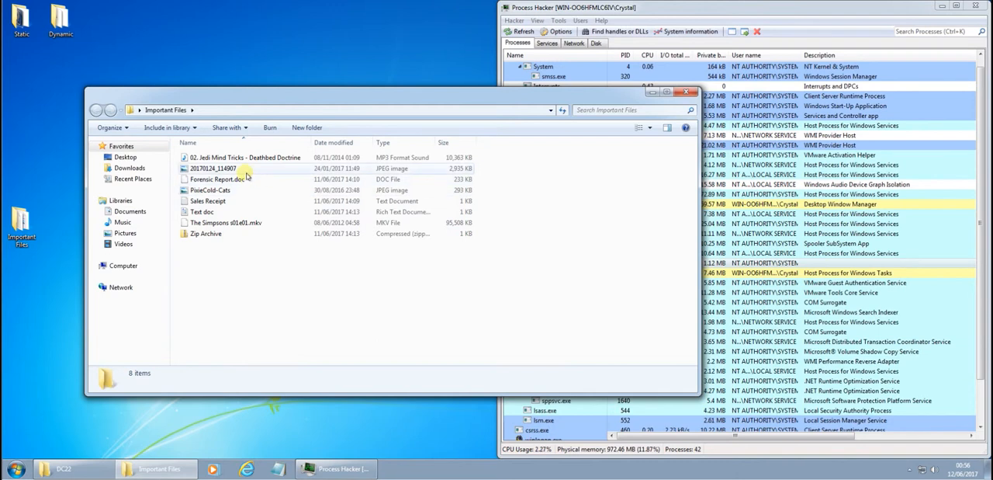
mouse_move(271, 190)
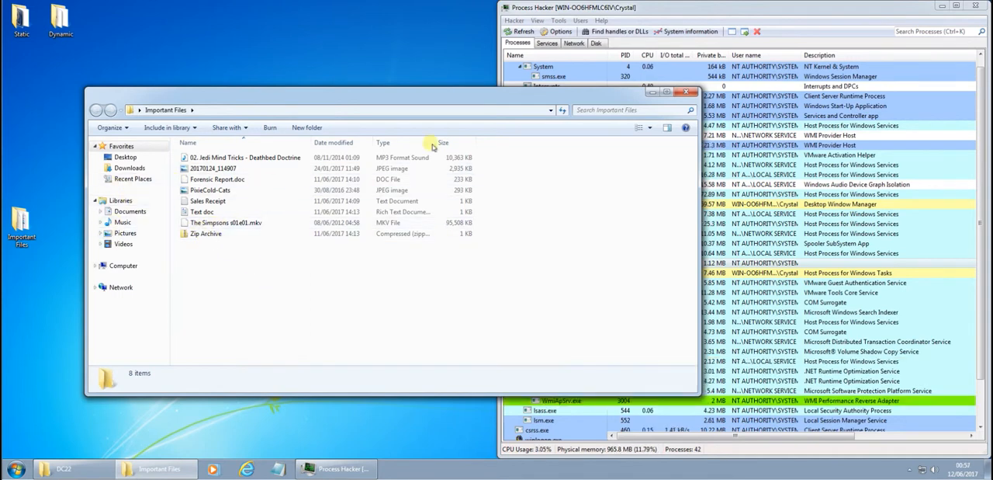
Step: Open Process Monitor for 131.exe's registry activity, then open dccon.exe's properties
double_click(60, 20)
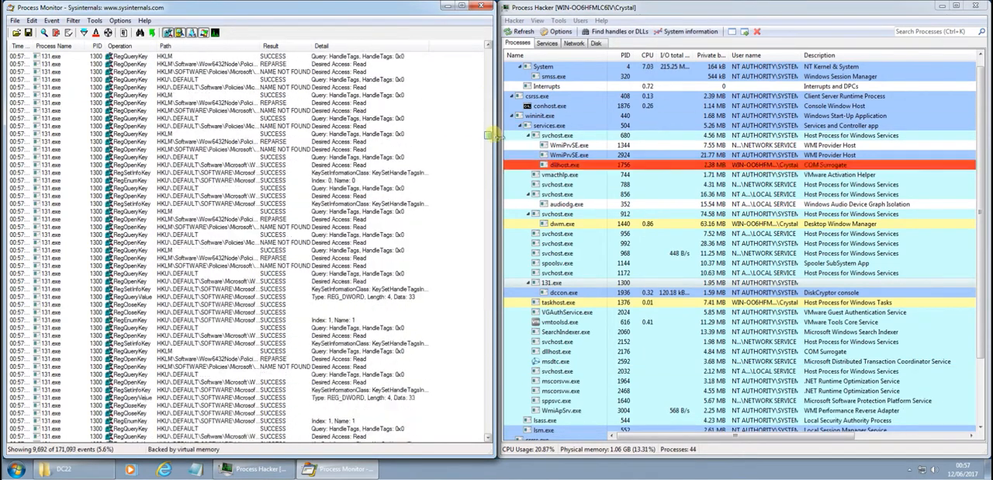
double_click(560, 291)
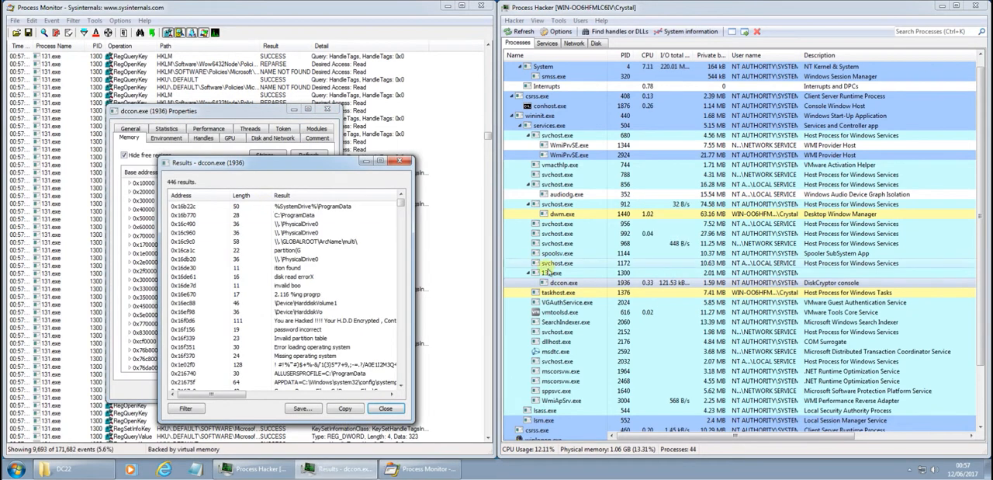
Step: Maximize dccon.exe's strings results and scroll past 'You are Hacked' to the OID strings
left_click(380, 161)
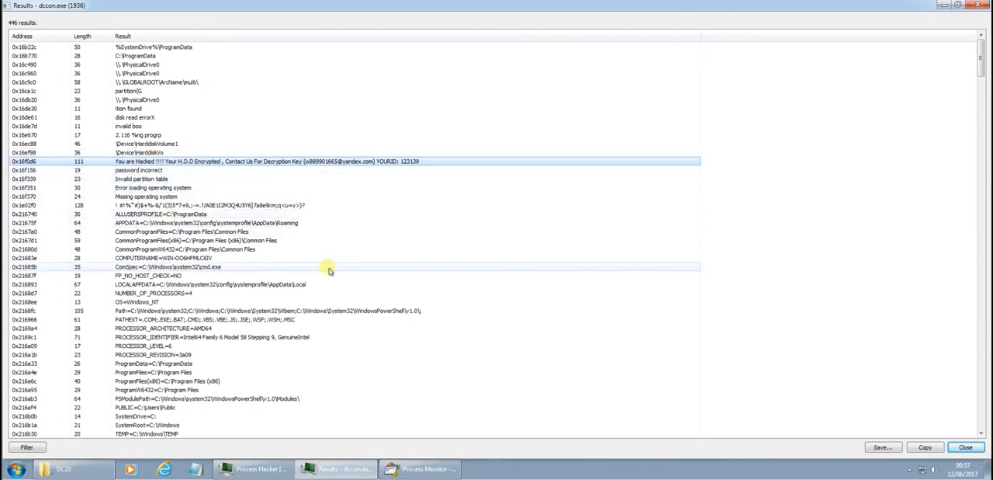
scroll("down", 3)
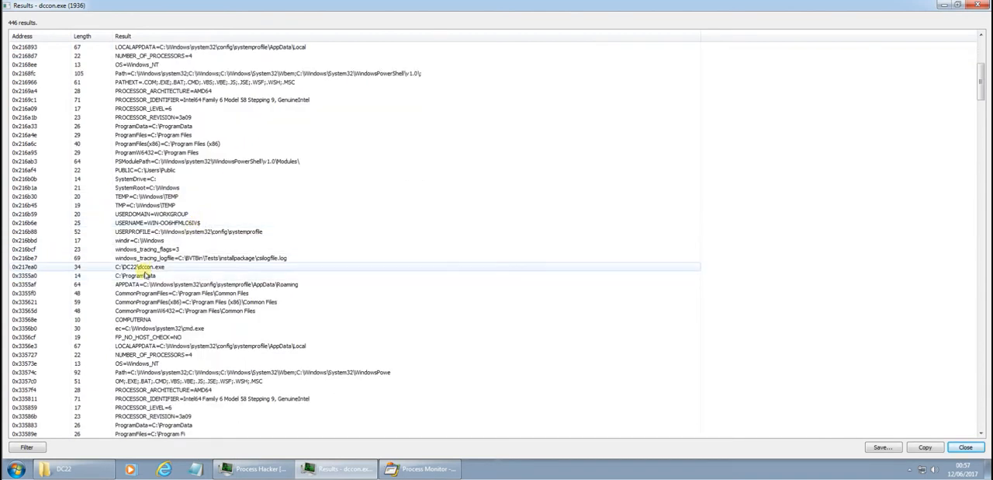
scroll("down", 3)
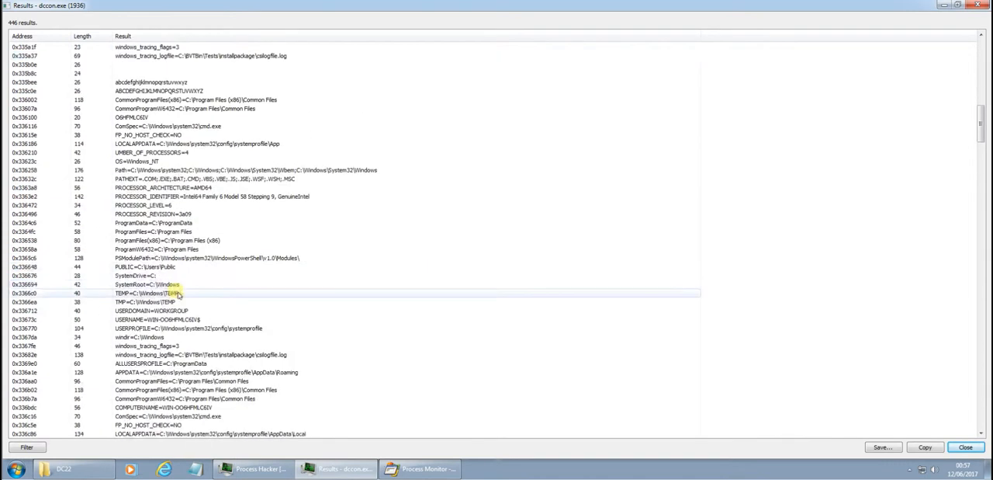
scroll("down", 3)
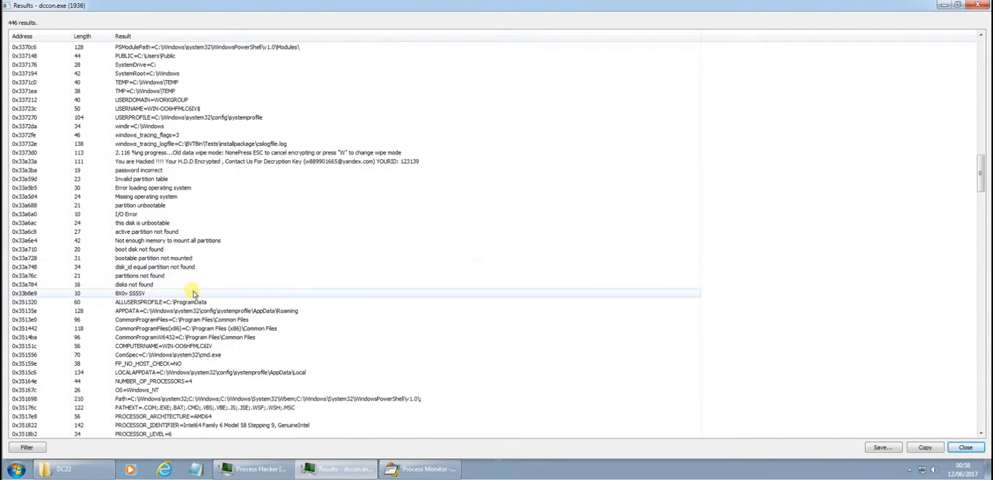
left_click(210, 161)
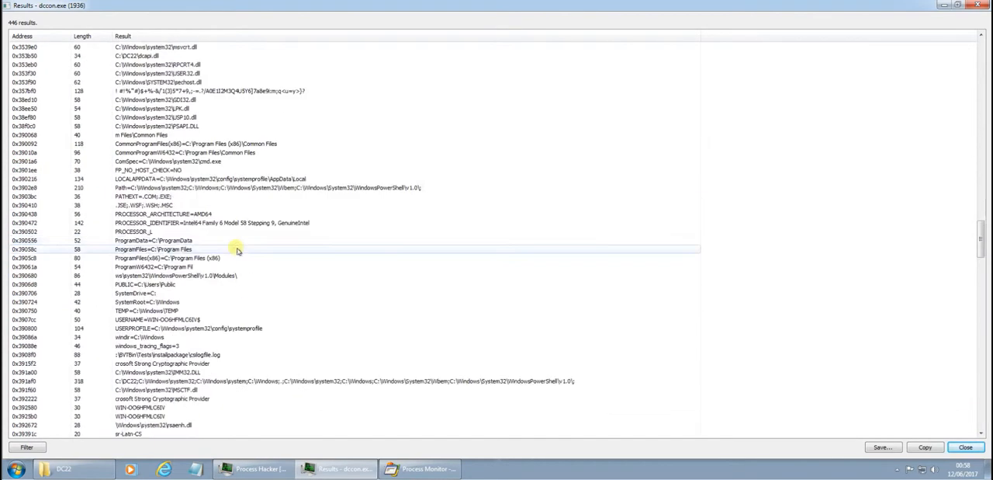
scroll("down", 3)
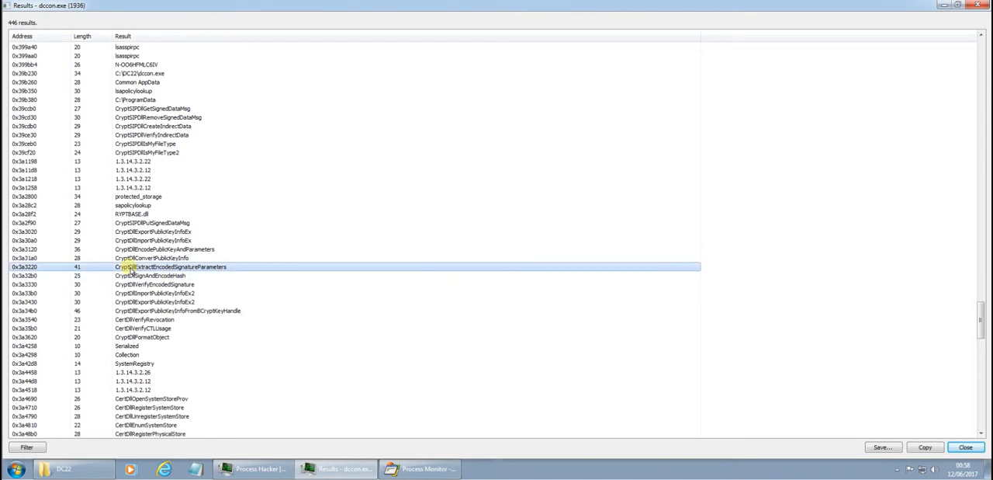
mouse_move(167, 268)
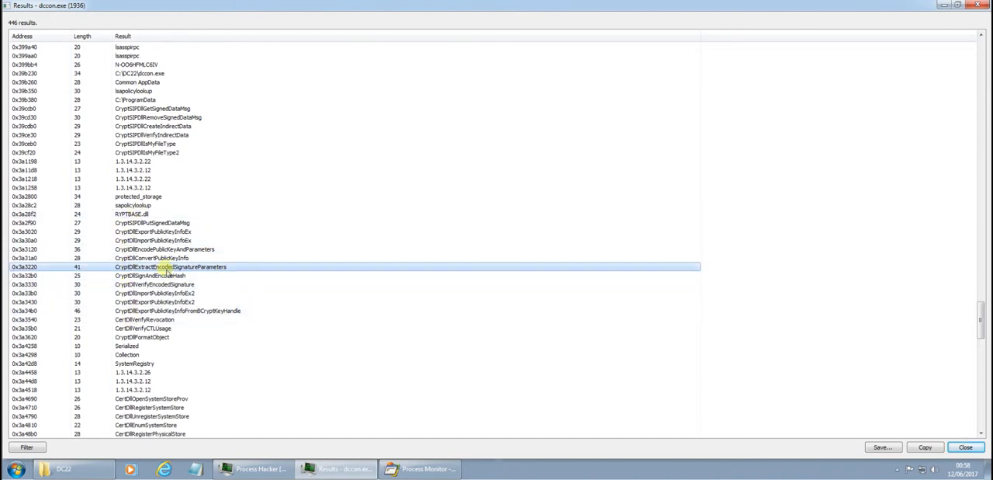
scroll("down", 3)
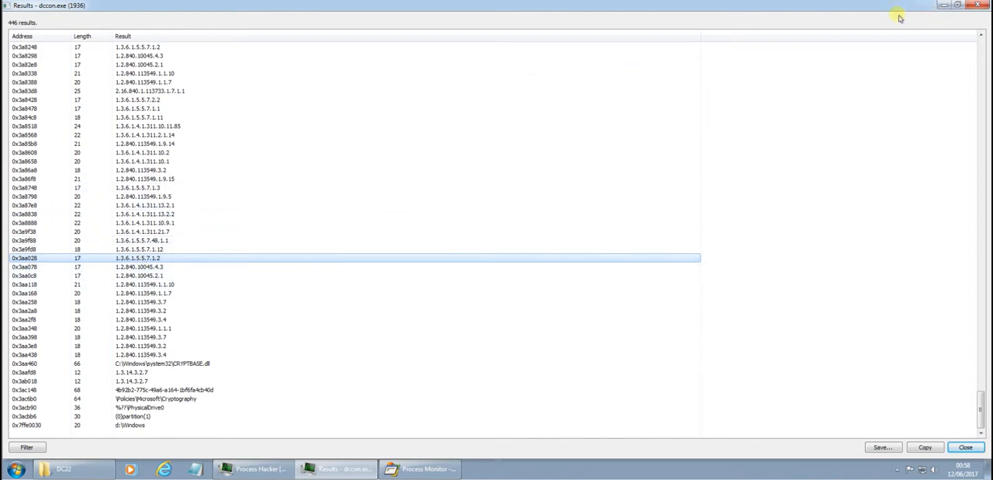
mouse_move(952, 40)
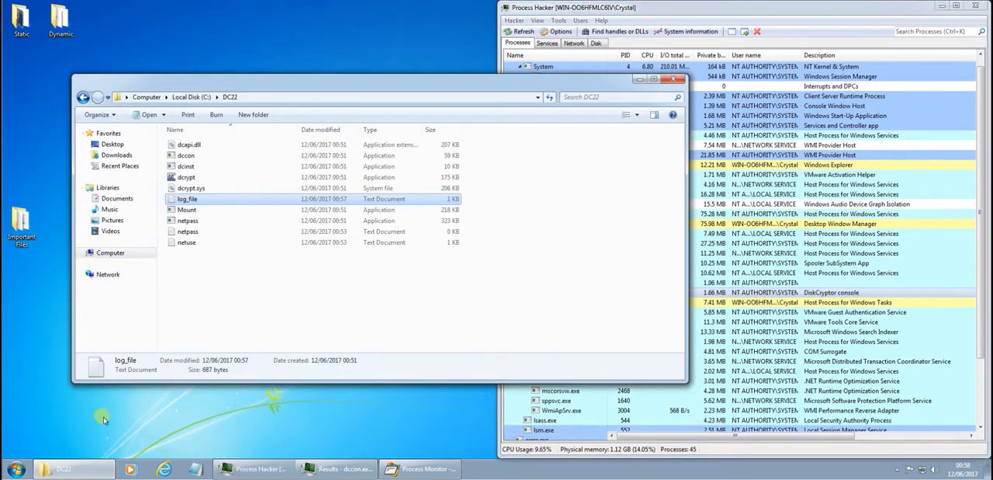
Step: Read log_file in Notepad down to 'start hard drive encryption...' and close it
double_click(187, 199)
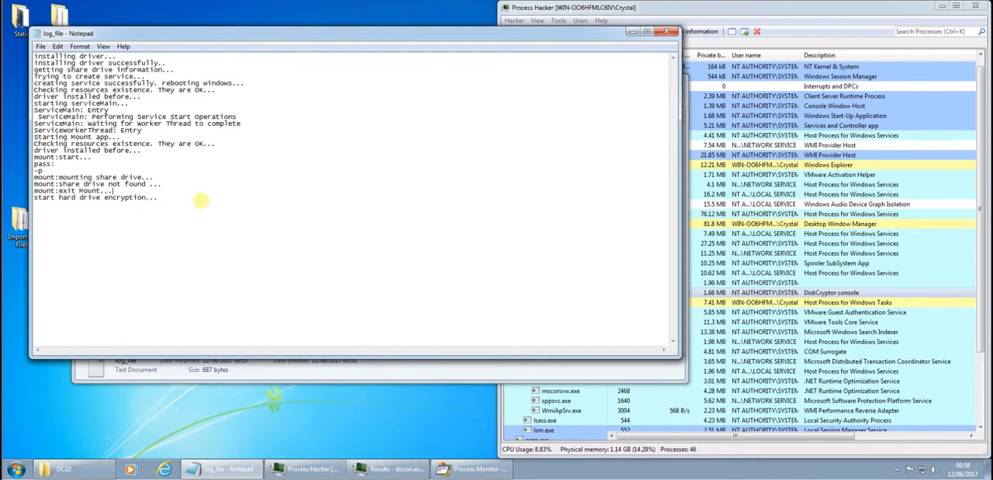
left_click_drag(35, 169, 159, 198)
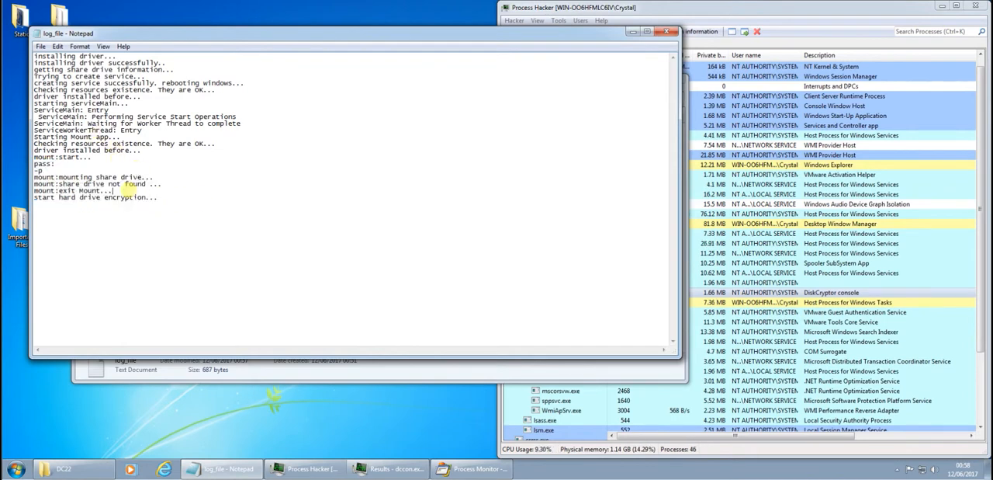
double_click(93, 196)
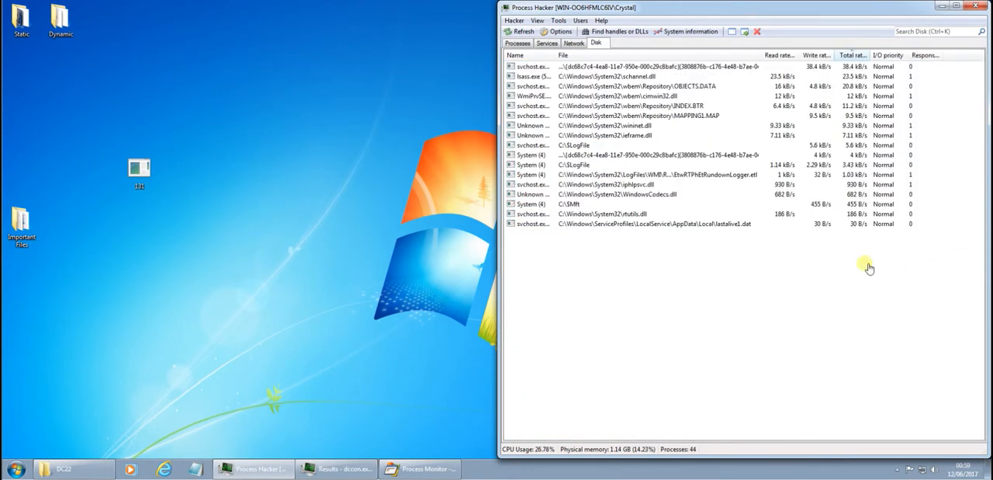
mouse_move(599, 144)
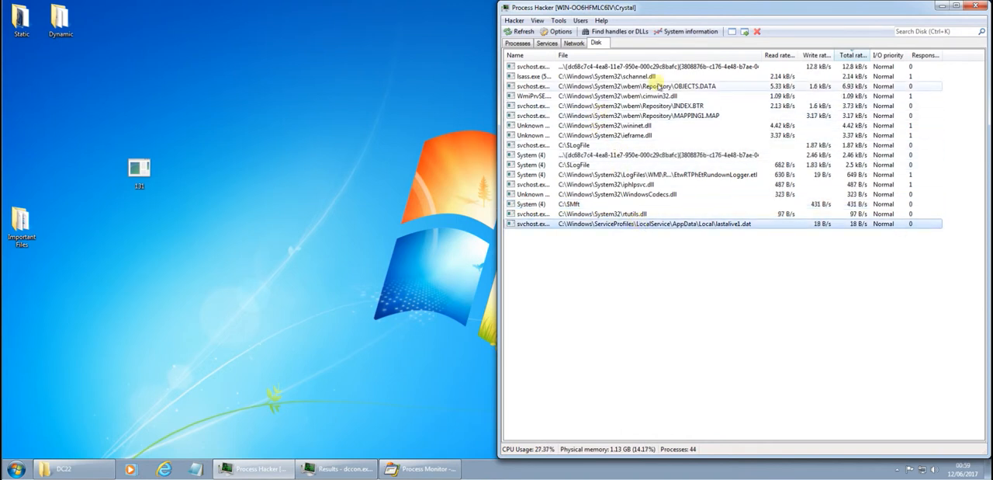
Step: Return Process Hacker from the disk file activity view to the process list
left_click(517, 43)
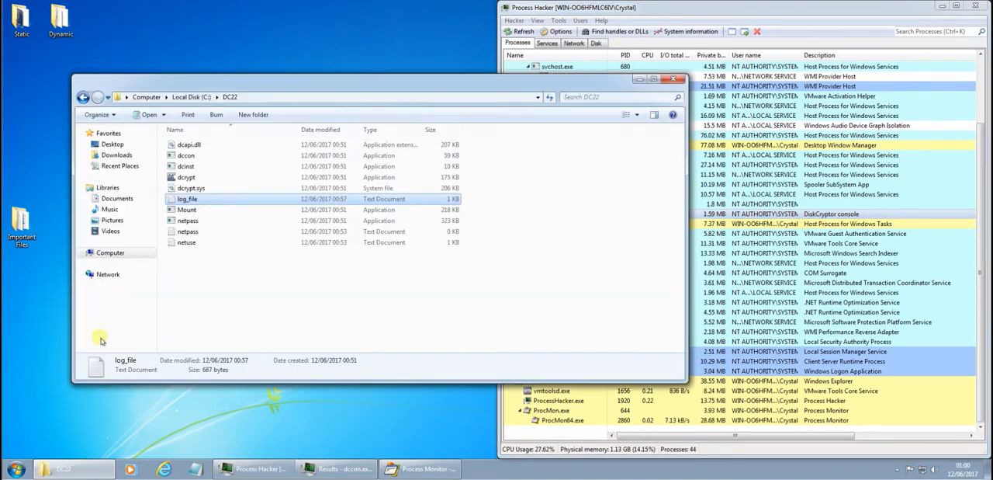
Step: Close the DC22 folder and watch dccon.exe running under 131.exe
double_click(186, 199)
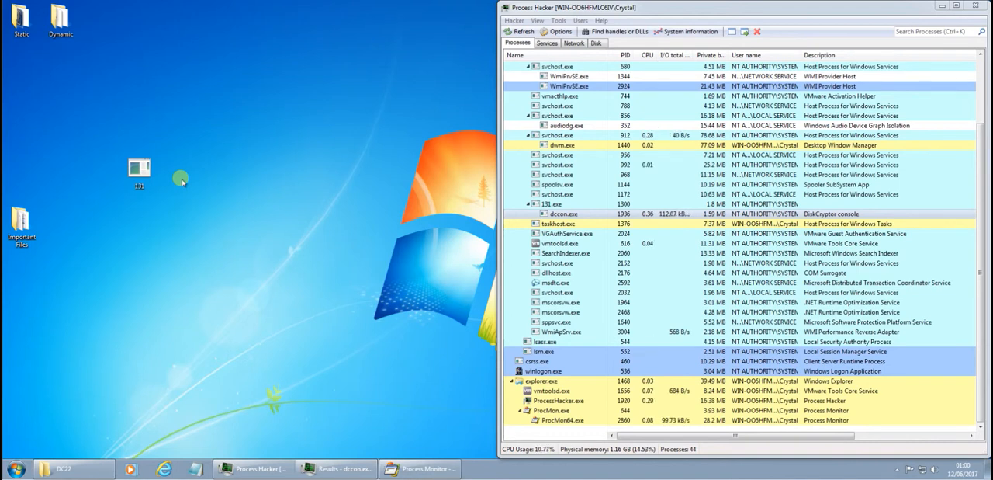
mouse_move(287, 174)
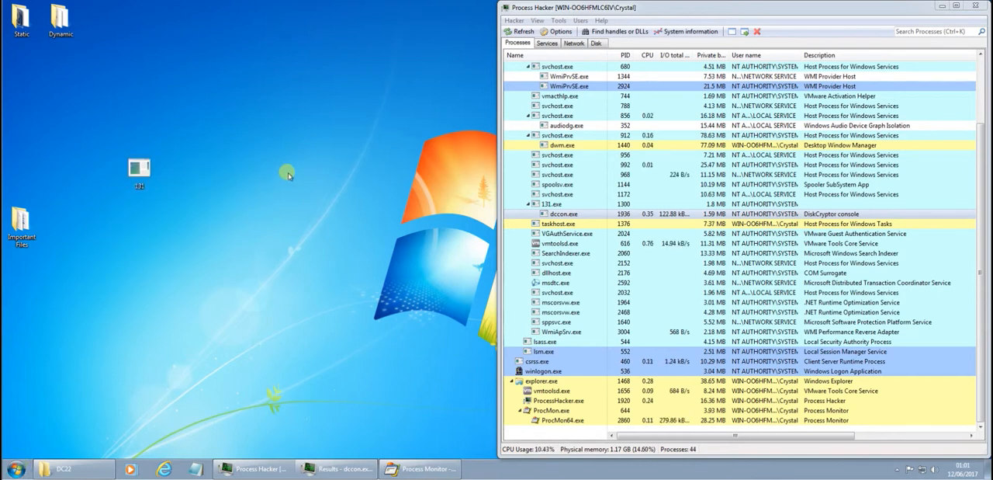
mouse_move(165, 174)
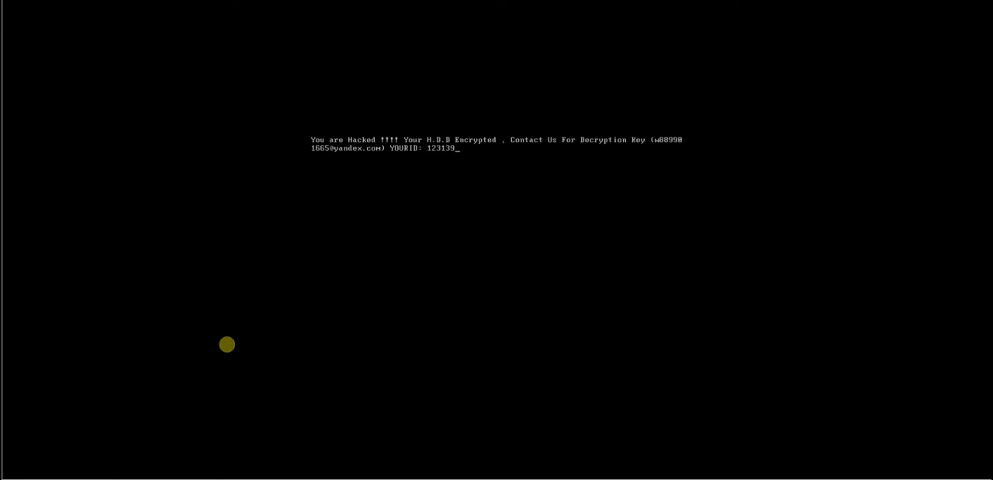
mouse_move(311, 205)
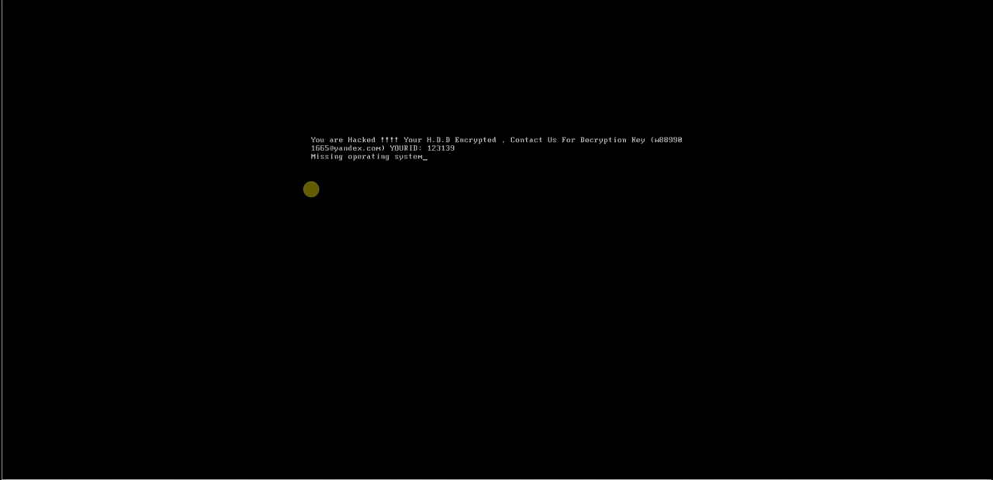
mouse_move(310, 212)
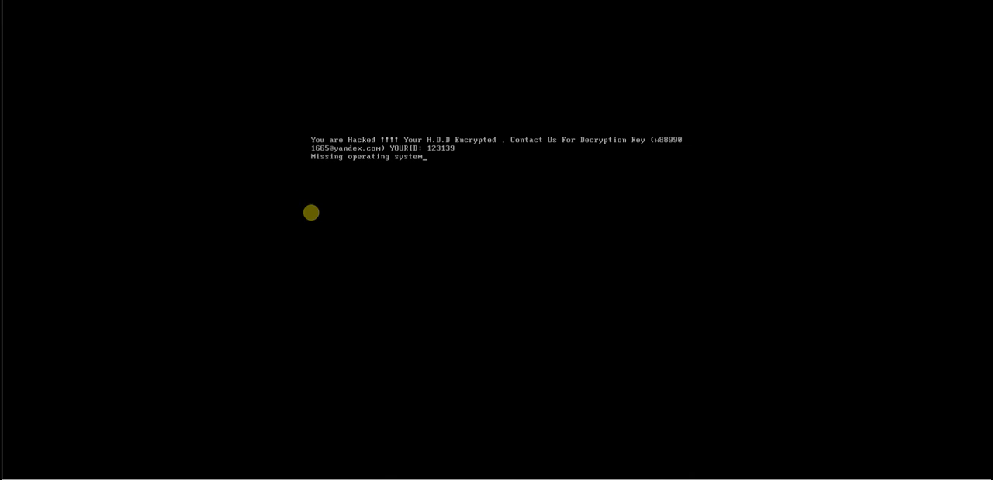